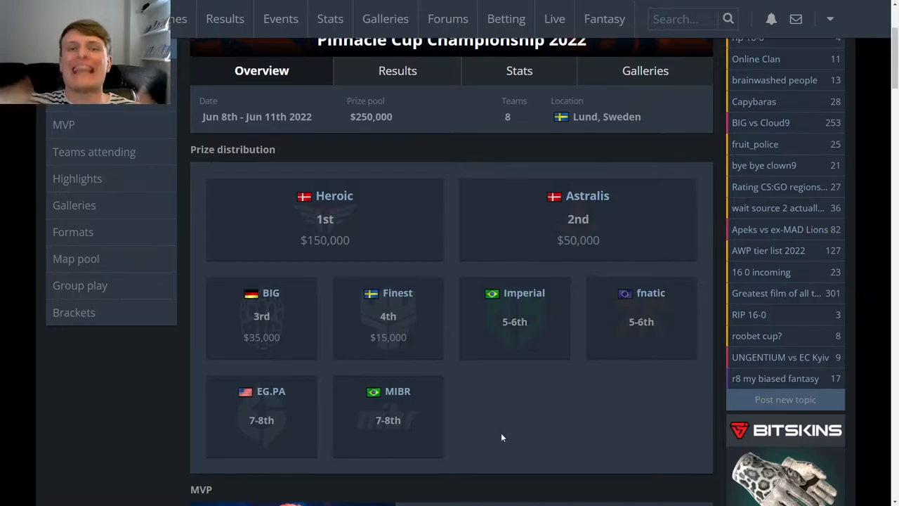
mouse_move(481, 407)
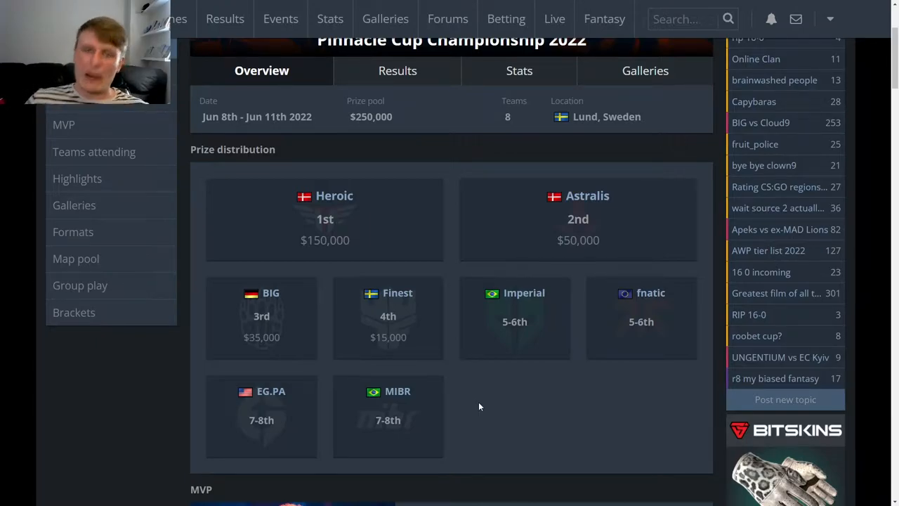
Step: Scroll the event page down to the Group play tables
scroll(up, 3)
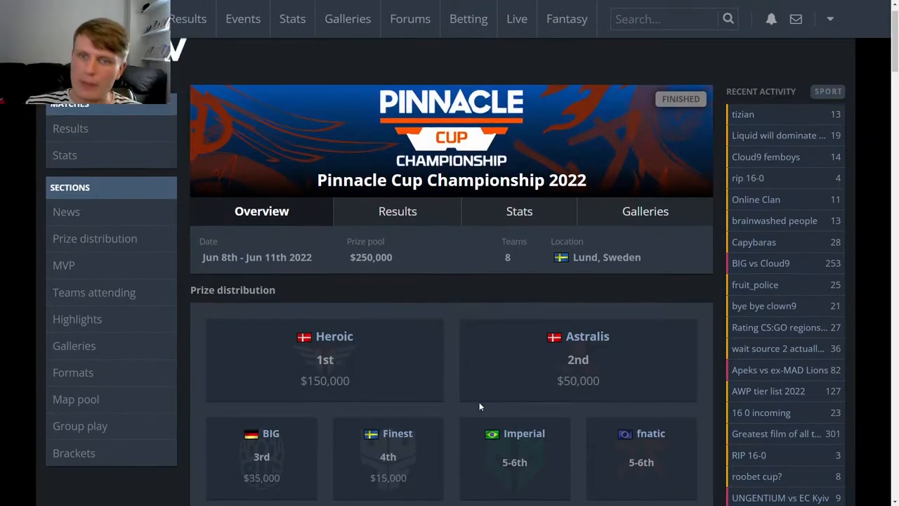
scroll(down, 3)
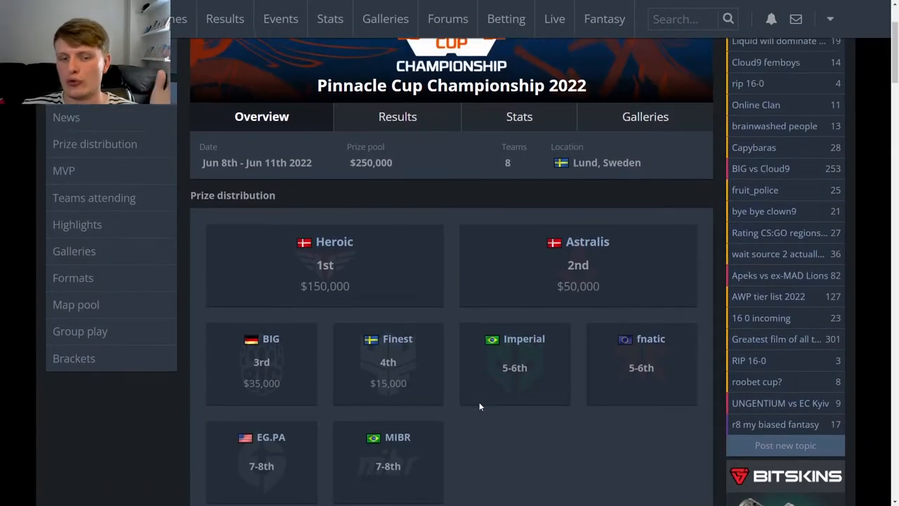
scroll(down, 3)
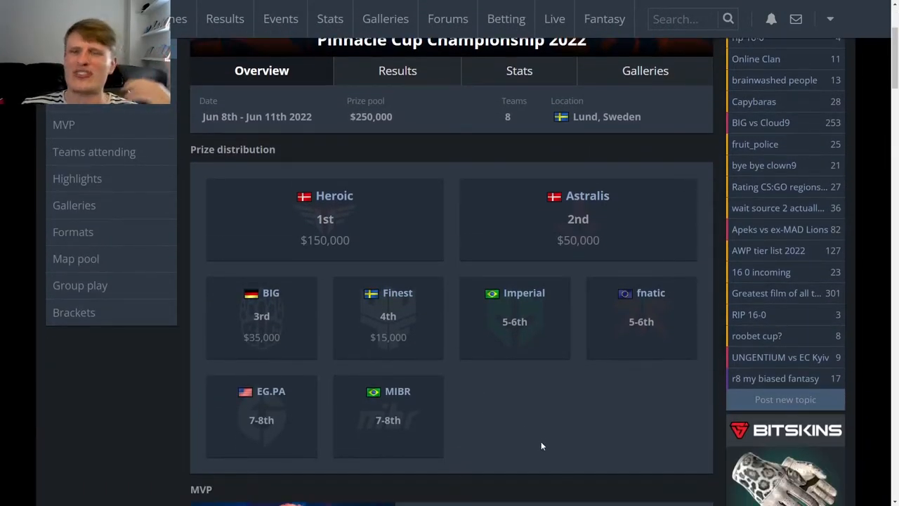
mouse_move(556, 444)
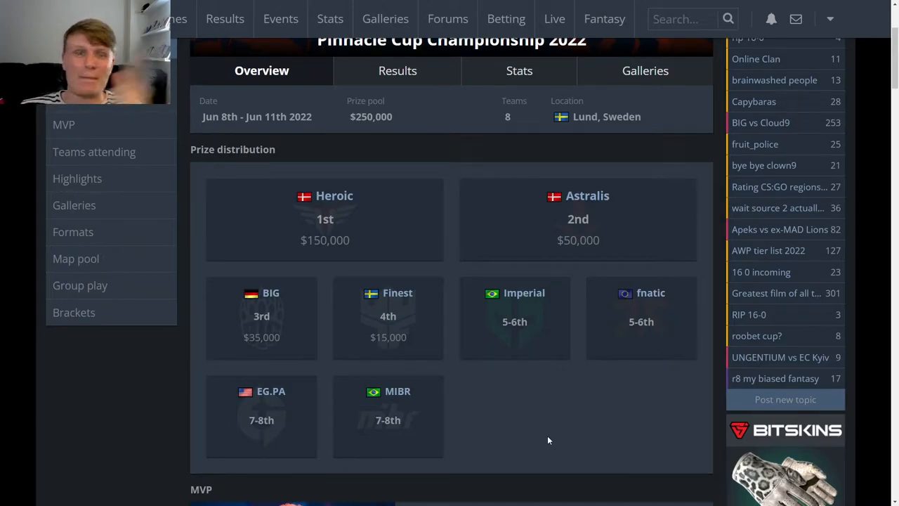
mouse_move(482, 421)
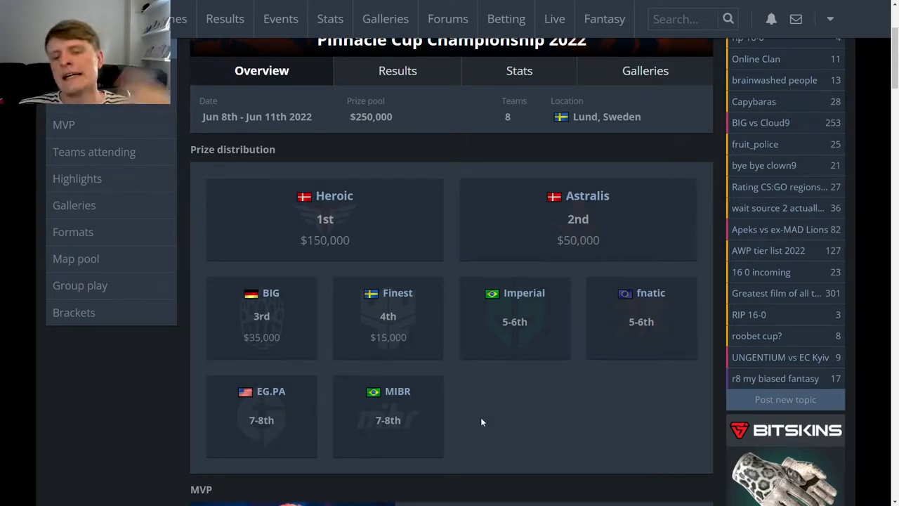
scroll(down, 3)
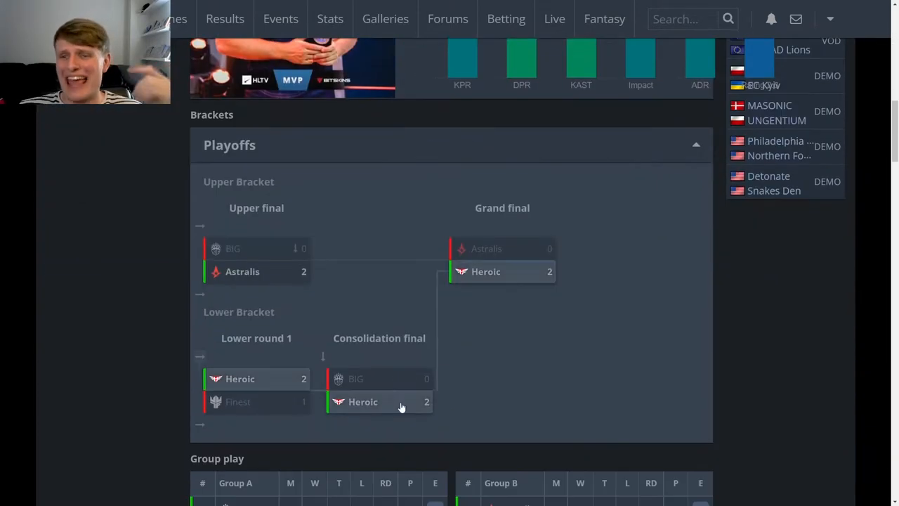
scroll(down, 3)
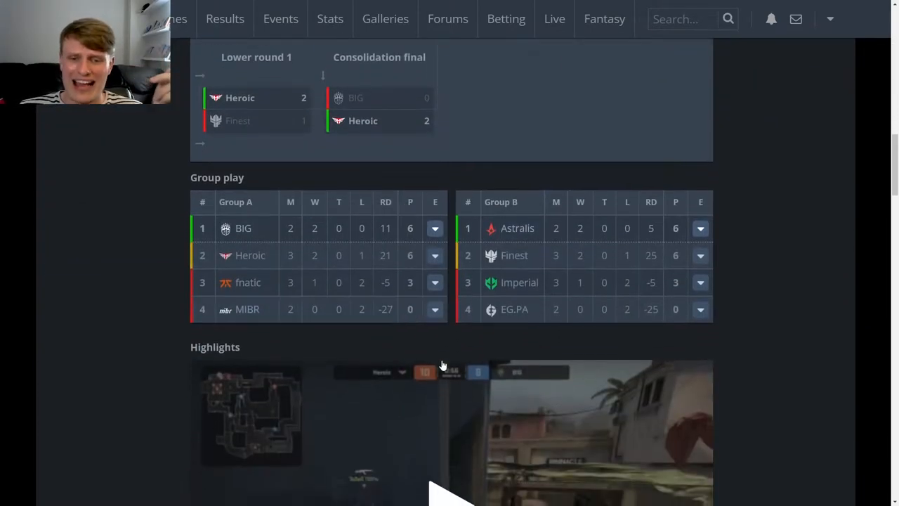
Step: Expand MIBR's Group A row to list its group matches, then return to the bracket
click(436, 309)
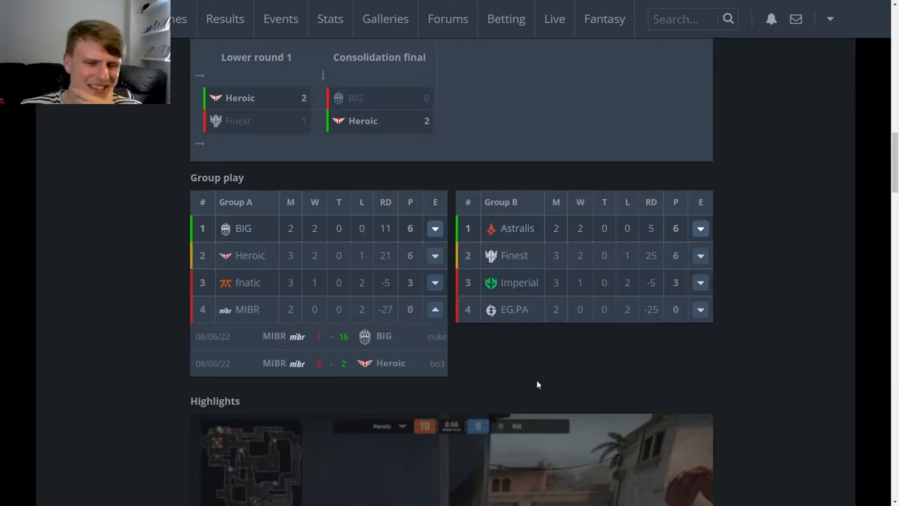
mouse_move(477, 361)
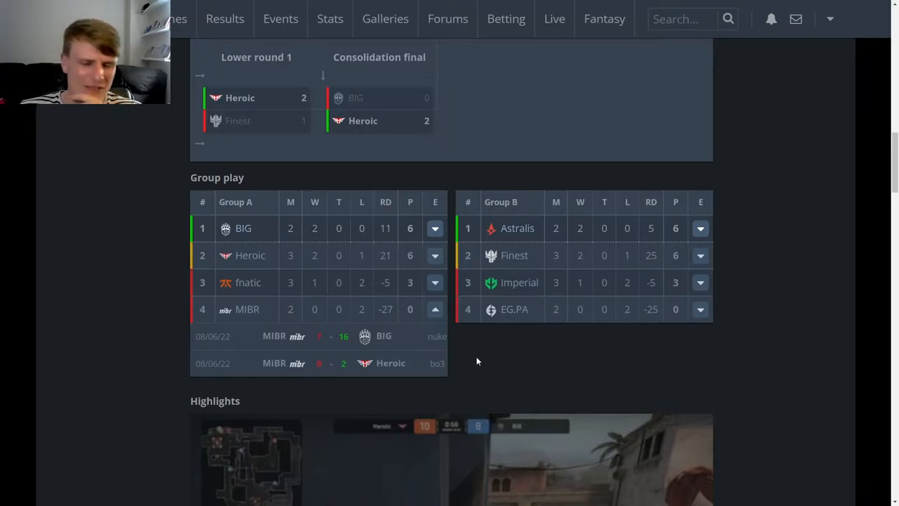
mouse_move(479, 354)
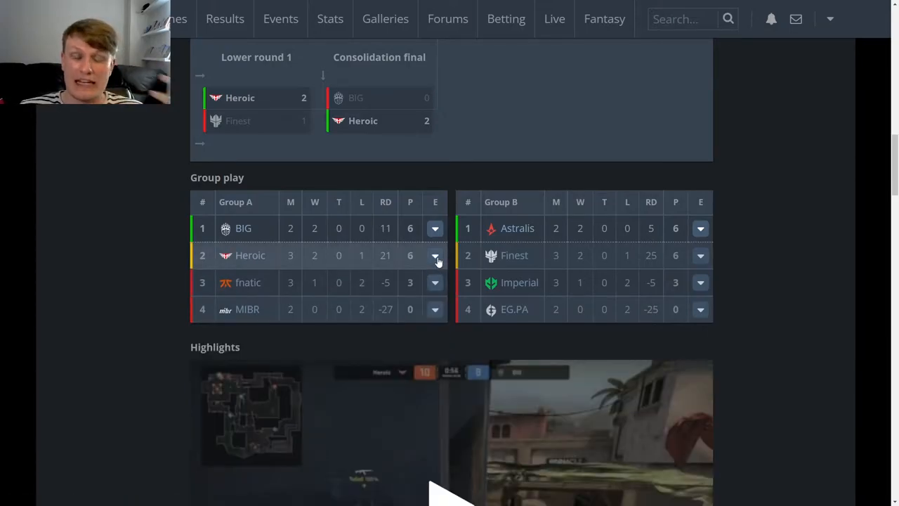
click(435, 309)
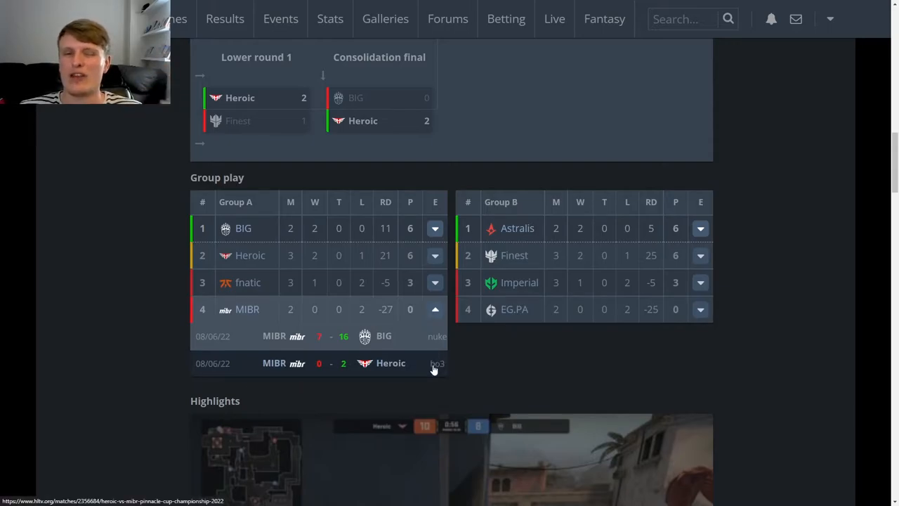
mouse_move(343, 372)
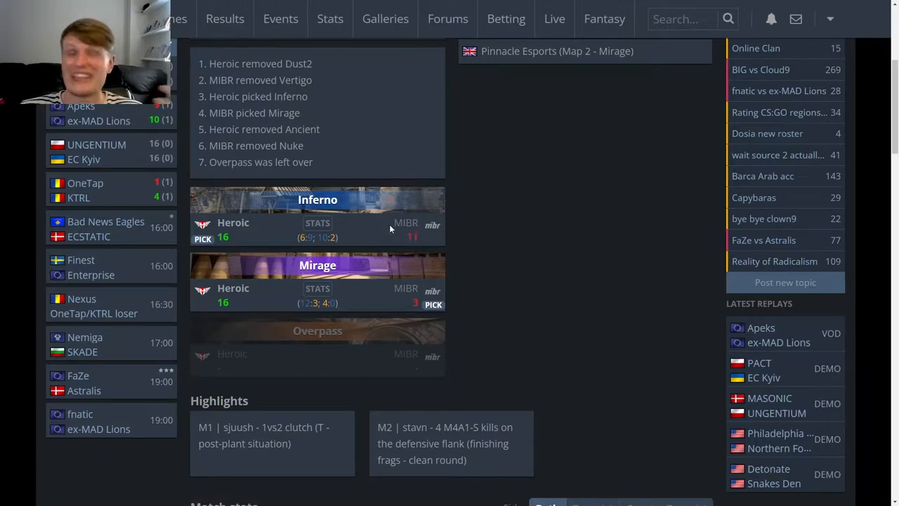
scroll(up, 3)
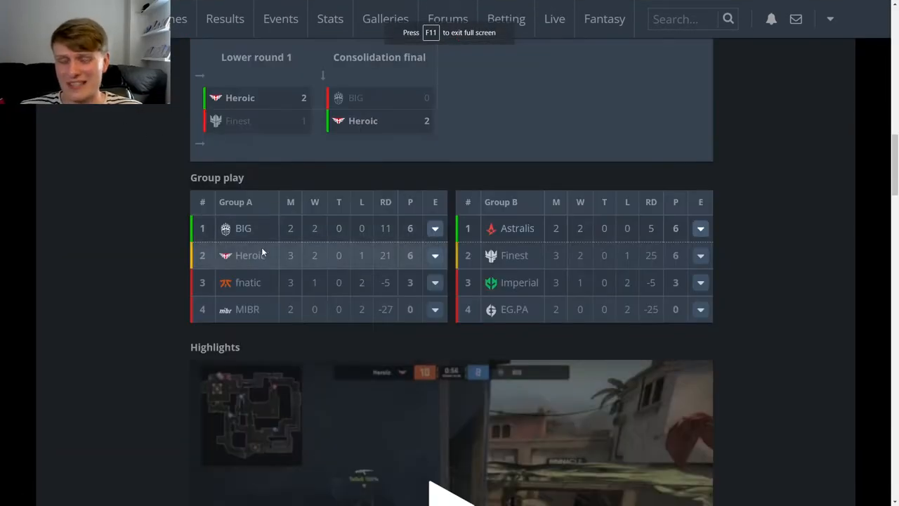
scroll(up, 3)
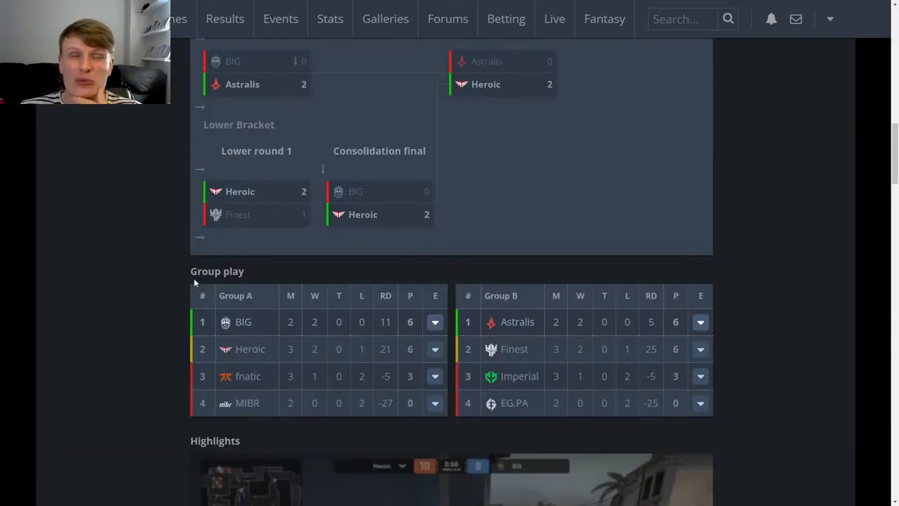
click(434, 402)
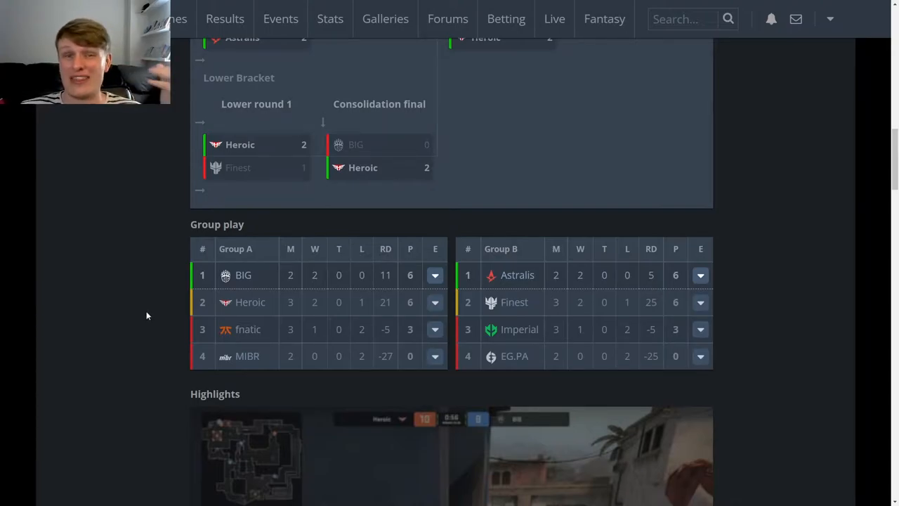
scroll(up, 3)
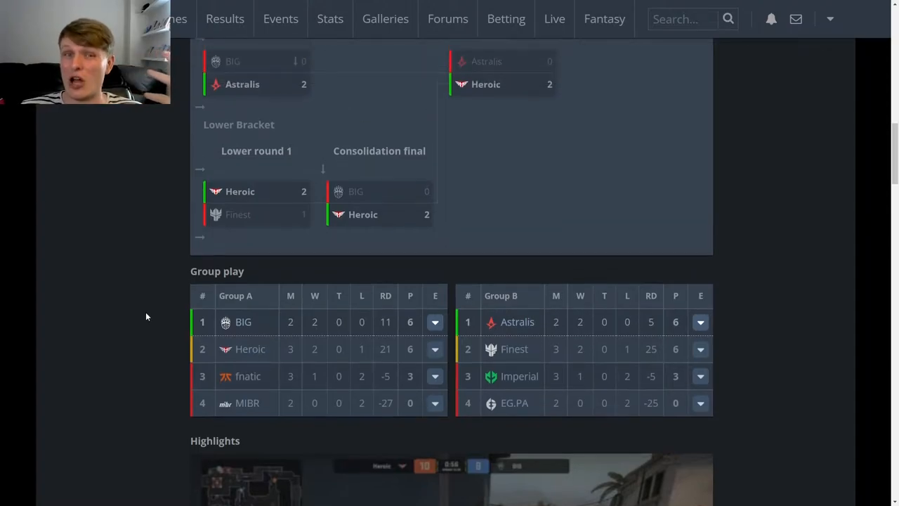
scroll(down, 3)
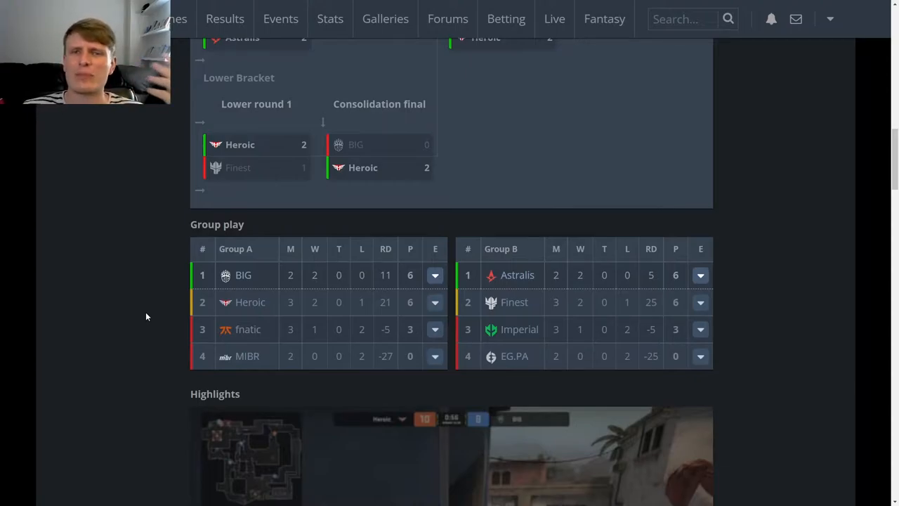
mouse_move(155, 298)
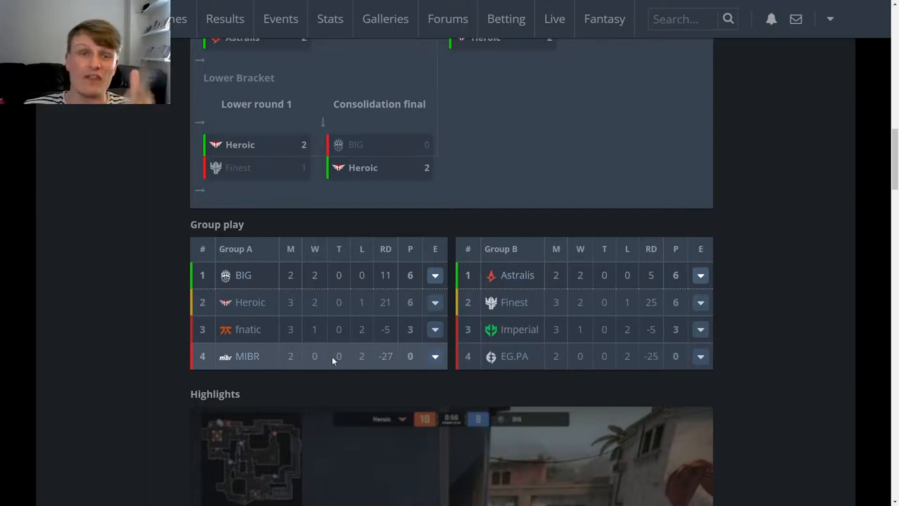
Step: Expand EG.PA's Group B row and open the EG.PA vs Finest bo3 match page
scroll(up, 3)
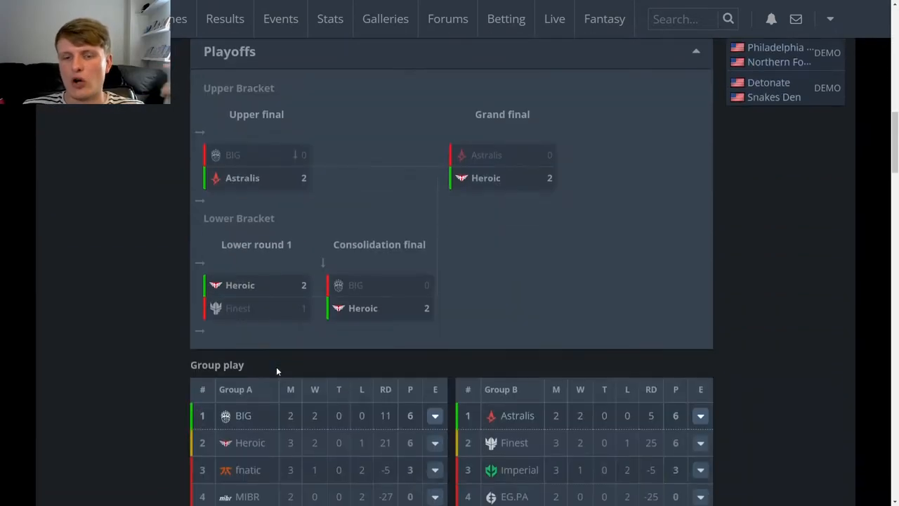
scroll(down, 3)
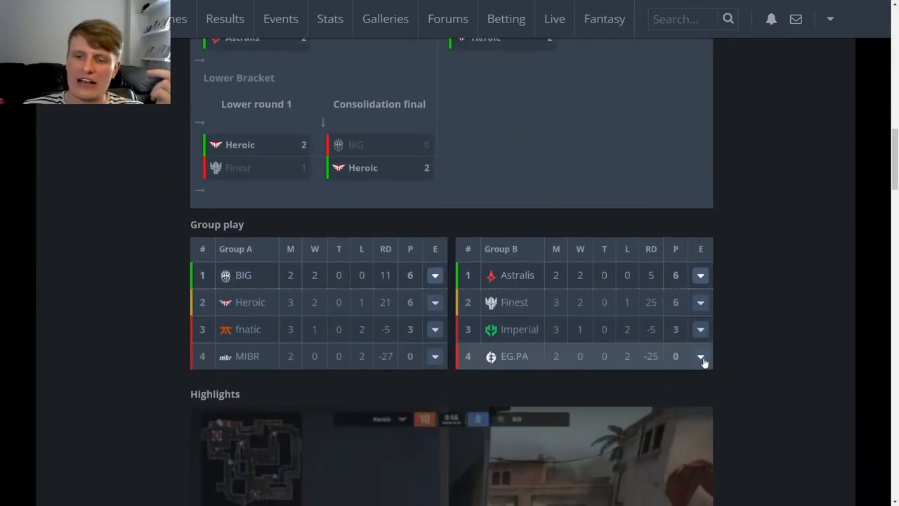
click(699, 356)
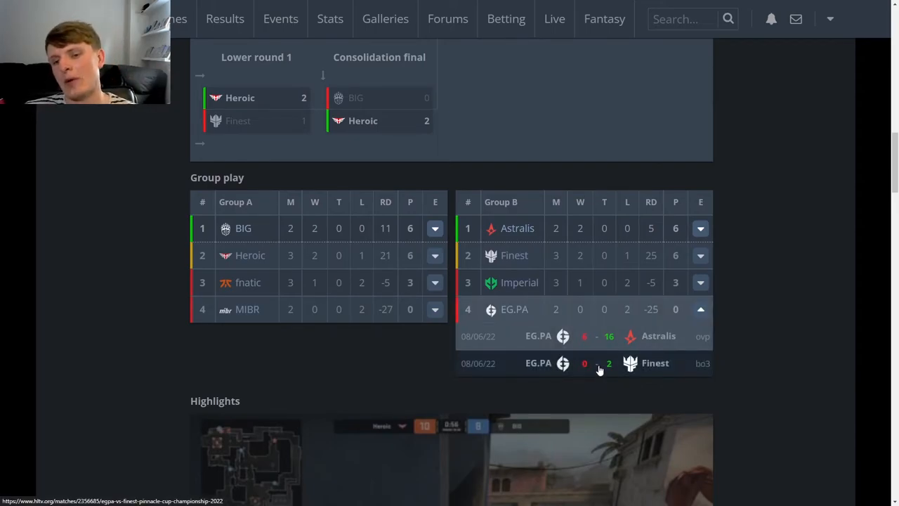
click(584, 362)
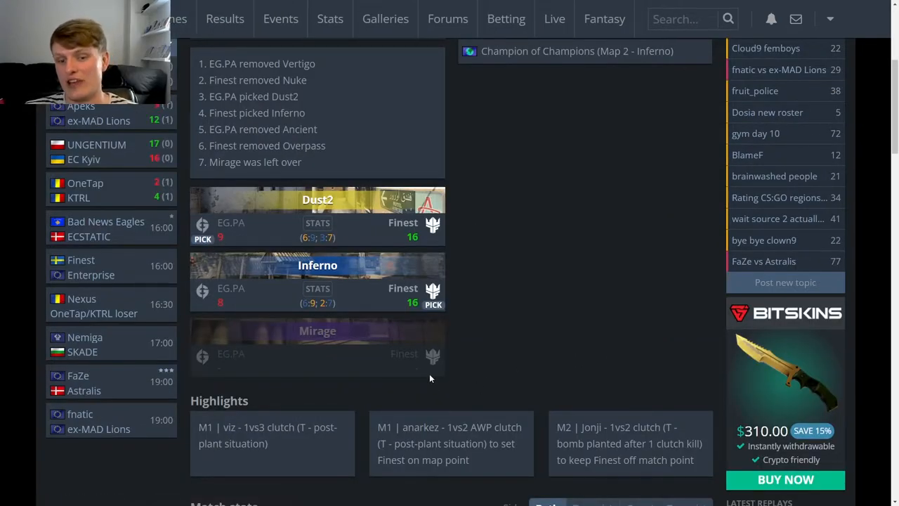
Step: Review the match page's map results and player stats for Finest's 2–0 win
scroll(down, 3)
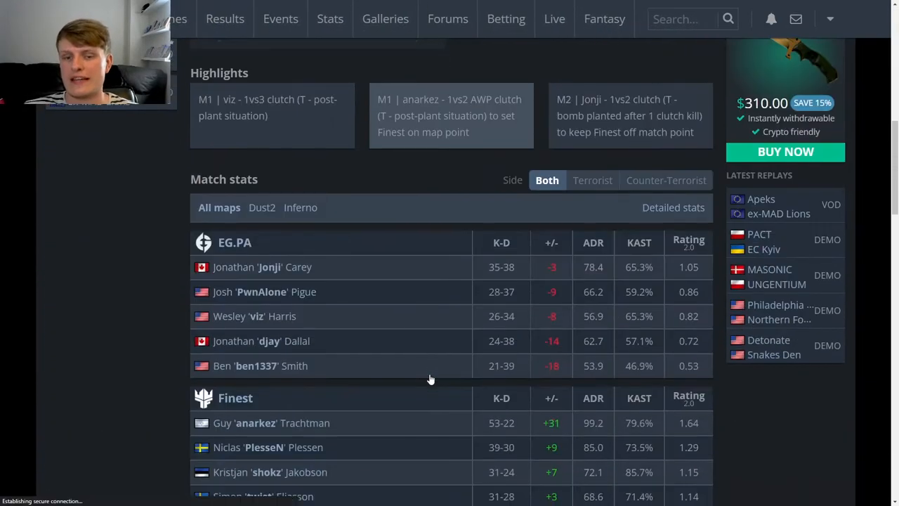
scroll(down, 3)
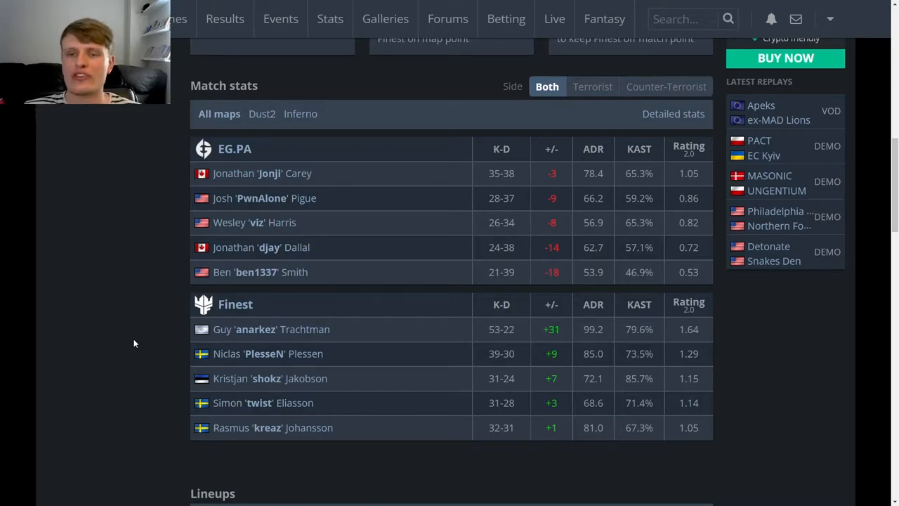
scroll(up, 3)
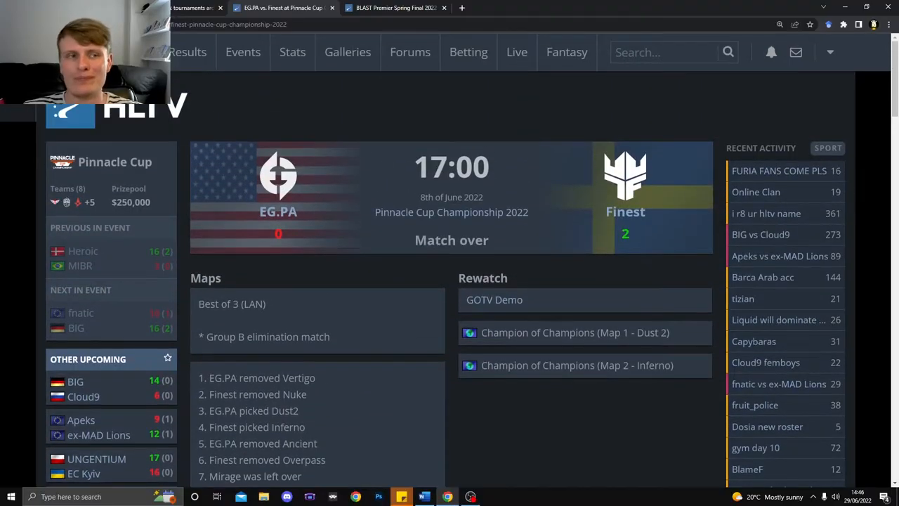
key(f11)
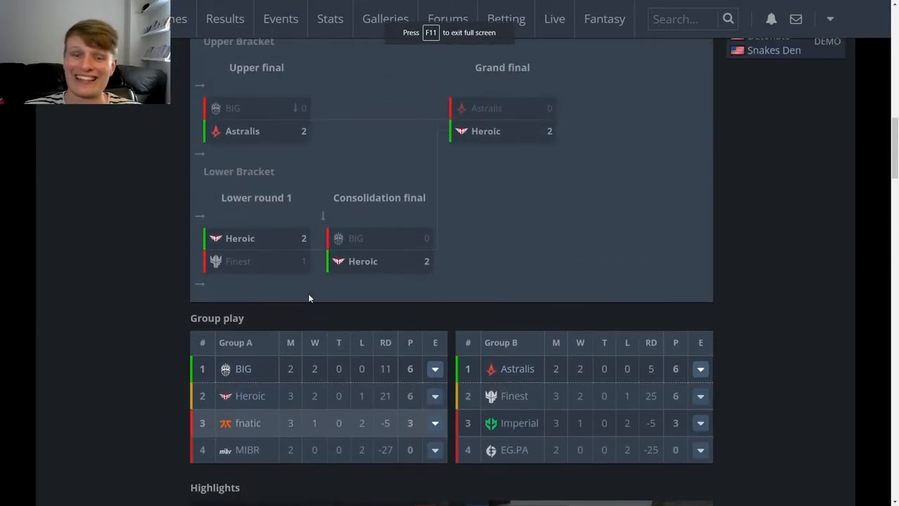
mouse_move(97, 323)
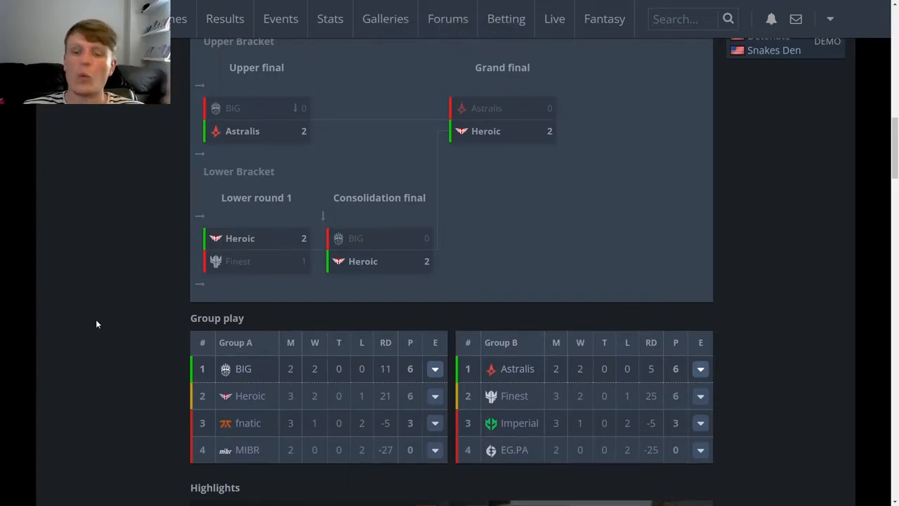
scroll(down, 3)
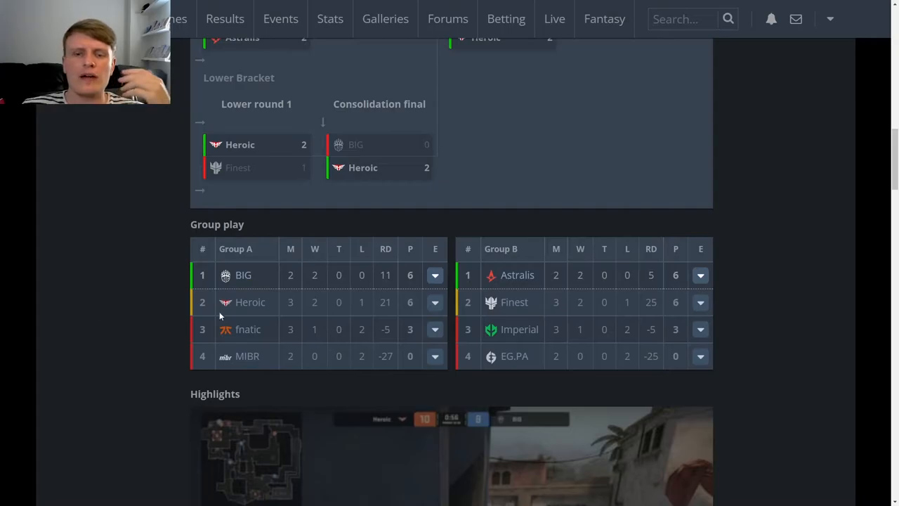
mouse_move(592, 339)
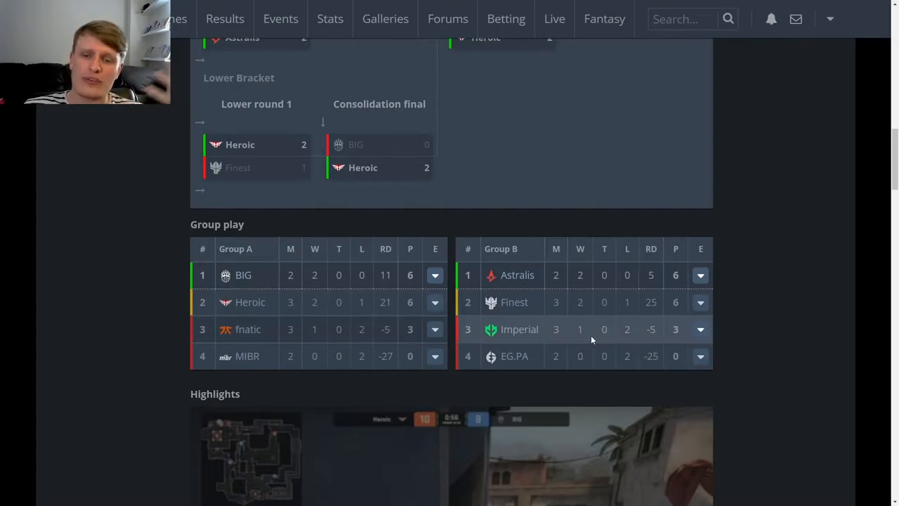
mouse_move(608, 340)
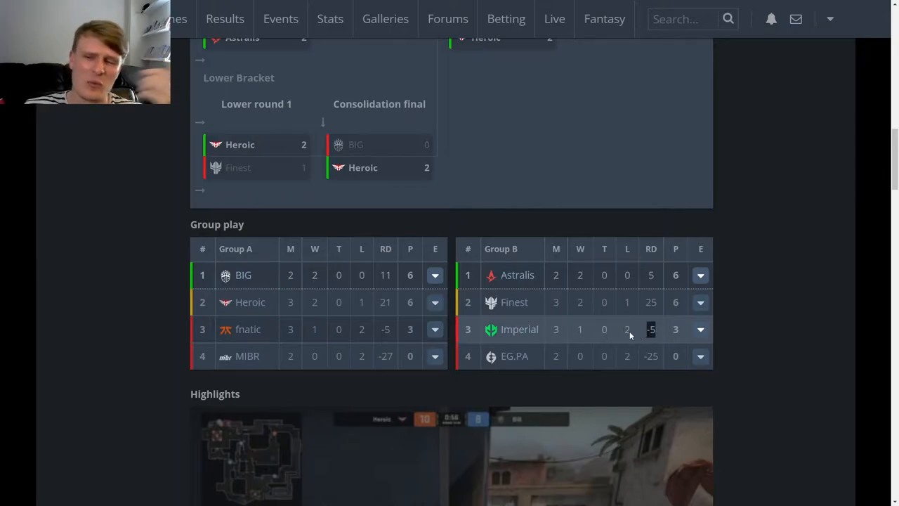
mouse_move(625, 329)
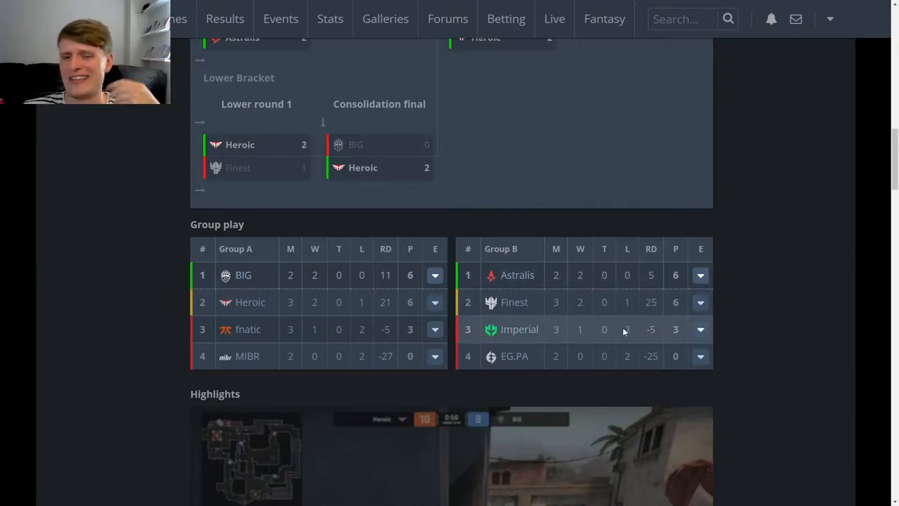
mouse_move(575, 337)
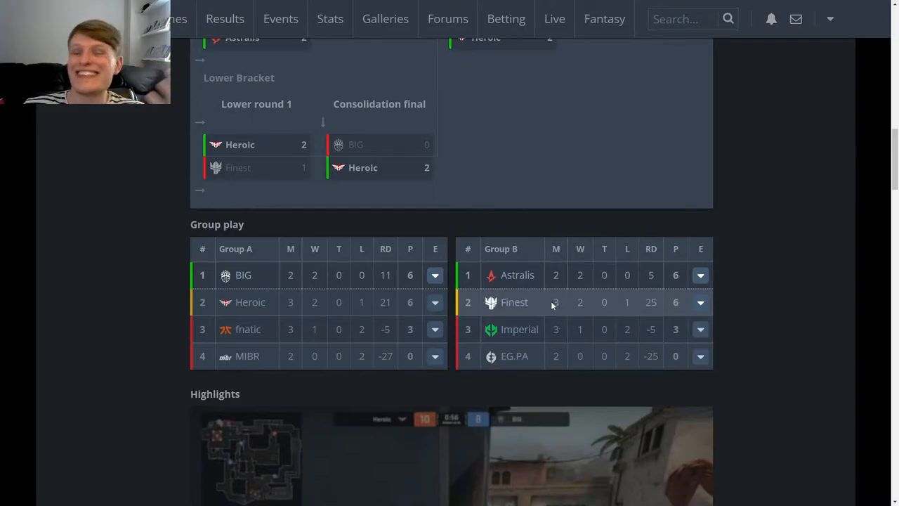
mouse_move(514, 302)
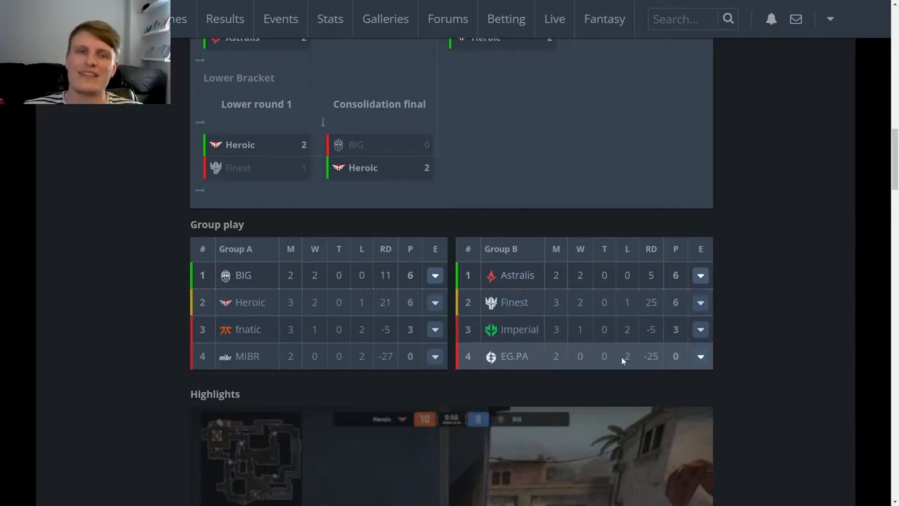
mouse_move(597, 302)
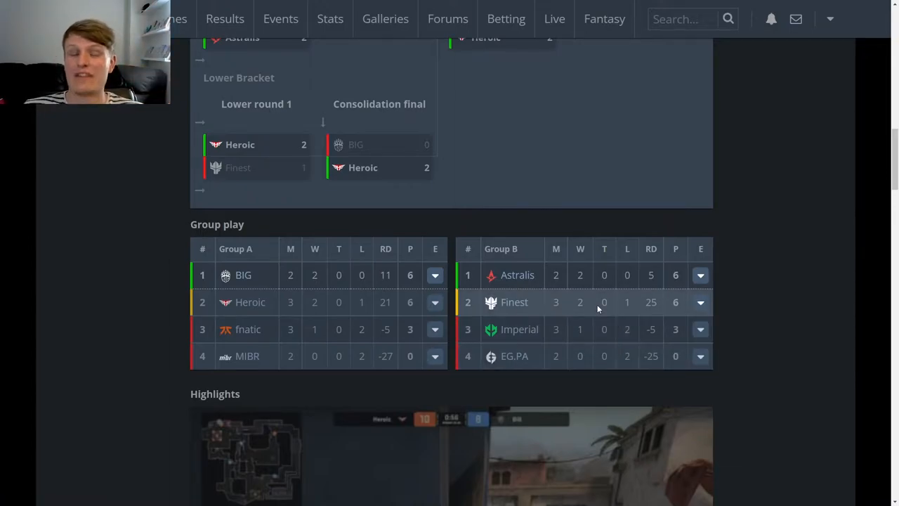
scroll(down, 3)
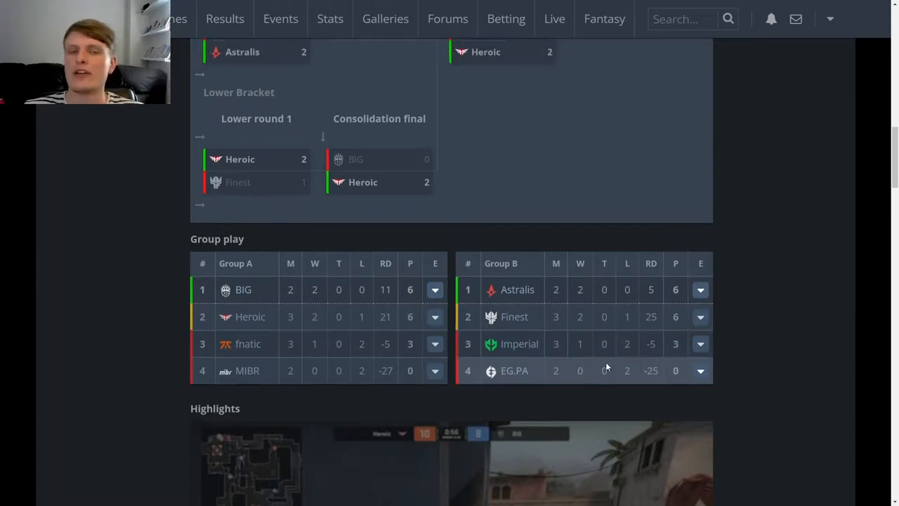
scroll(down, 3)
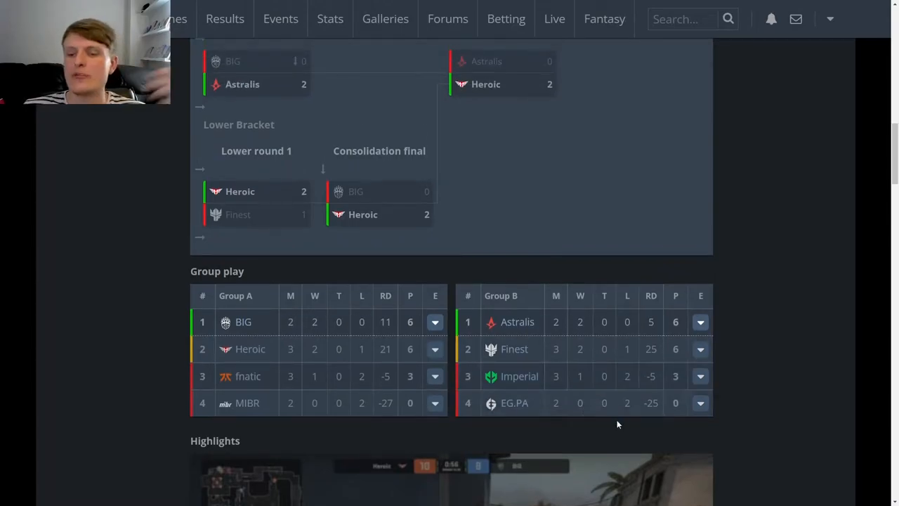
click(699, 402)
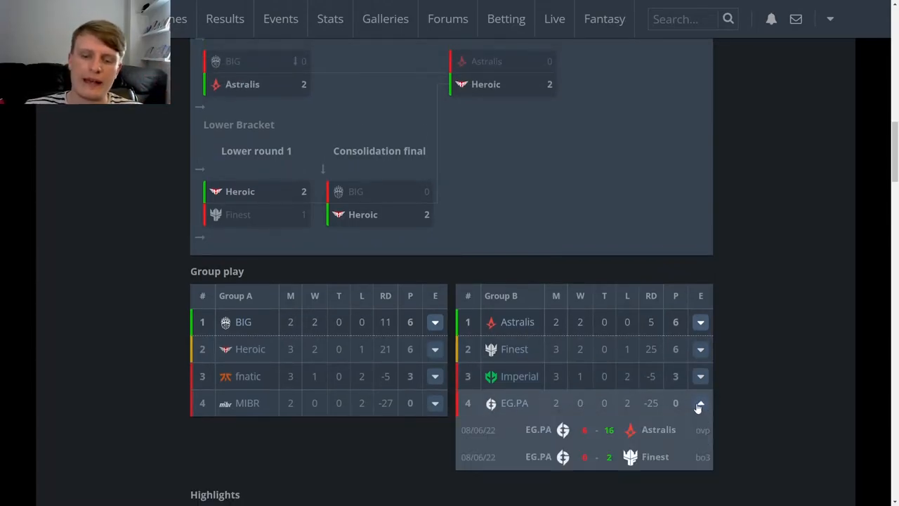
click(700, 402)
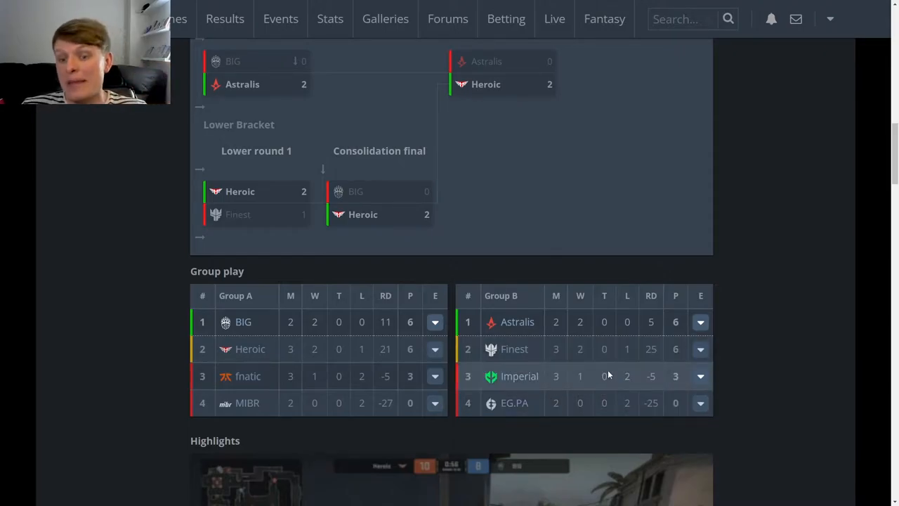
mouse_move(568, 402)
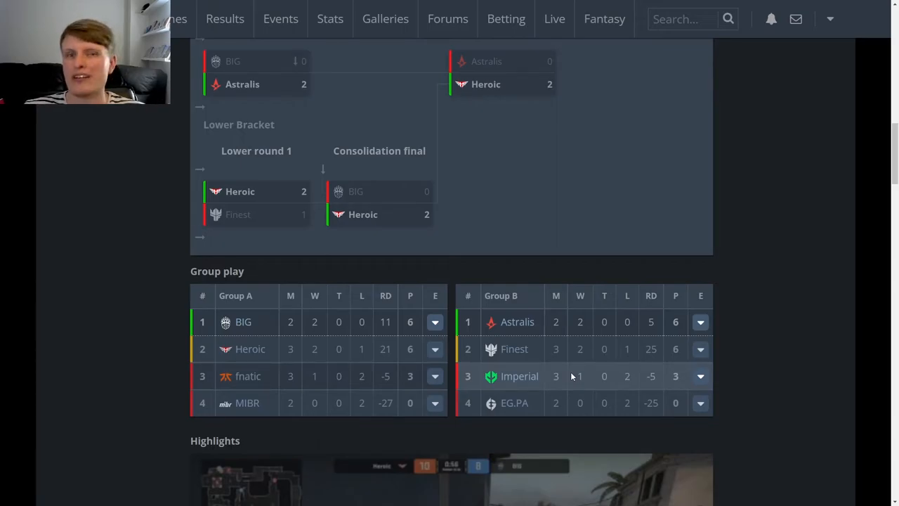
Step: Expand fnatic's Group A row to list its matches against Heroic and BIG
scroll(up, 3)
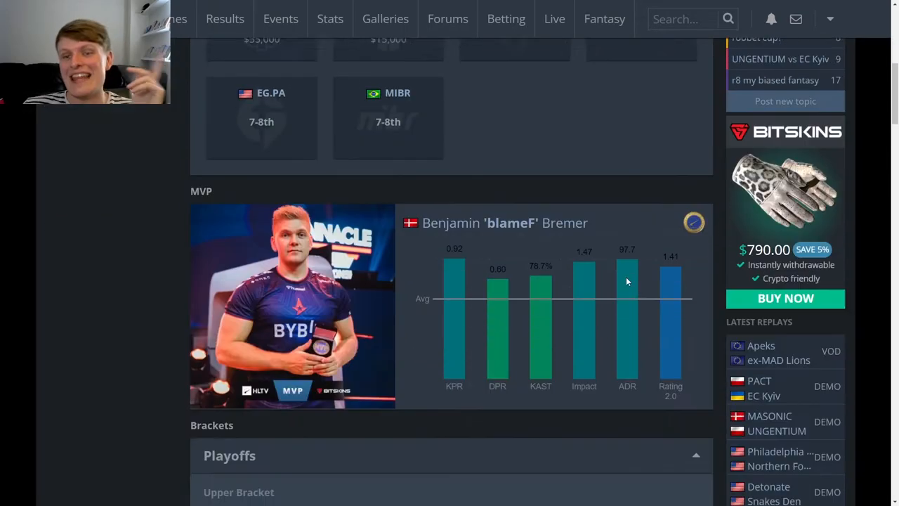
scroll(down, 3)
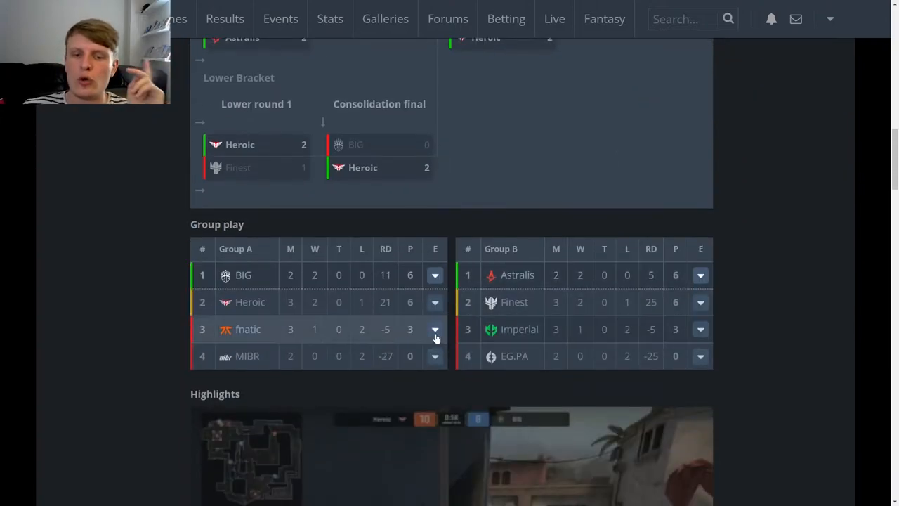
click(436, 329)
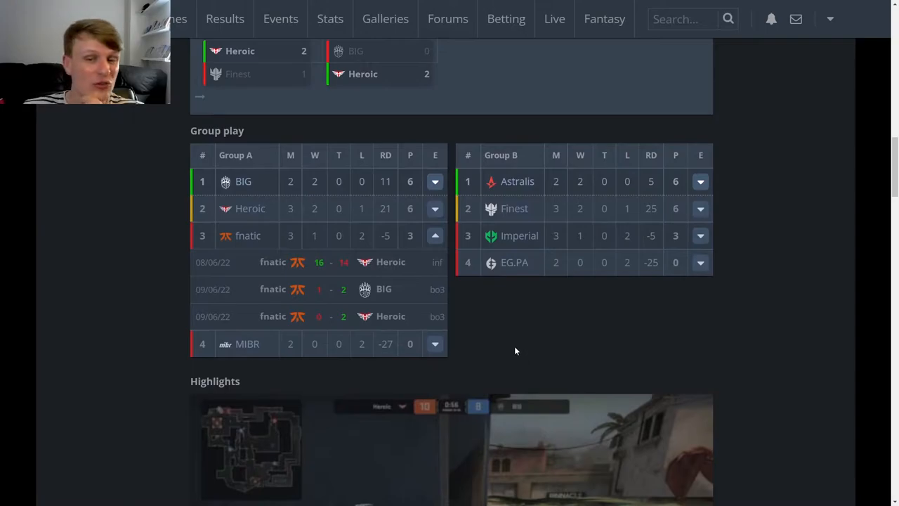
scroll(up, 3)
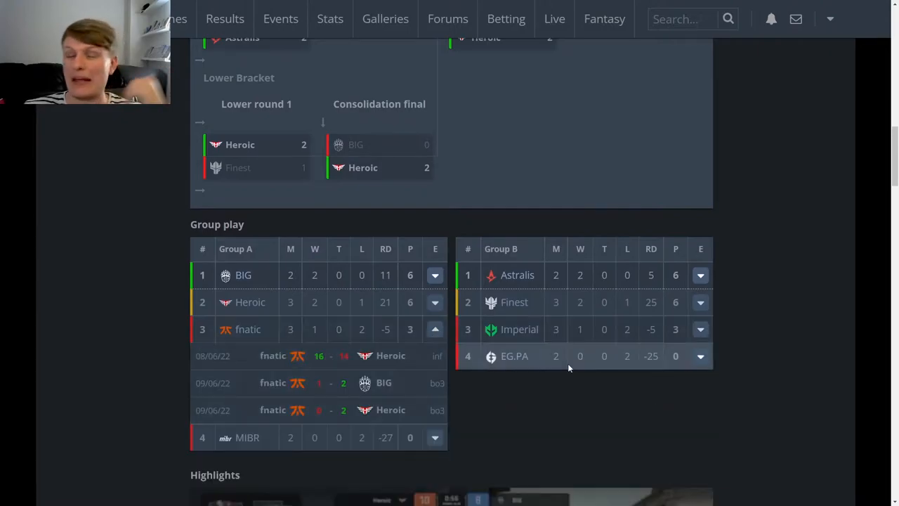
mouse_move(579, 391)
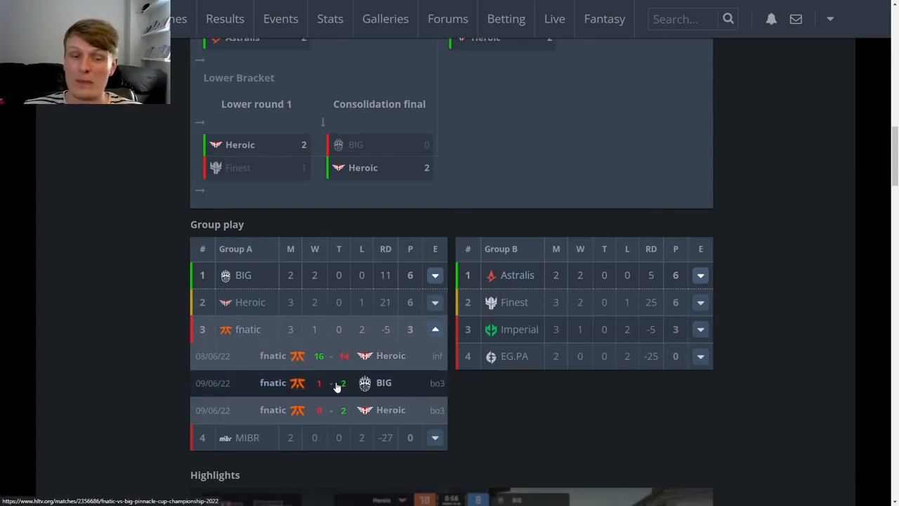
Step: Open the fnatic vs BIG match page and review its maps
click(337, 382)
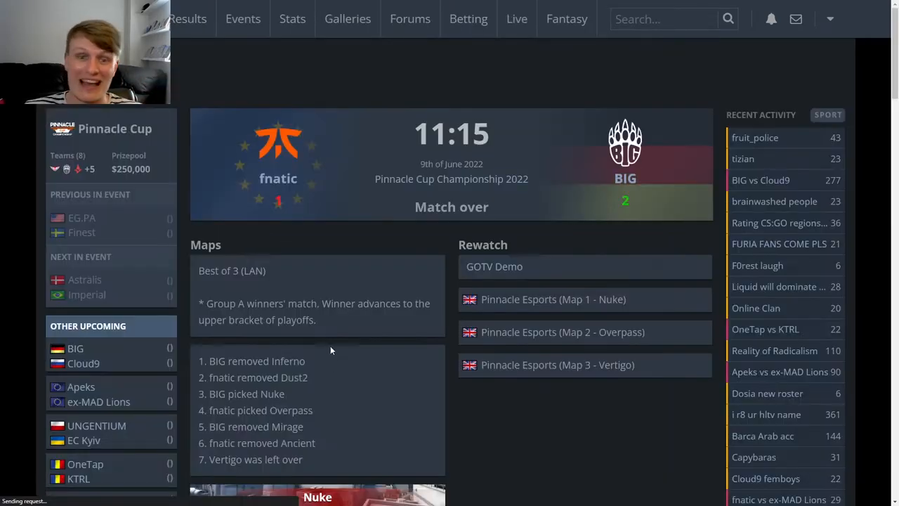
scroll(down, 3)
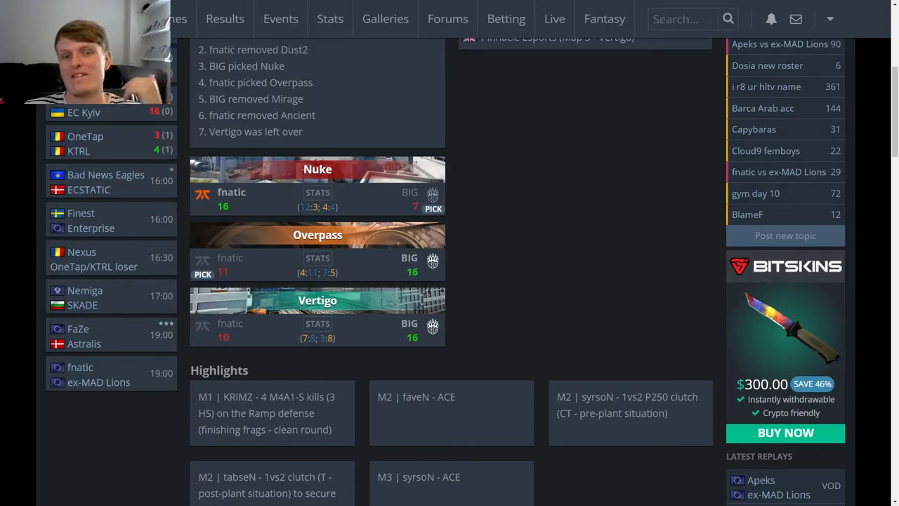
mouse_move(542, 244)
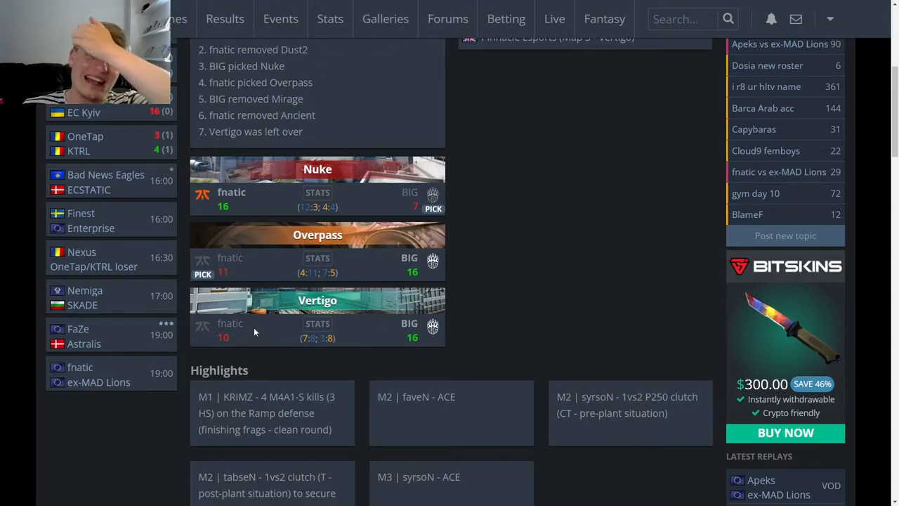
mouse_move(356, 345)
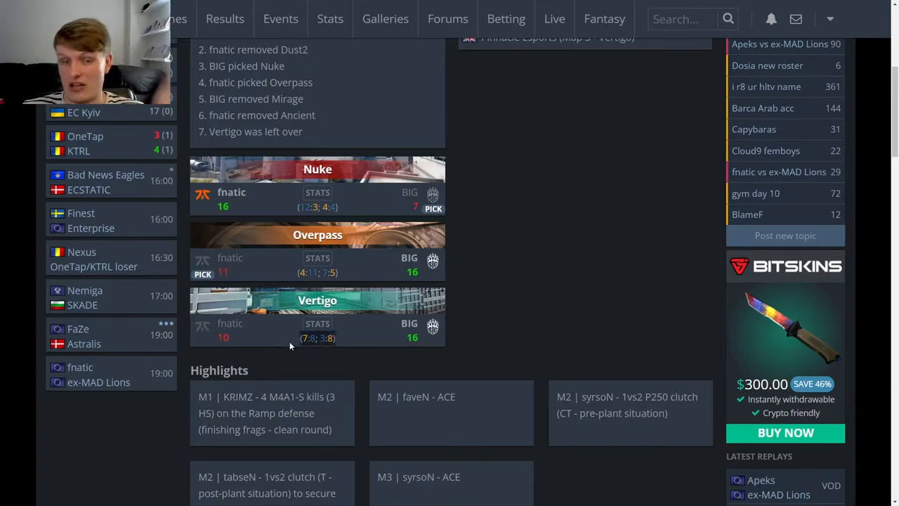
mouse_move(348, 342)
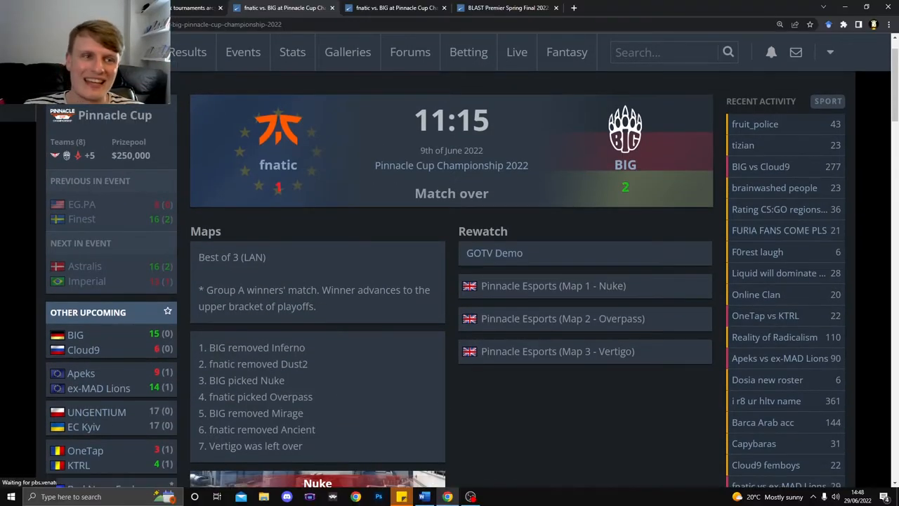
scroll(down, 3)
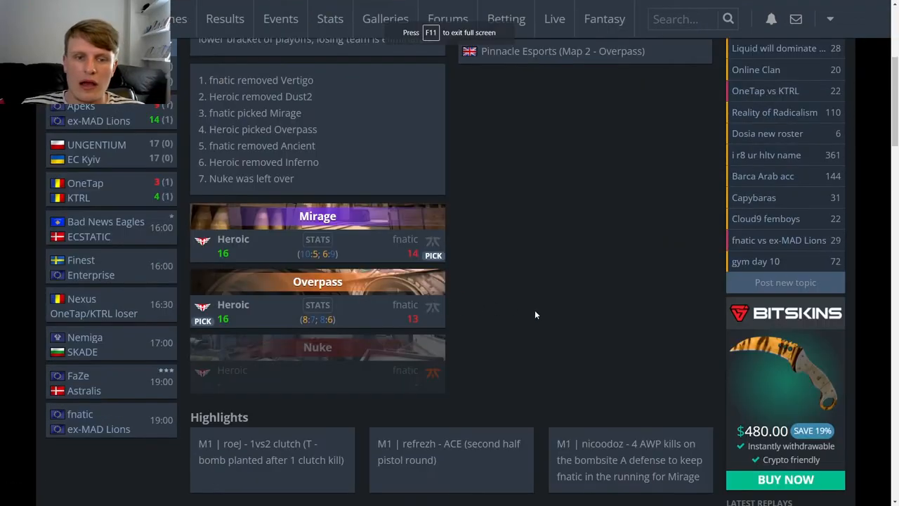
scroll(up, 3)
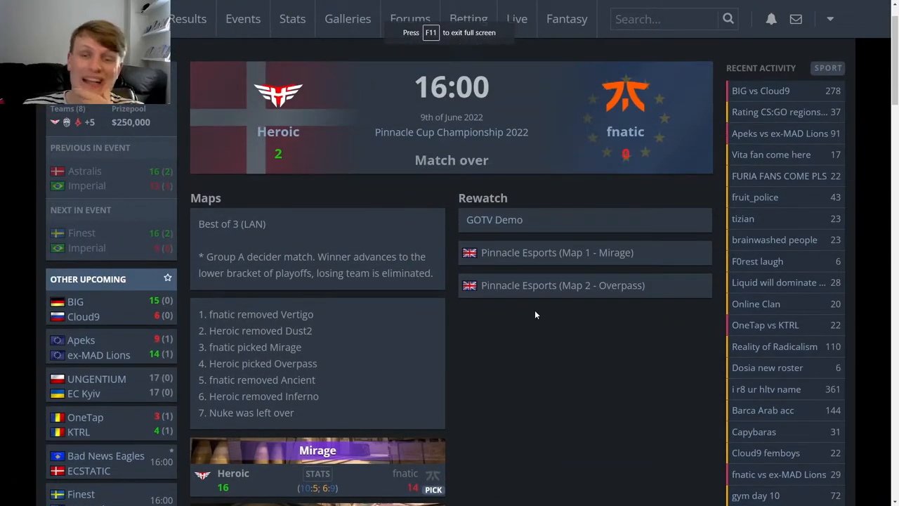
Step: Review the Heroic vs fnatic decider's Mirage and Overpass results and player stats
scroll(down, 3)
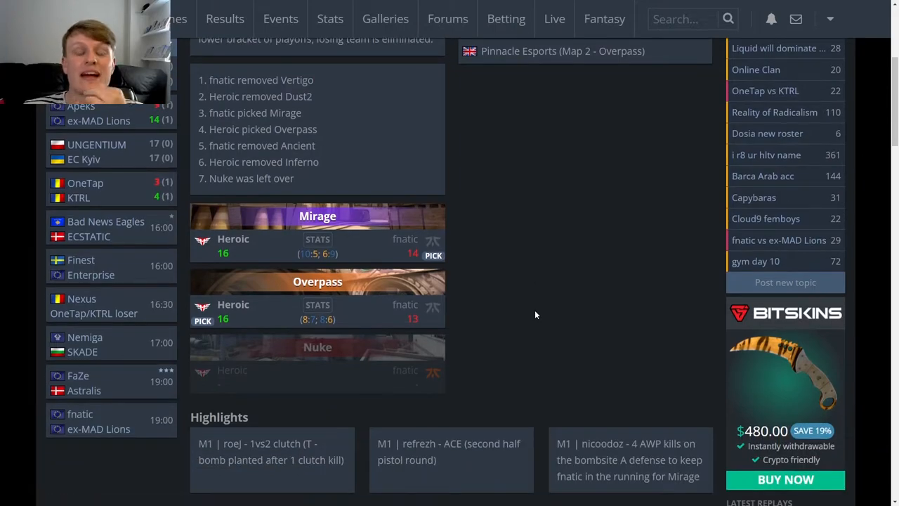
mouse_move(344, 260)
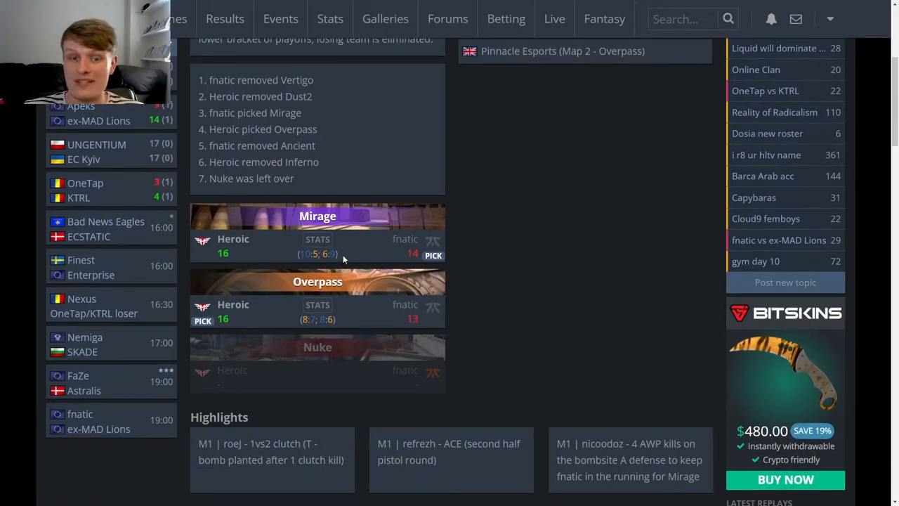
scroll(down, 3)
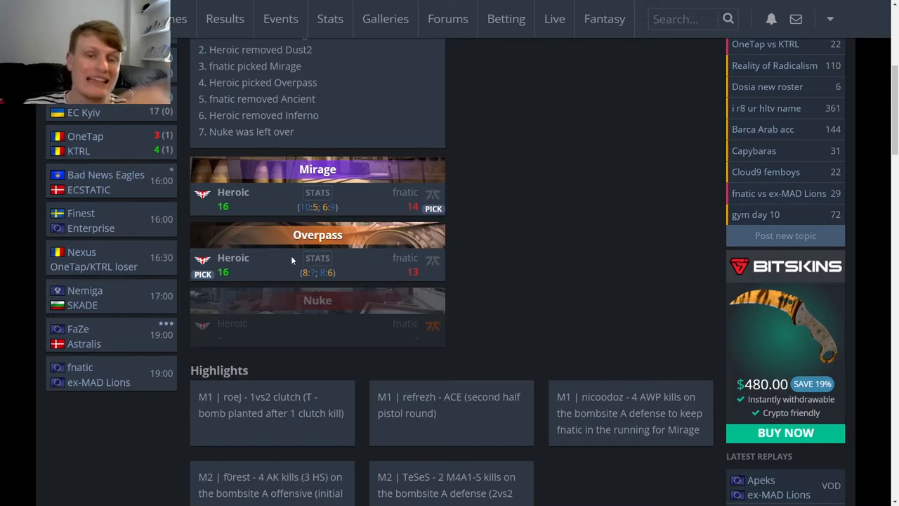
scroll(down, 3)
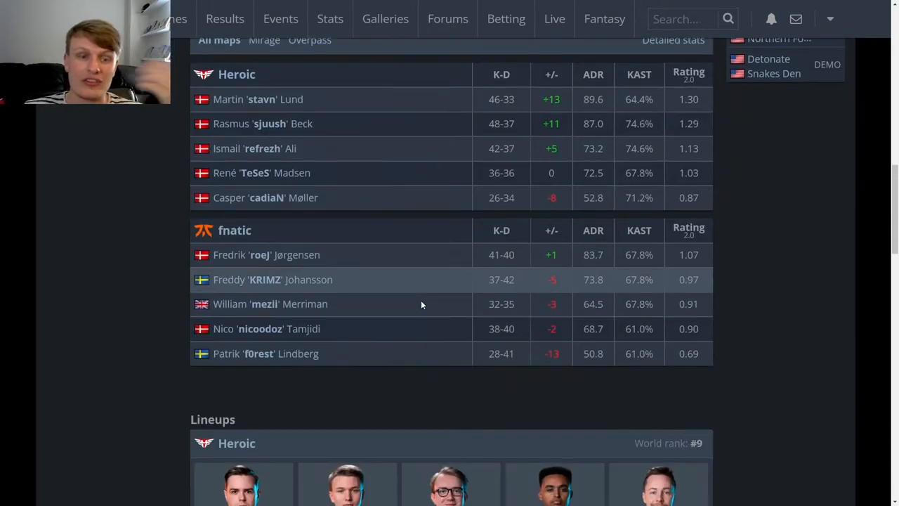
scroll(up, 3)
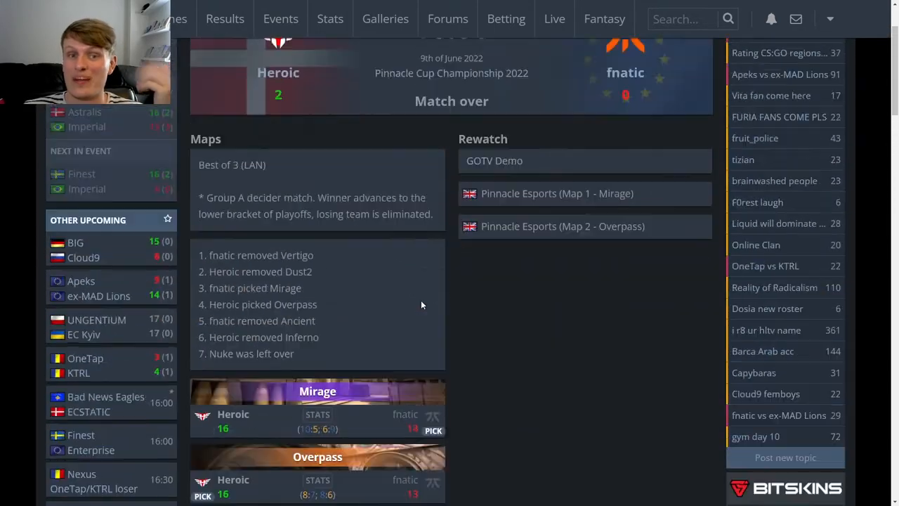
scroll(up, 3)
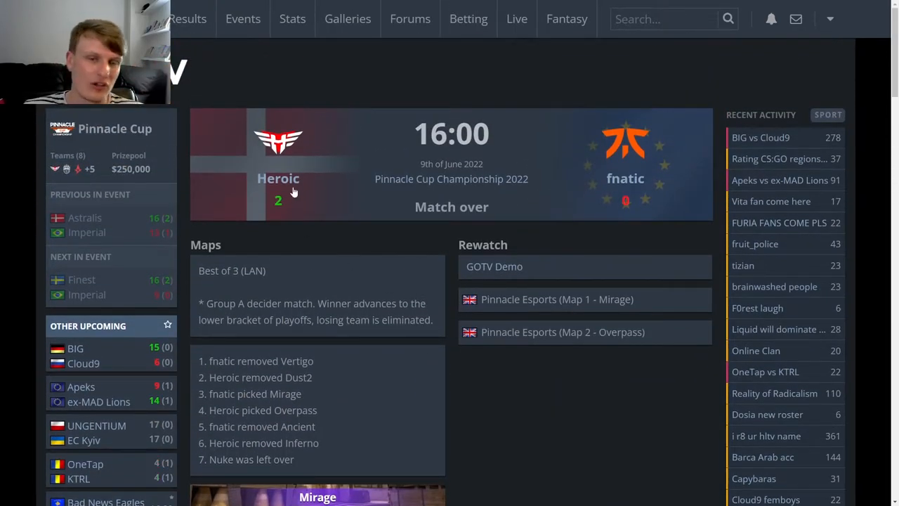
mouse_move(297, 177)
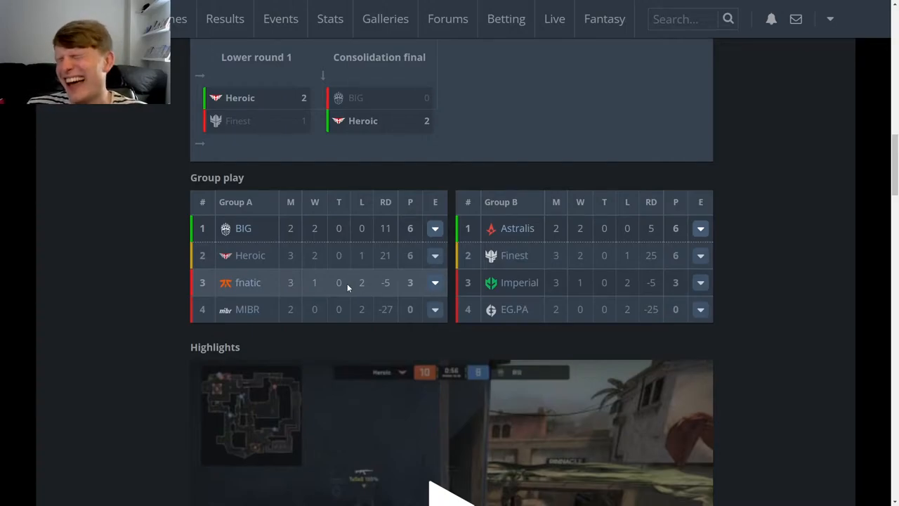
mouse_move(405, 256)
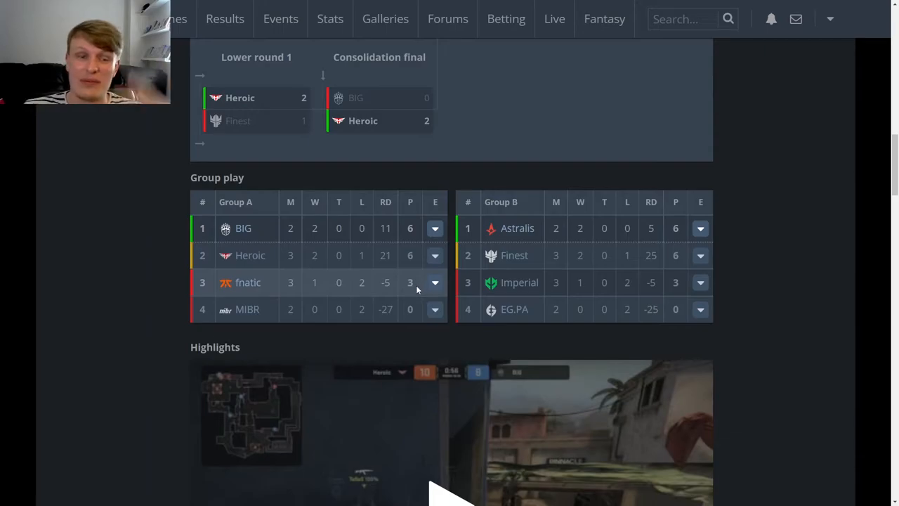
mouse_move(413, 292)
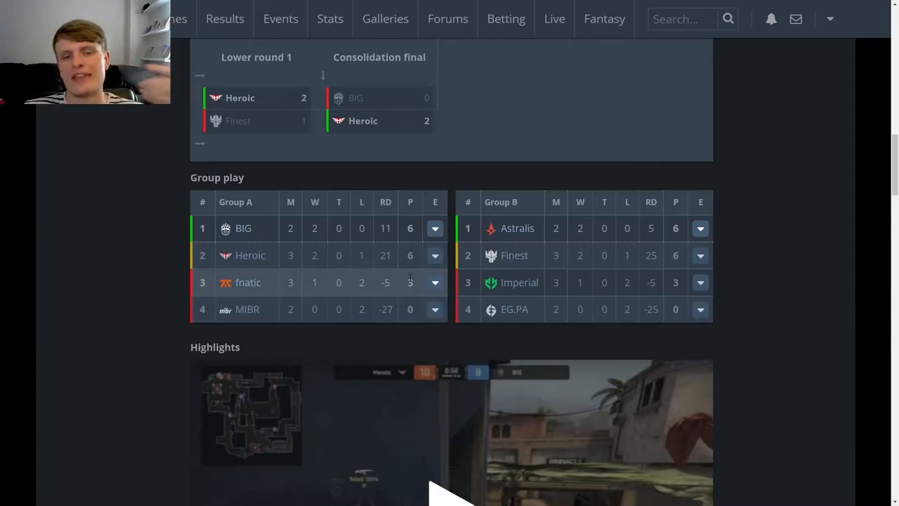
mouse_move(414, 290)
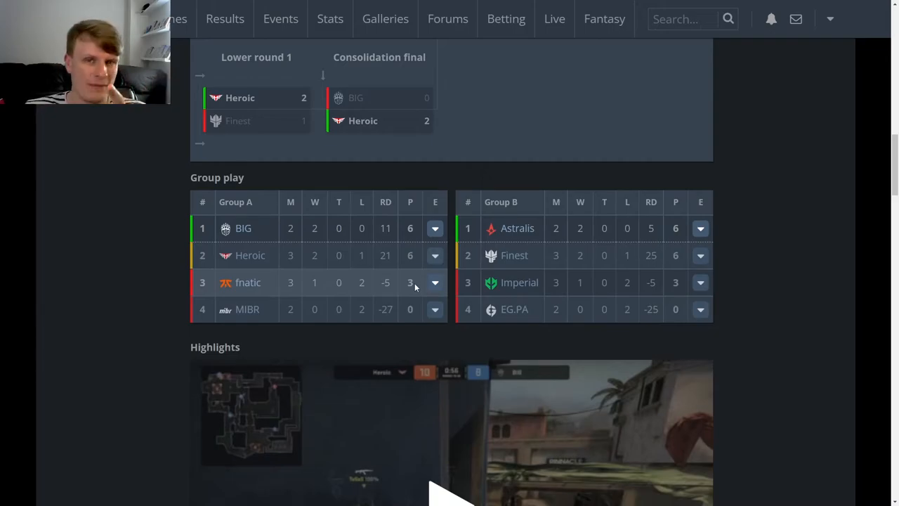
Step: Scroll to the Group B table where Imperial's row lists its three group matches
scroll(up, 3)
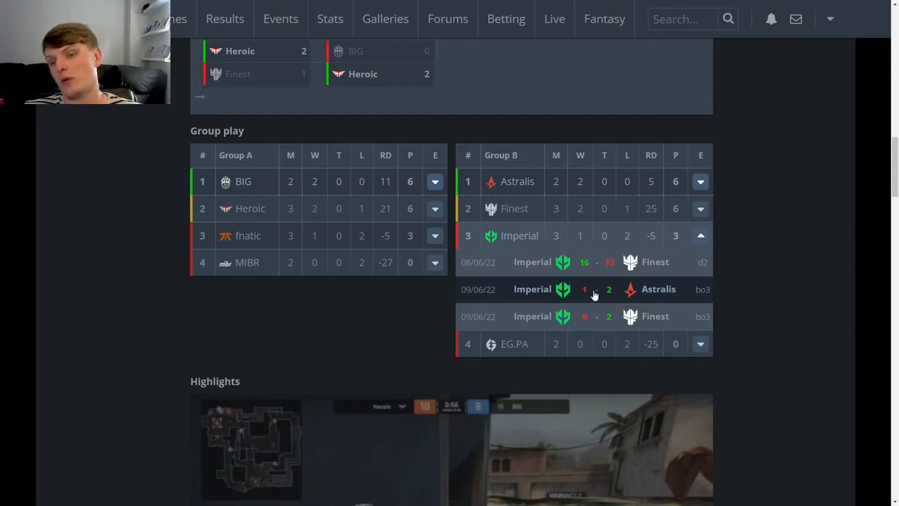
mouse_move(597, 322)
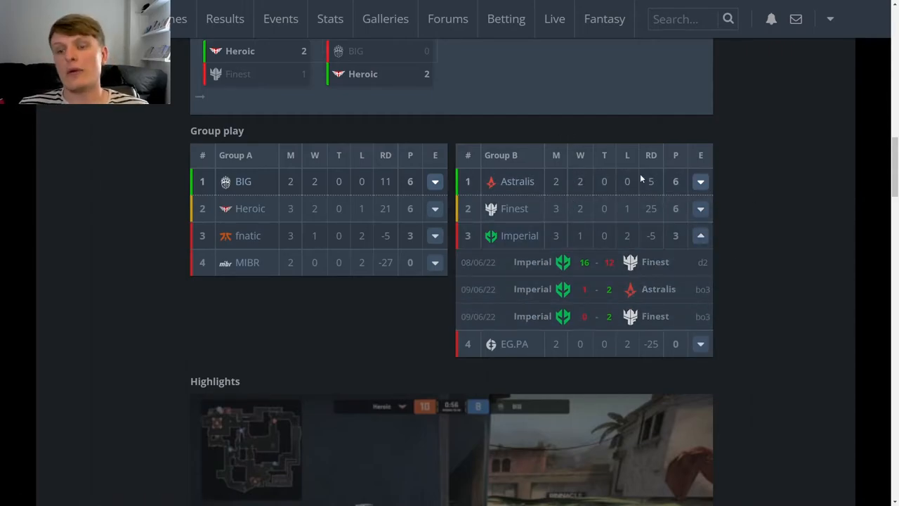
mouse_move(590, 208)
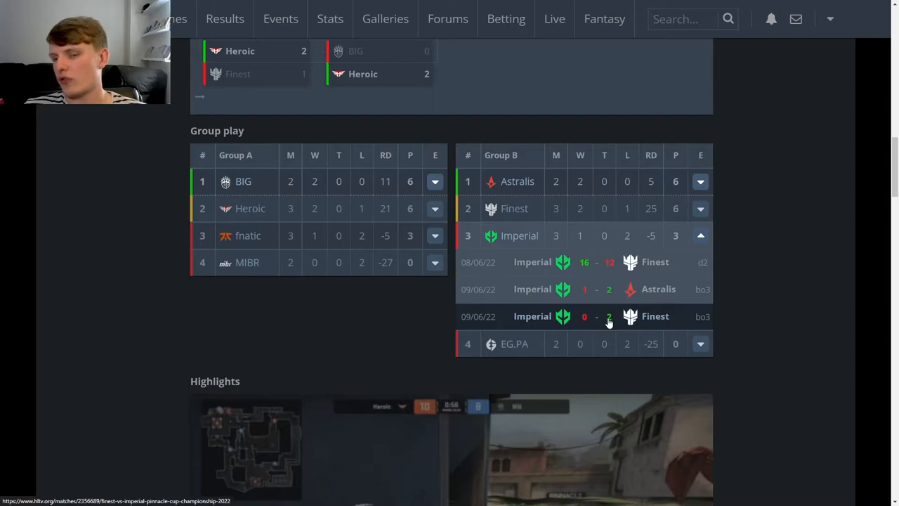
mouse_move(597, 321)
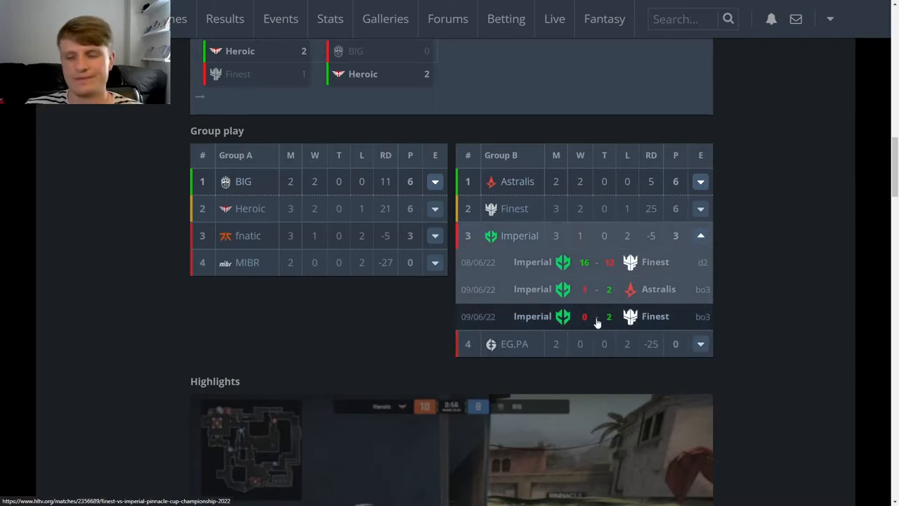
mouse_move(604, 294)
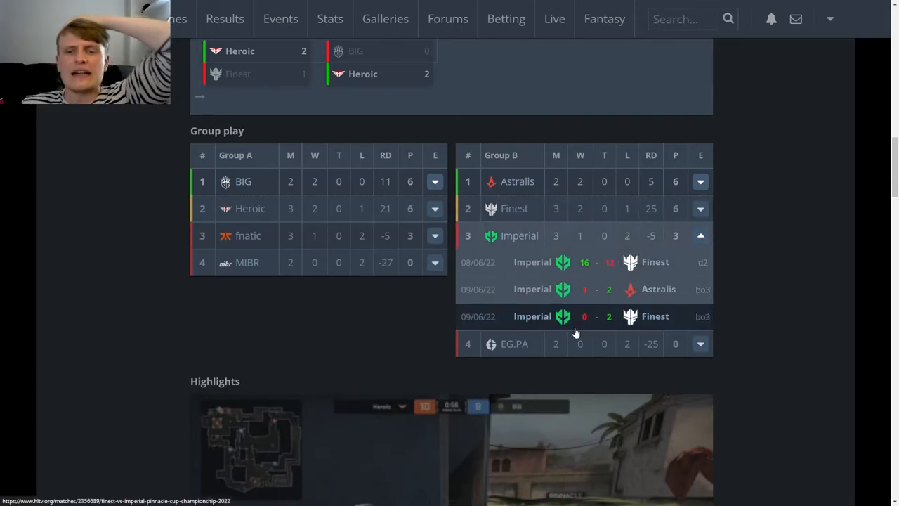
mouse_move(667, 354)
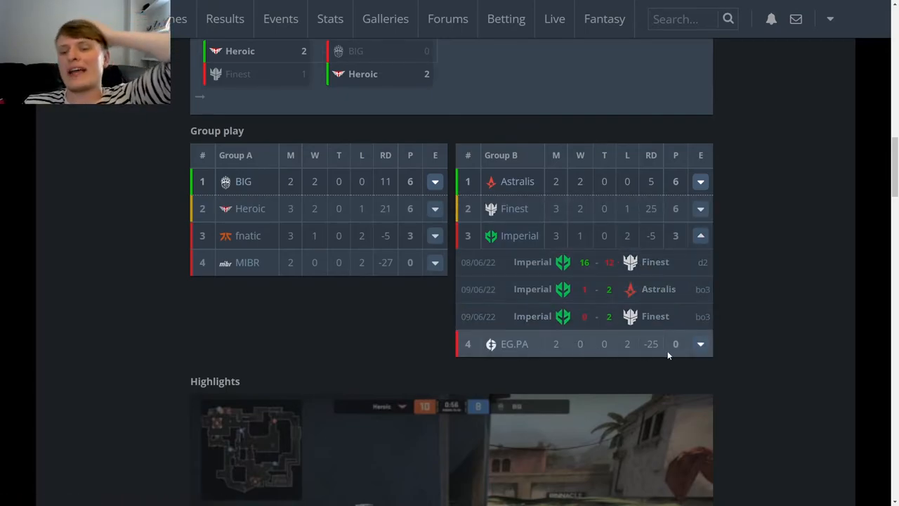
mouse_move(699, 354)
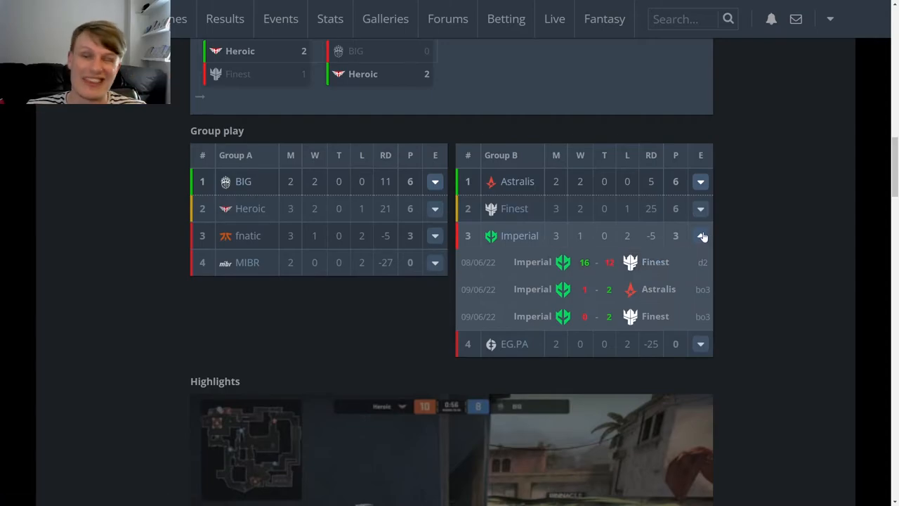
mouse_move(701, 238)
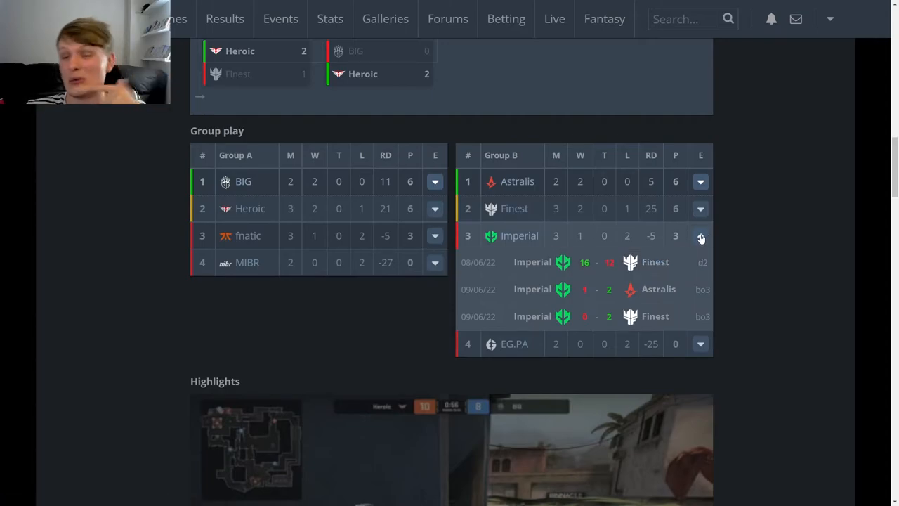
Step: Scroll through the Finest vs Imperial decider page to the Overpass and Vertigo results
scroll(down, 3)
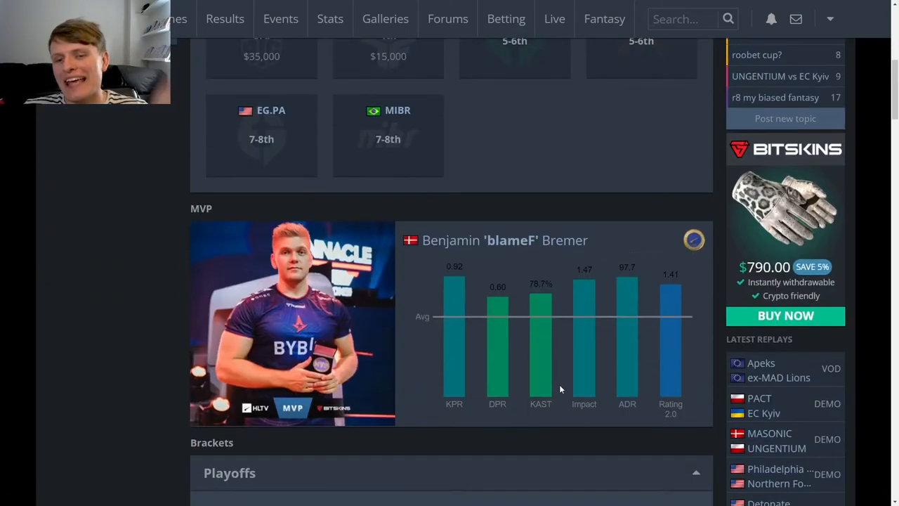
scroll(down, 3)
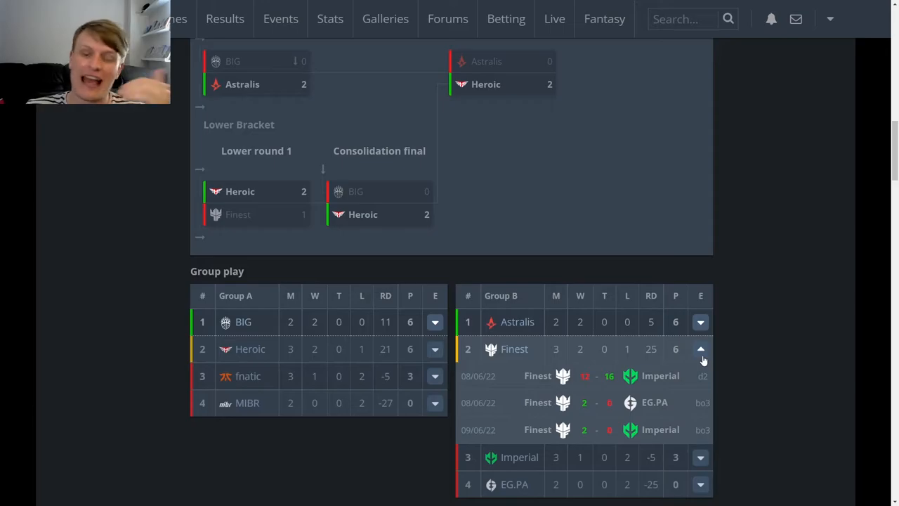
scroll(down, 3)
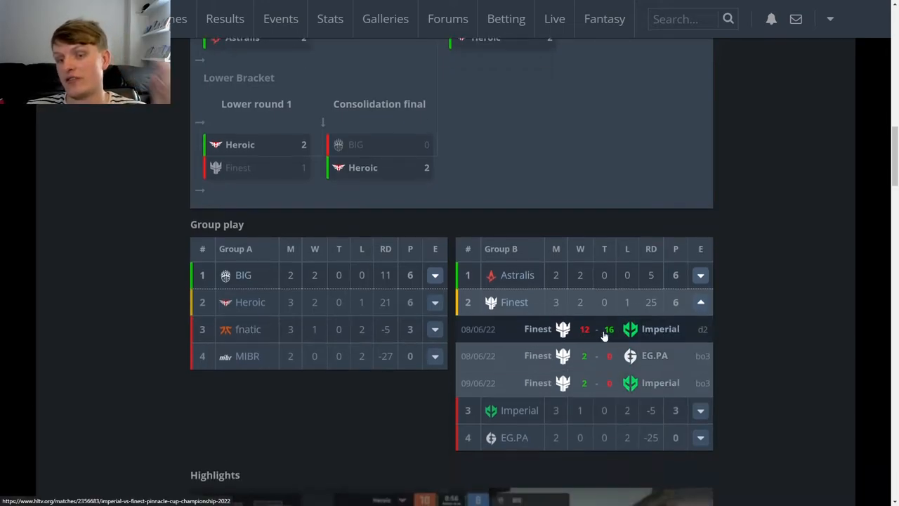
mouse_move(610, 338)
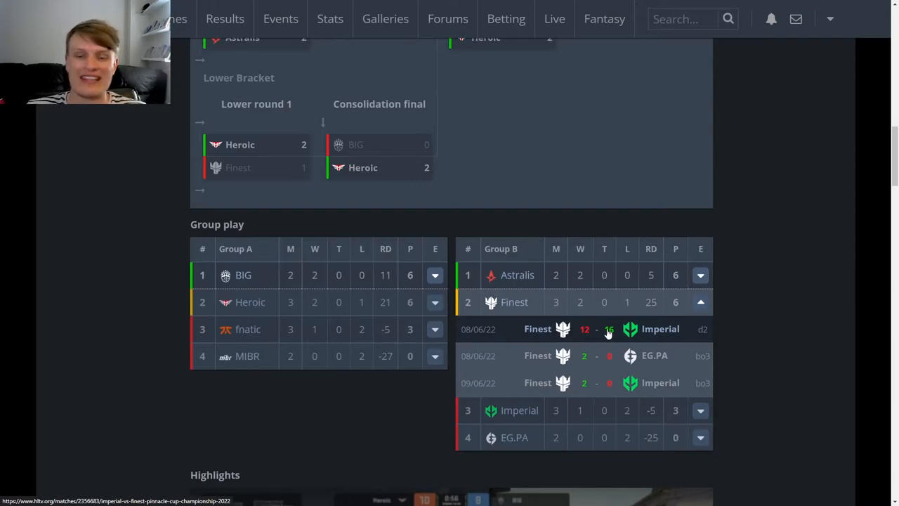
mouse_move(599, 355)
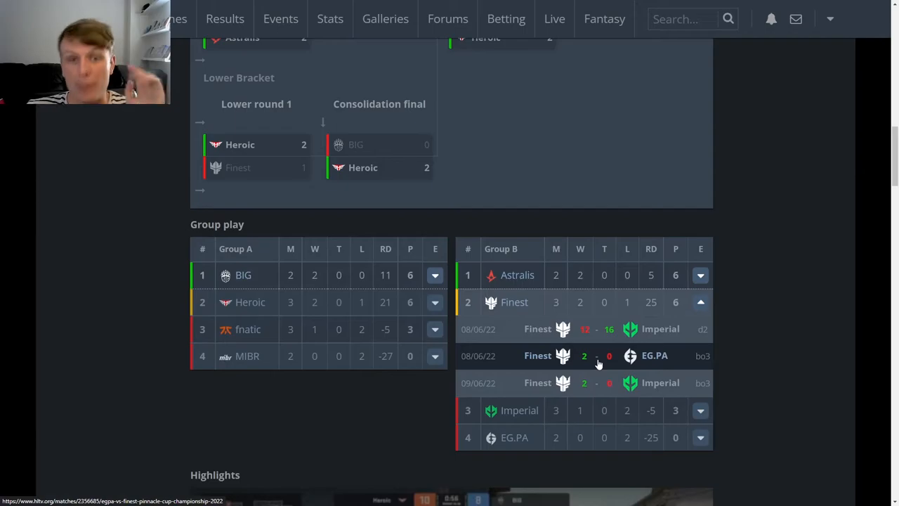
mouse_move(595, 382)
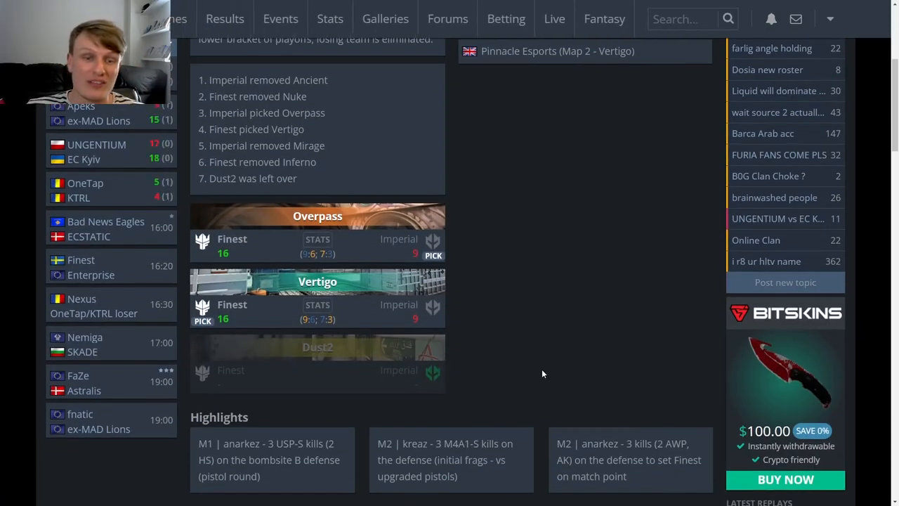
scroll(up, 3)
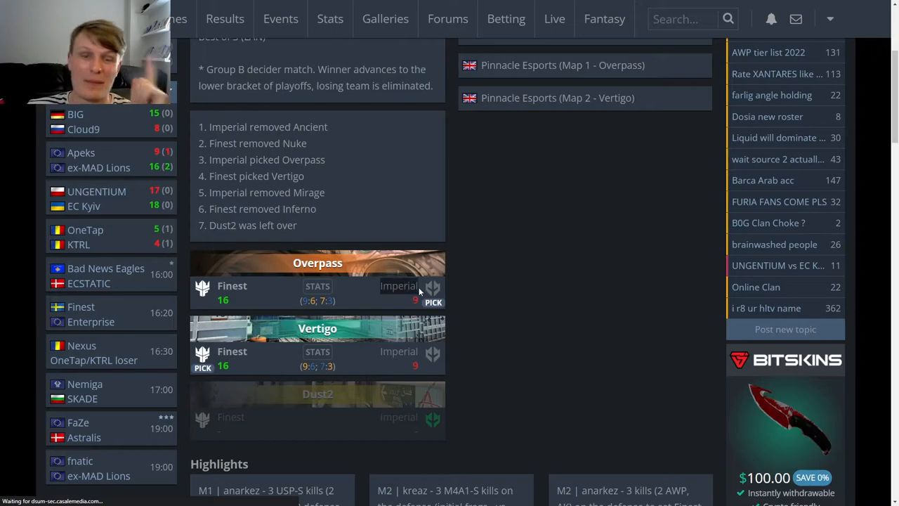
scroll(up, 3)
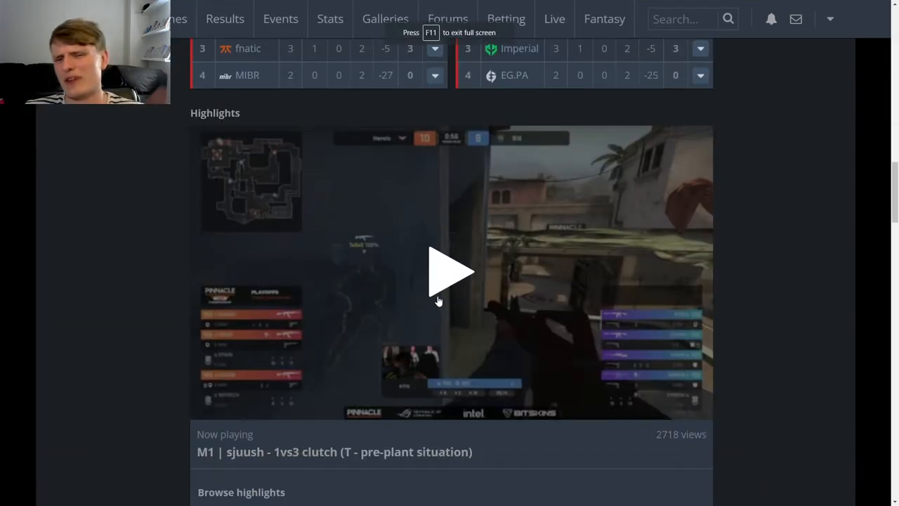
Step: Expand Finest's Group B row to list its matches against Imperial and EG.PA
scroll(up, 3)
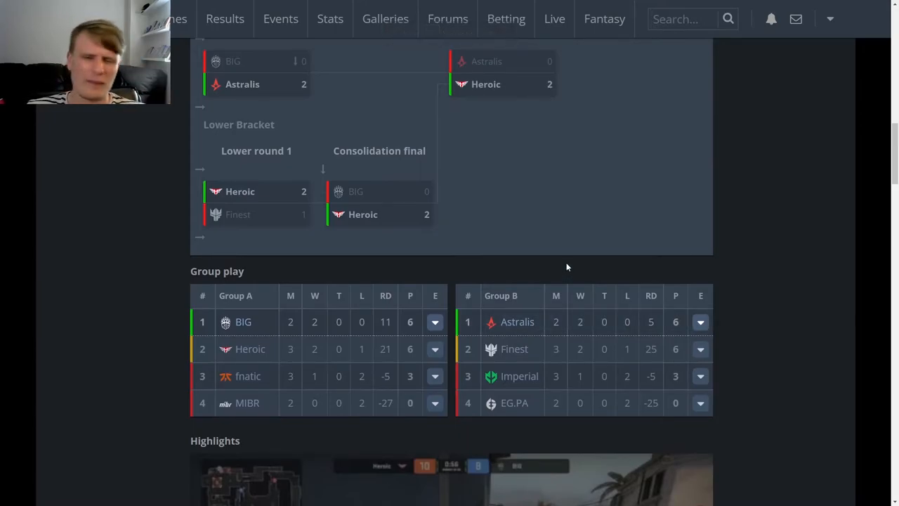
mouse_move(621, 273)
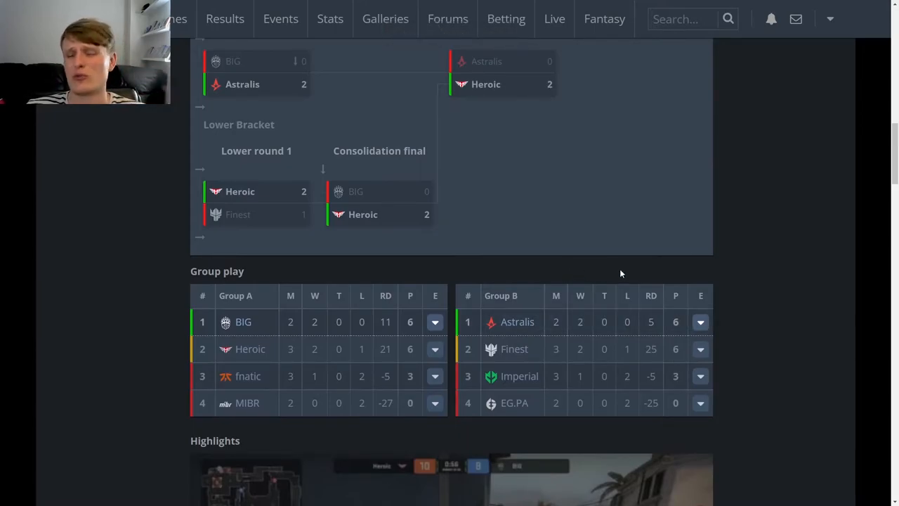
click(700, 348)
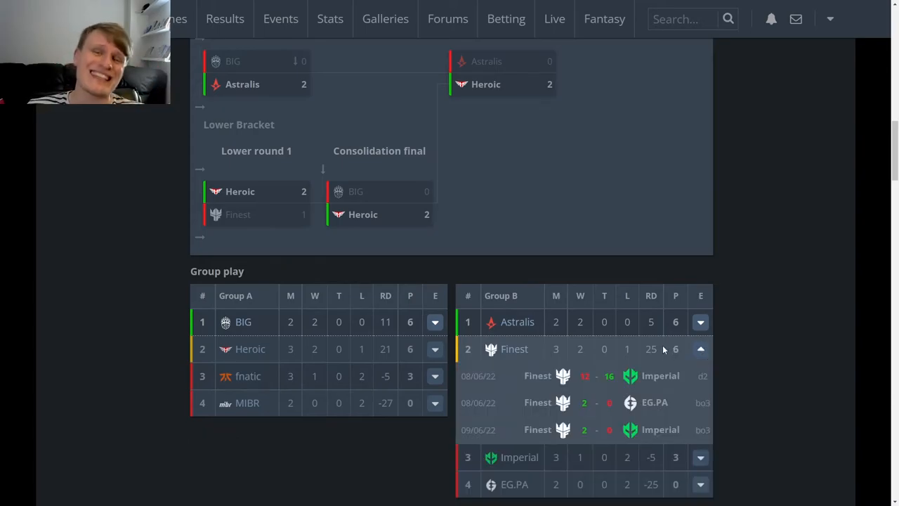
mouse_move(584, 402)
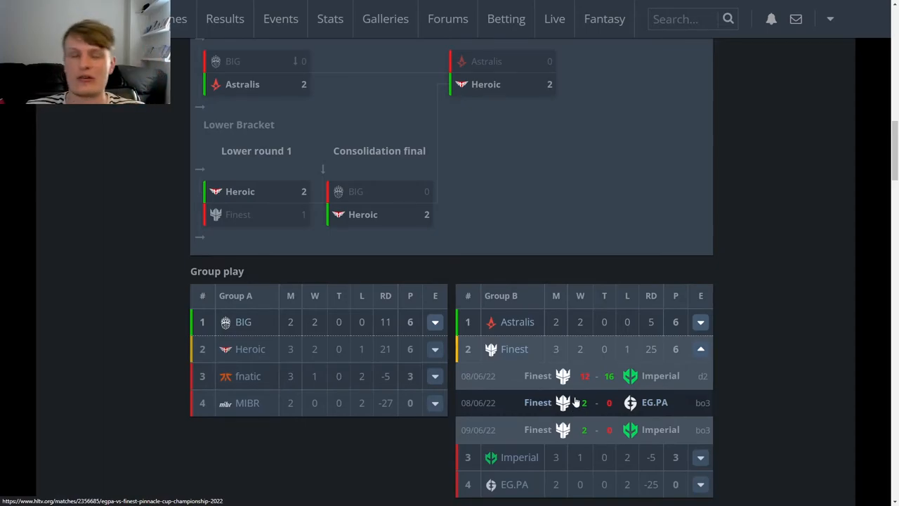
mouse_move(587, 408)
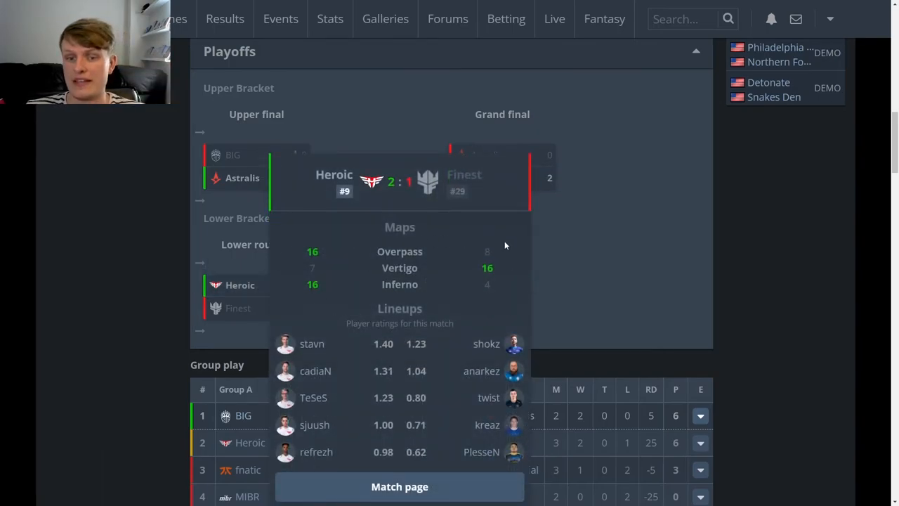
mouse_move(504, 291)
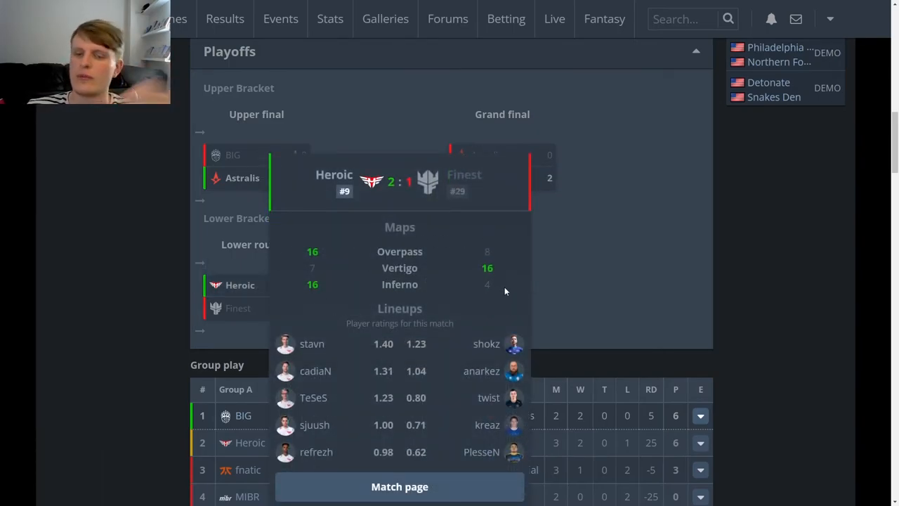
mouse_move(558, 284)
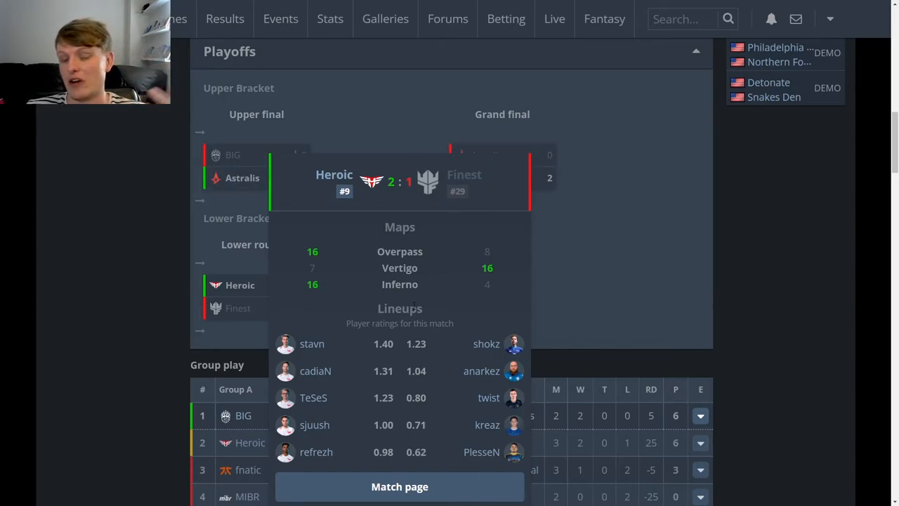
mouse_move(519, 408)
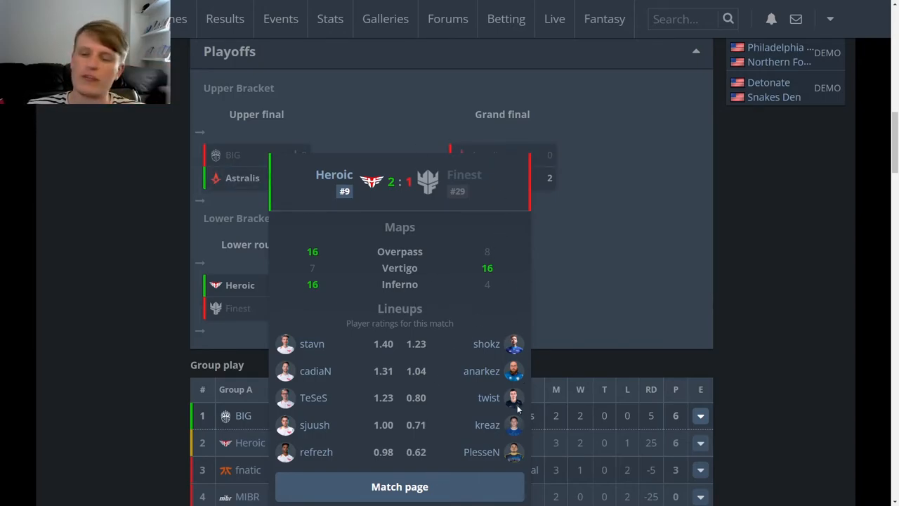
mouse_move(528, 372)
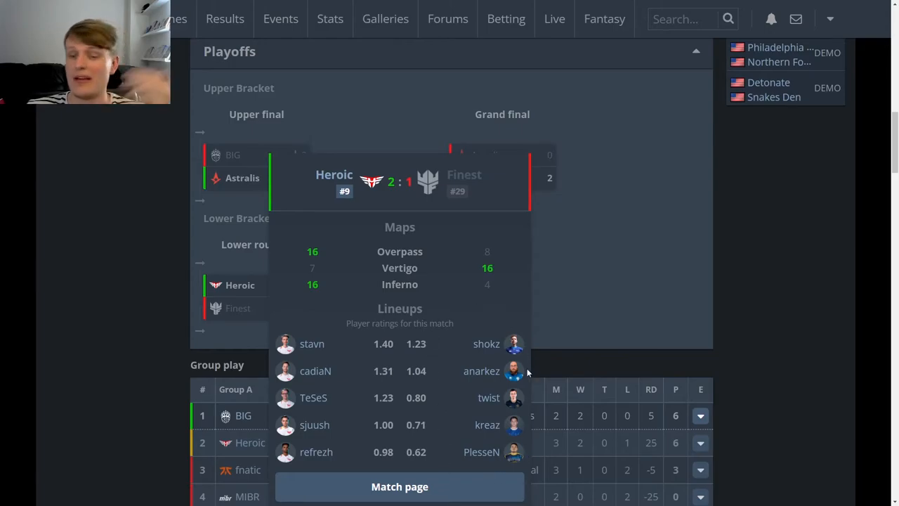
mouse_move(563, 287)
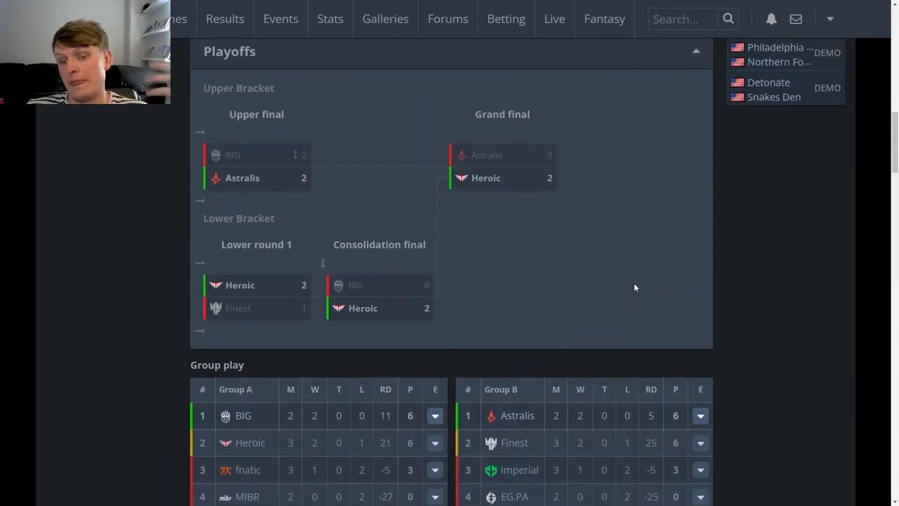
Step: Collapse Finest's Group B match list and scroll back up to the Playoffs bracket
scroll(down, 3)
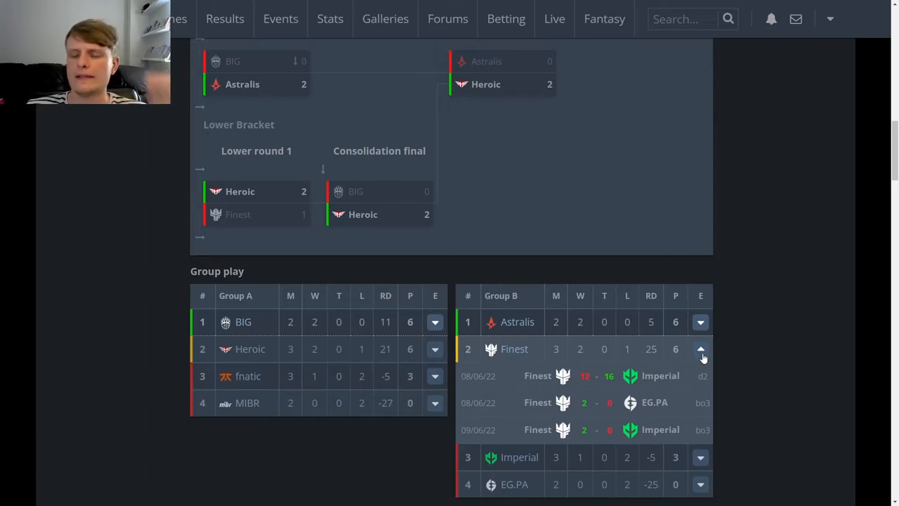
click(699, 348)
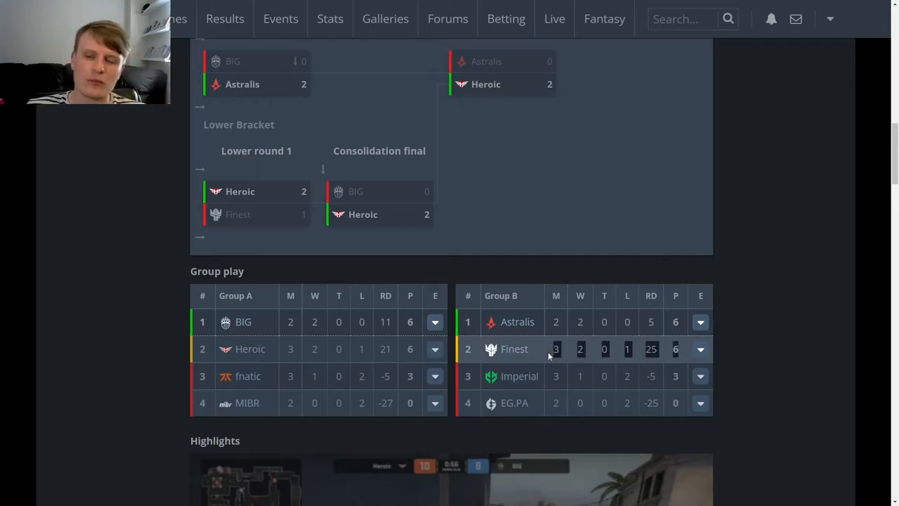
mouse_move(553, 354)
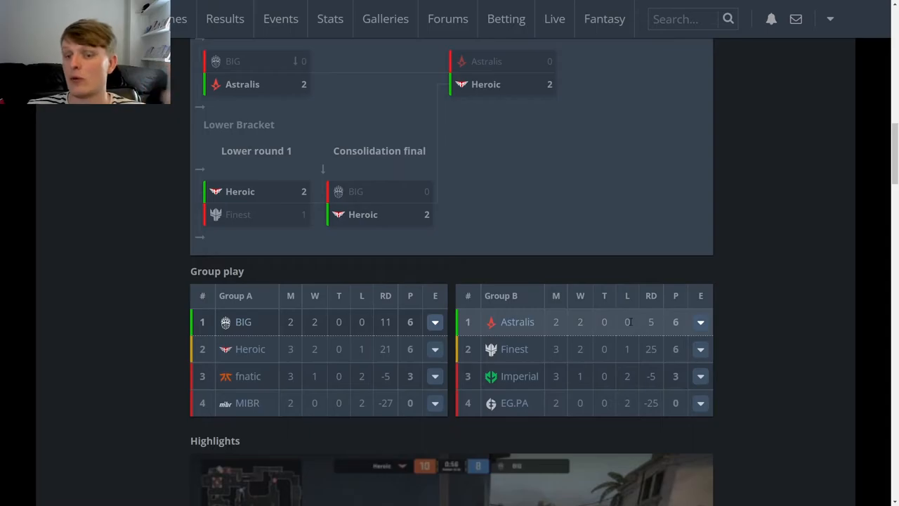
scroll(up, 3)
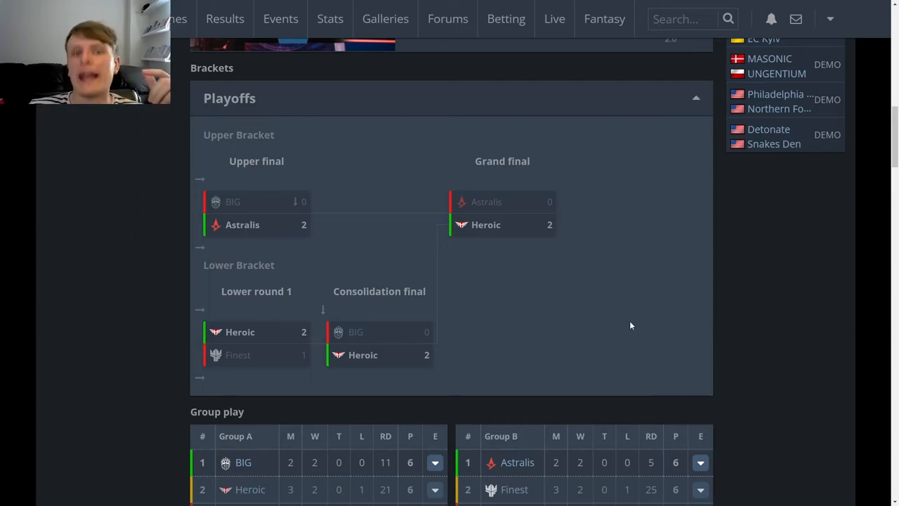
Step: Scroll up to the prize distribution, then back down to the Playoffs bracket
scroll(up, 3)
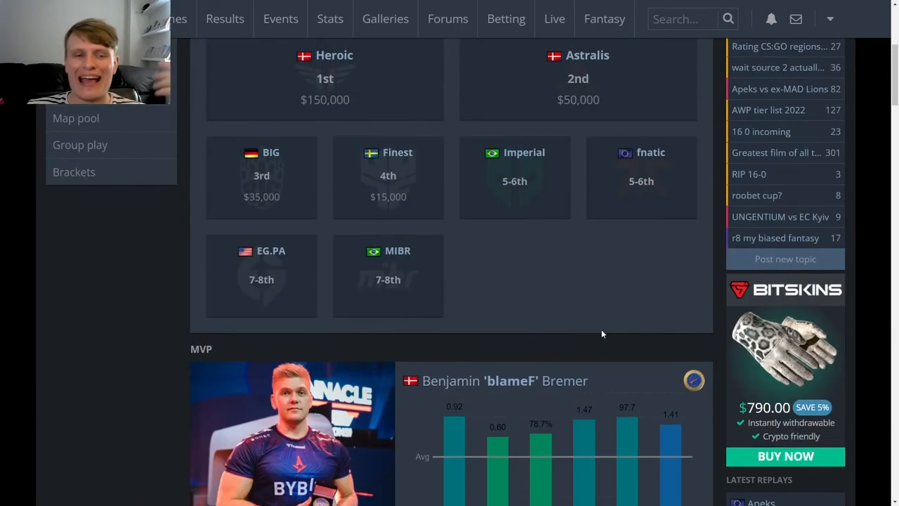
scroll(up, 3)
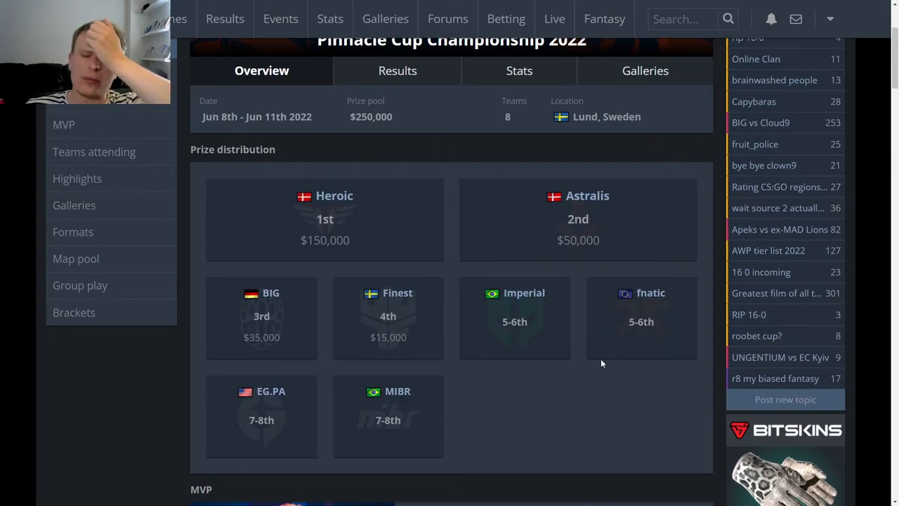
scroll(down, 3)
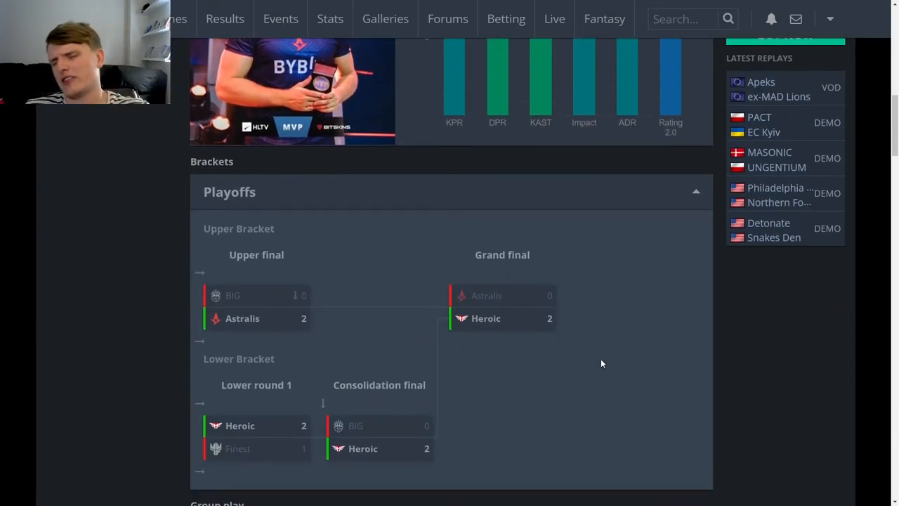
scroll(down, 3)
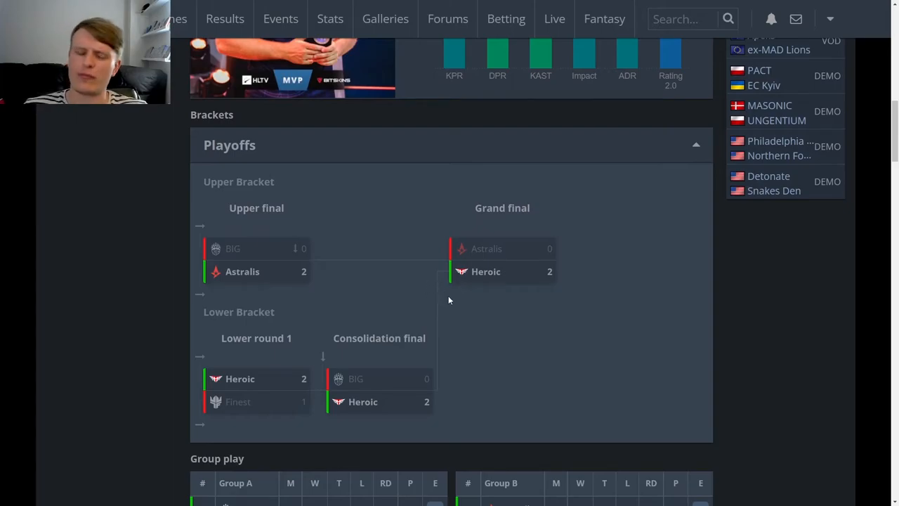
mouse_move(298, 247)
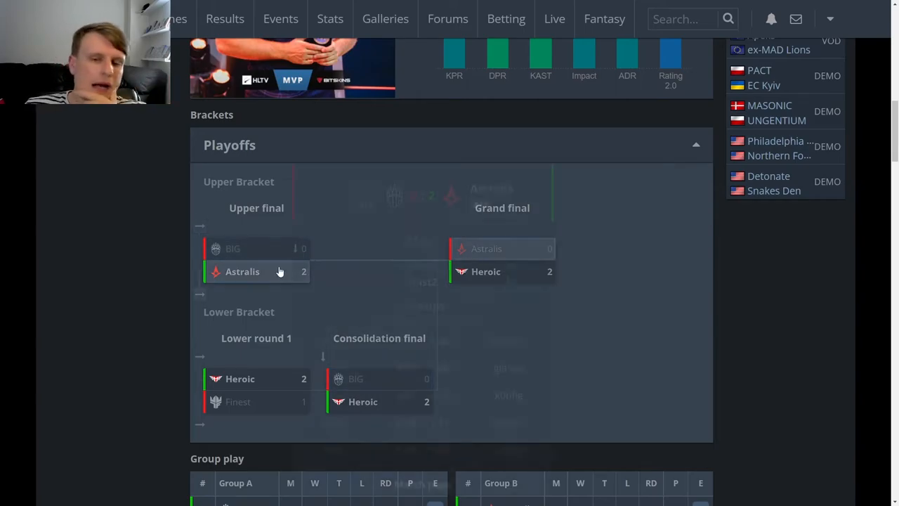
Step: Scroll between the Group play tables and the upper final showing Astralis's 2–0 win over BIG
scroll(down, 3)
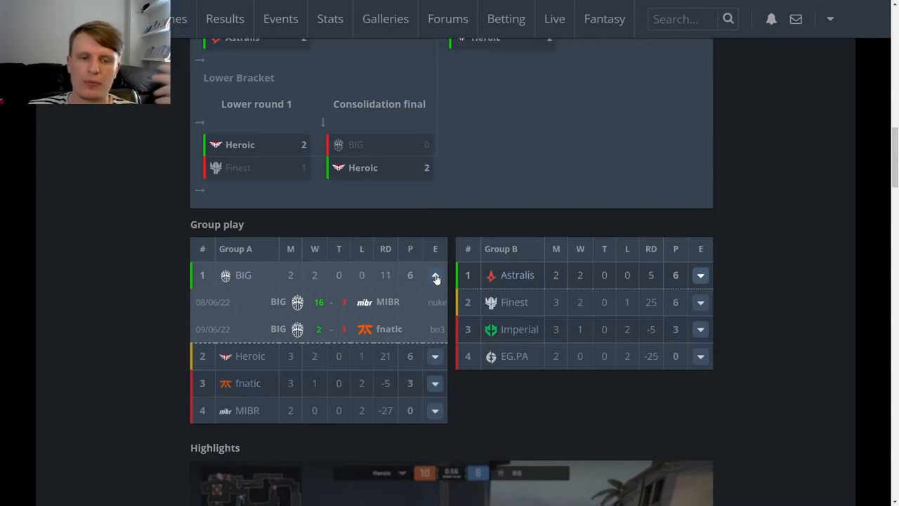
scroll(up, 3)
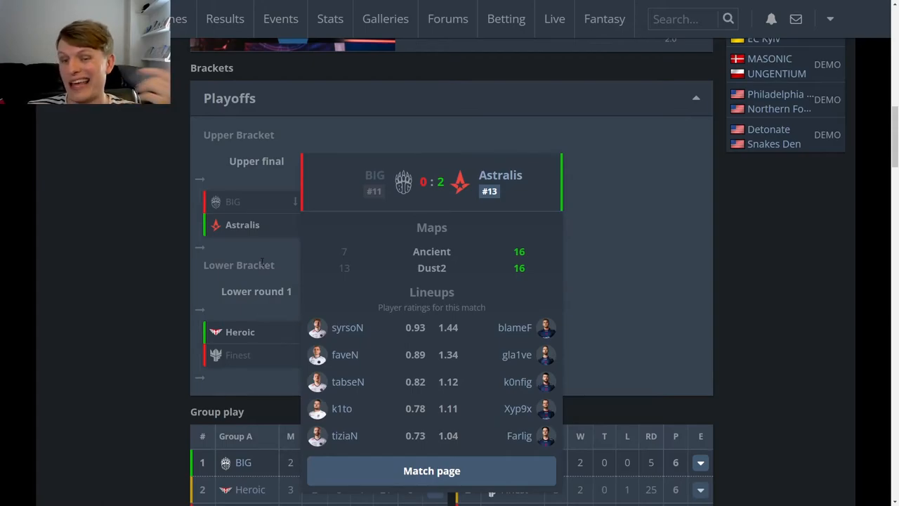
mouse_move(270, 260)
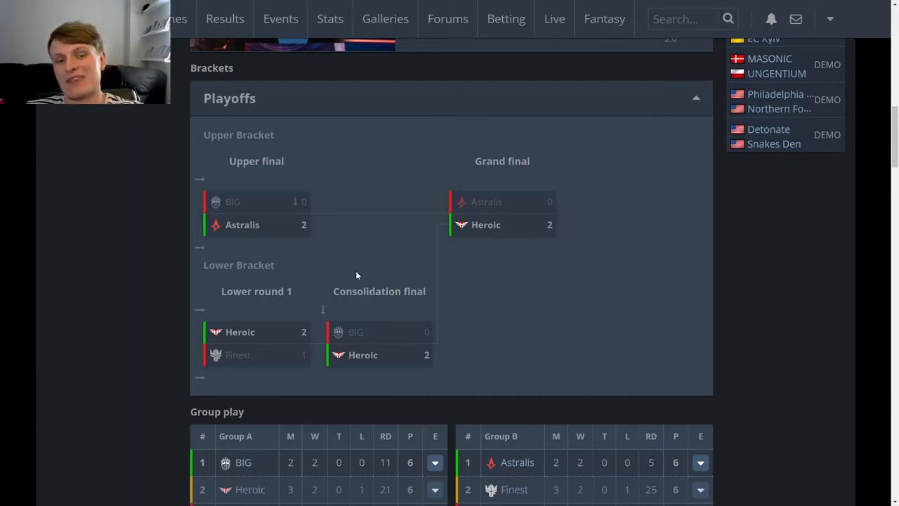
mouse_move(354, 276)
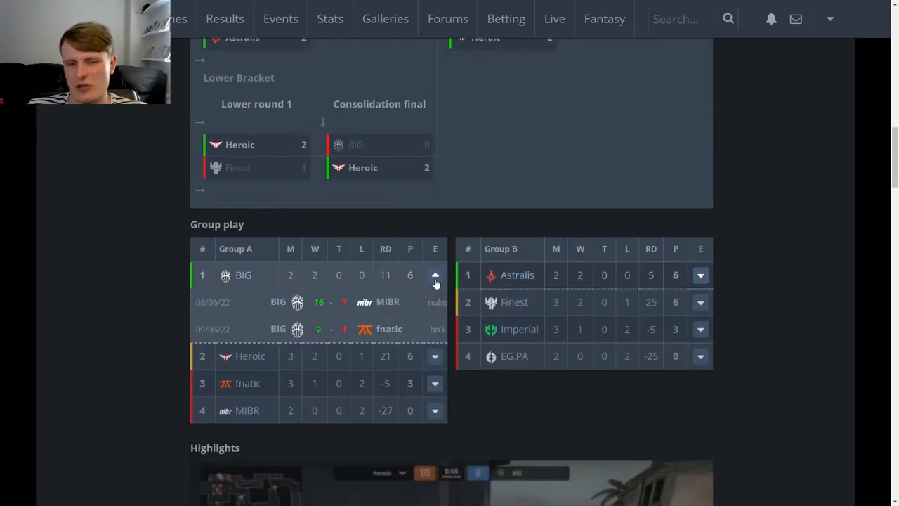
Step: Scroll up past the MVP and bracket sections to the prize distribution, then back to the playoff bracket
scroll(up, 3)
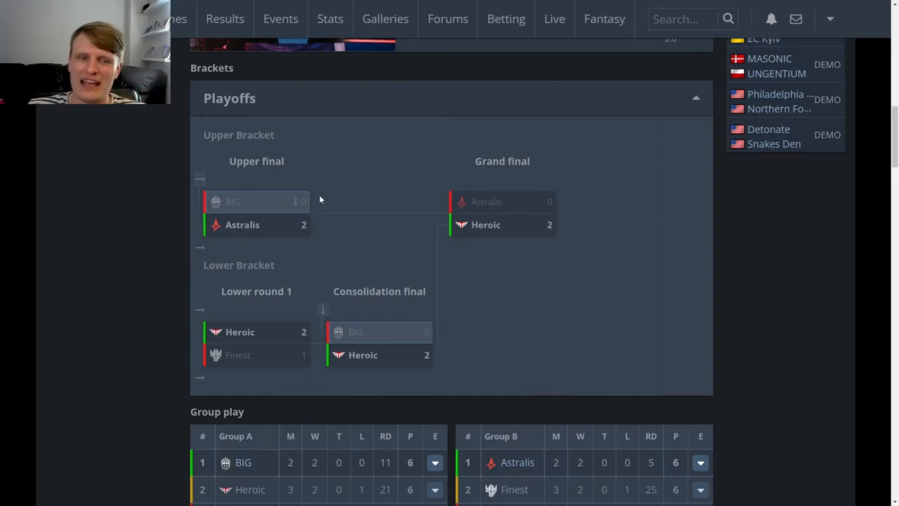
mouse_move(352, 208)
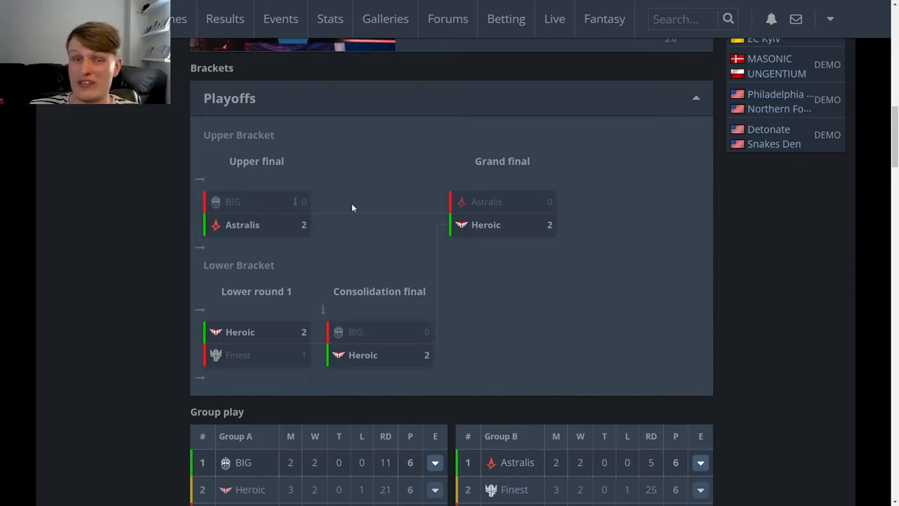
scroll(up, 3)
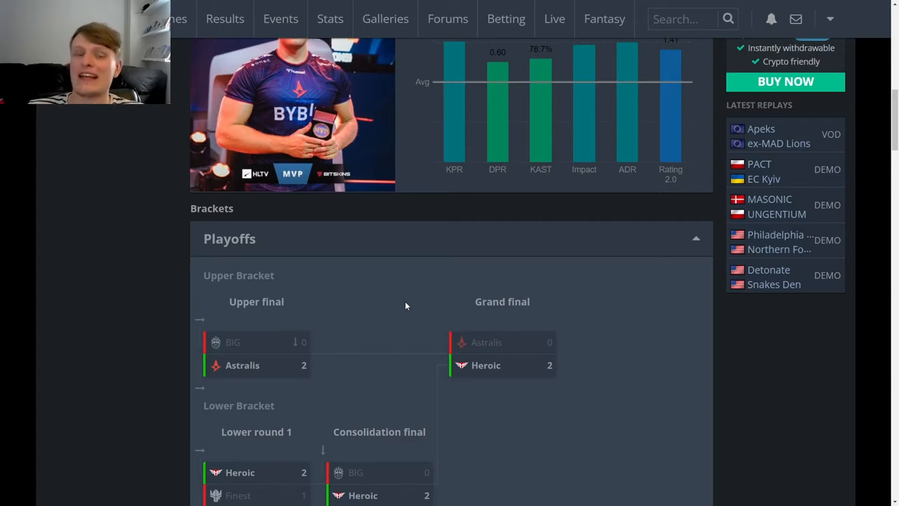
scroll(down, 3)
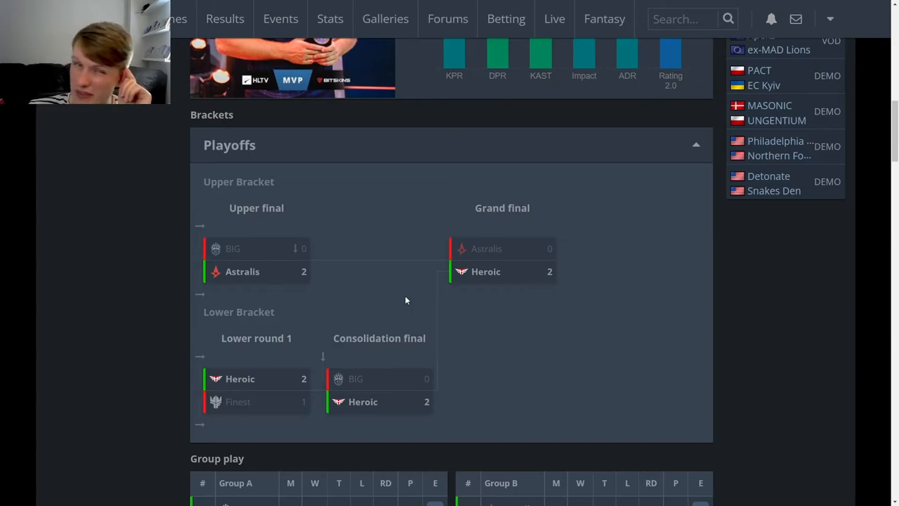
mouse_move(404, 304)
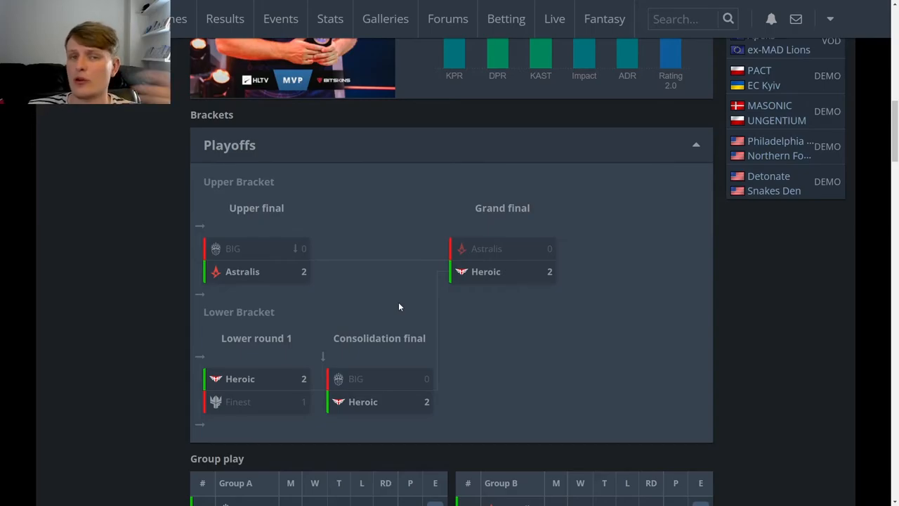
mouse_move(392, 294)
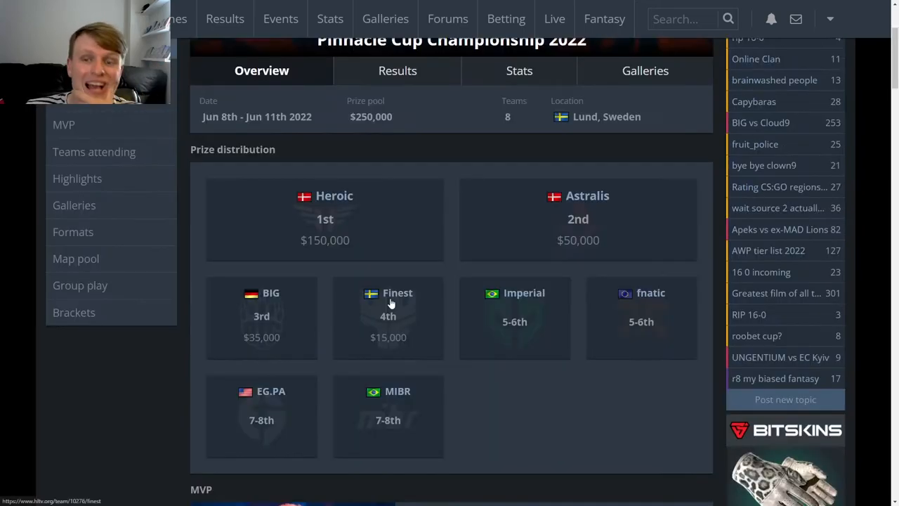
Step: Expand Astralis's Group B row, then view the grand final: Heroic 2–0 on Ancient and Overpass
scroll(down, 3)
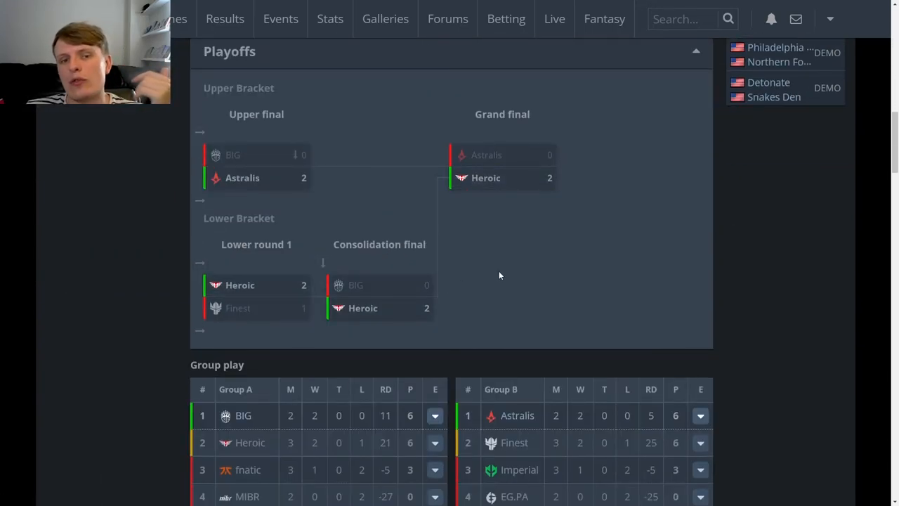
scroll(down, 3)
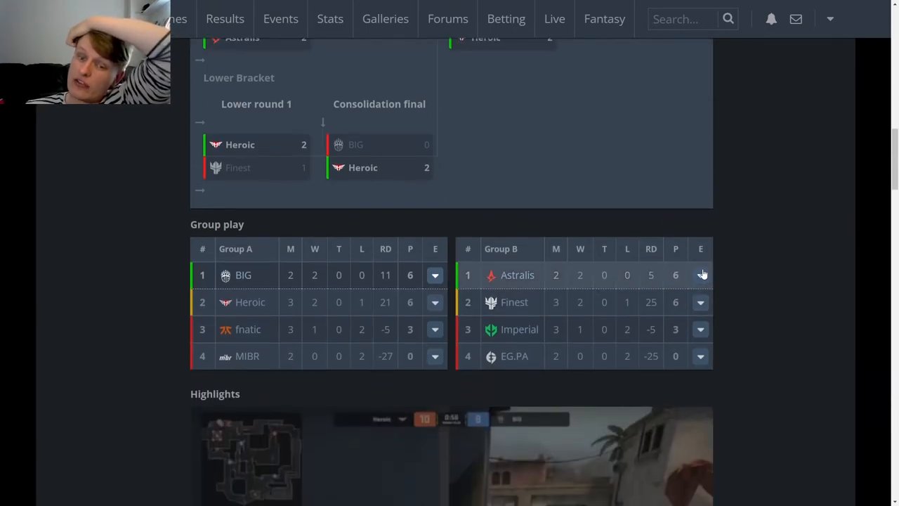
click(699, 274)
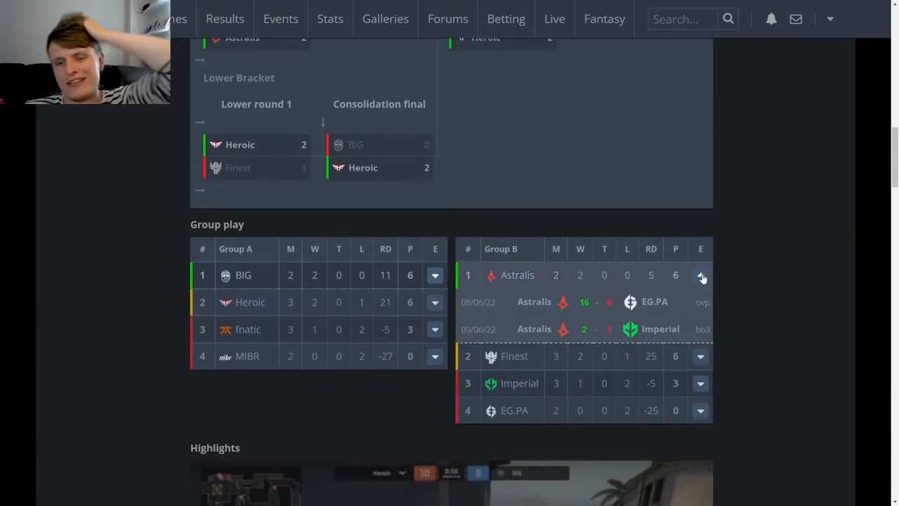
scroll(up, 3)
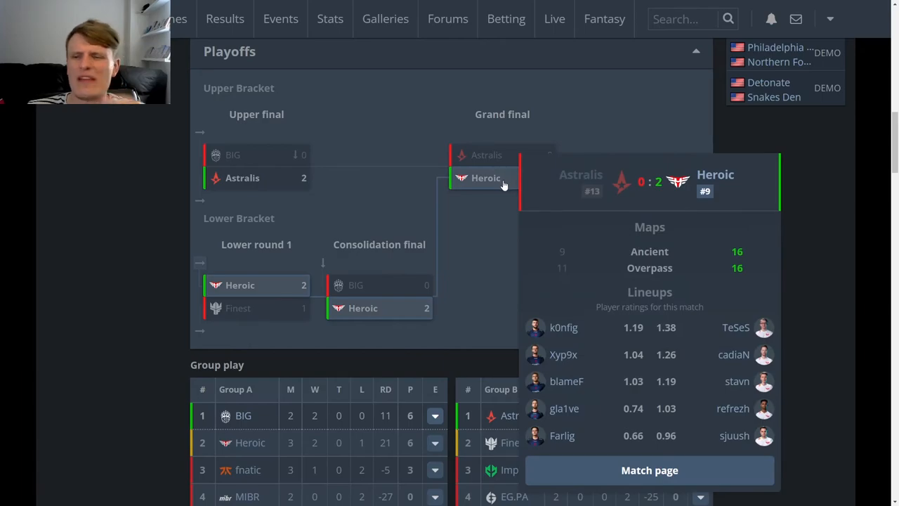
mouse_move(492, 242)
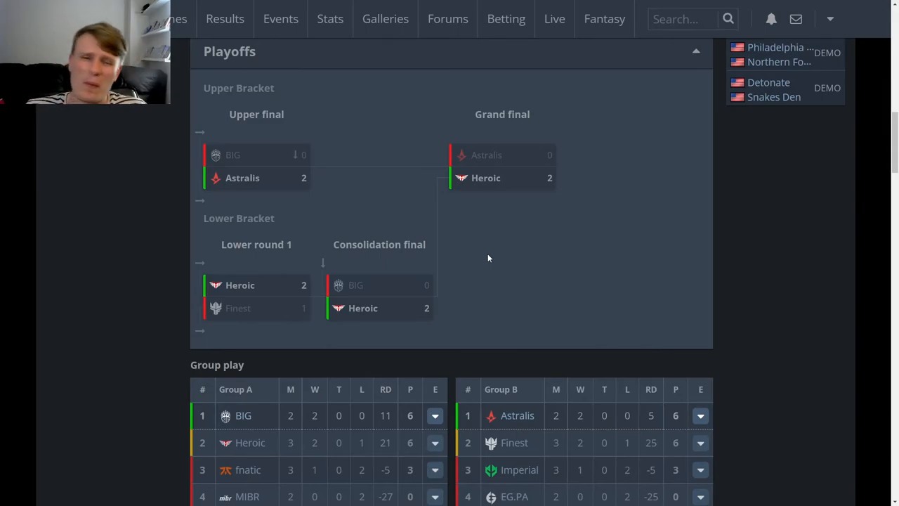
scroll(down, 3)
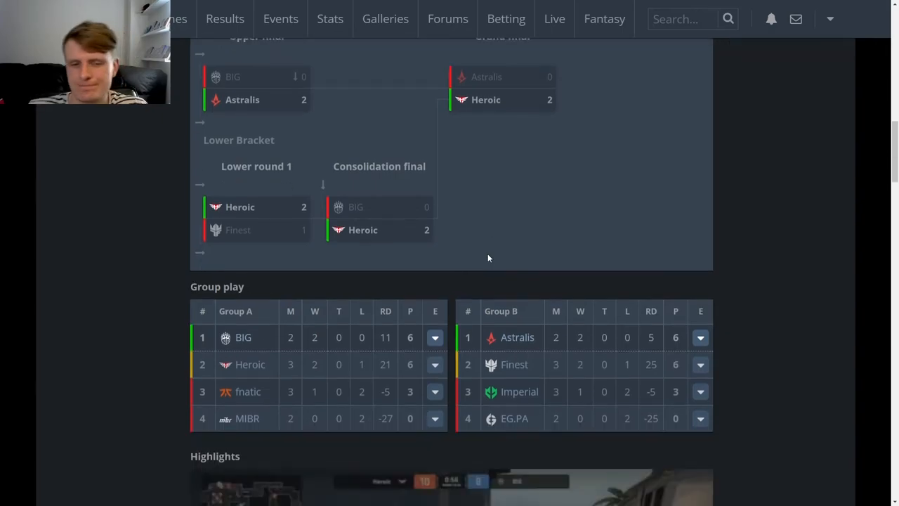
scroll(down, 3)
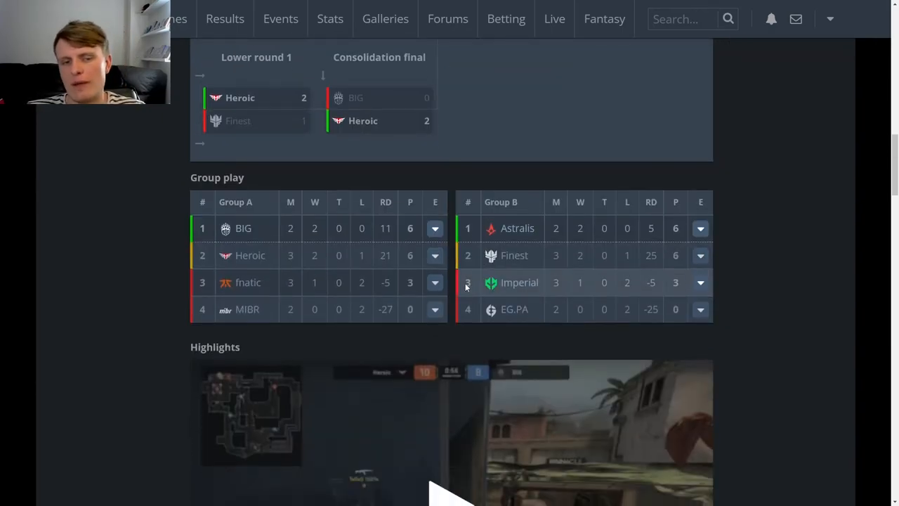
mouse_move(517, 228)
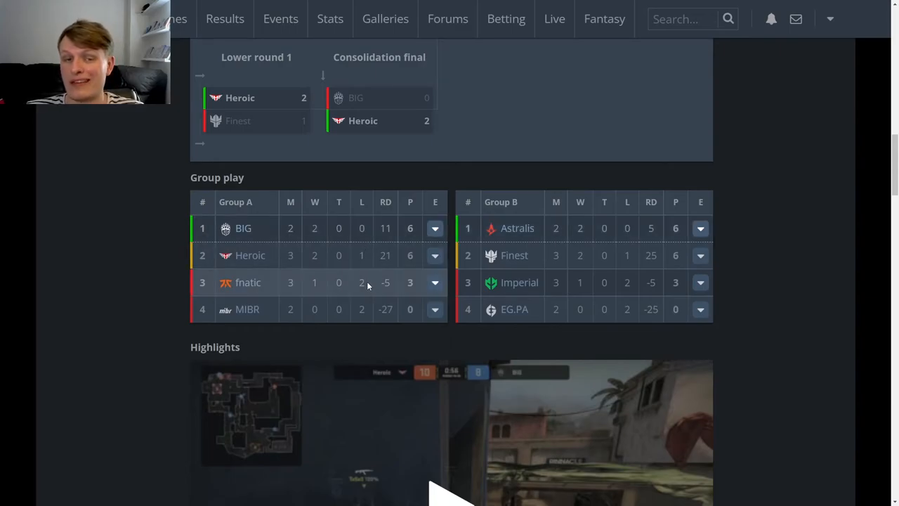
scroll(up, 3)
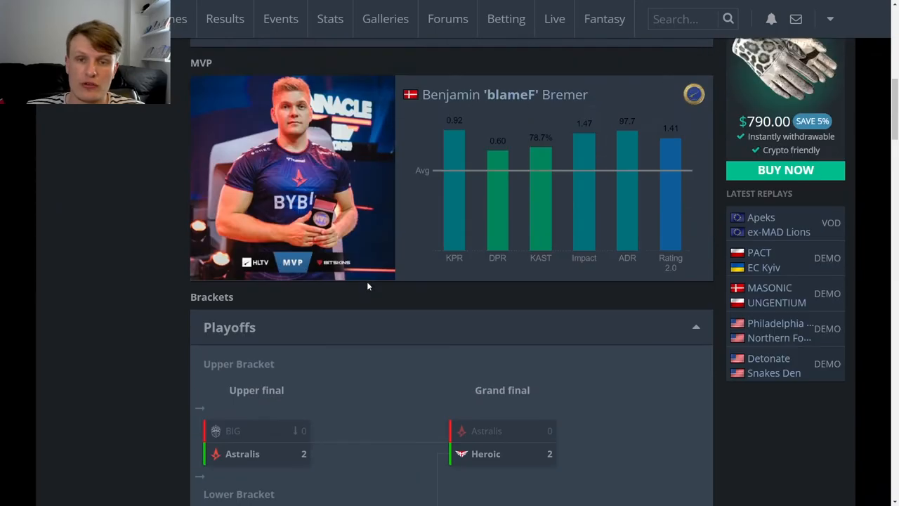
scroll(down, 3)
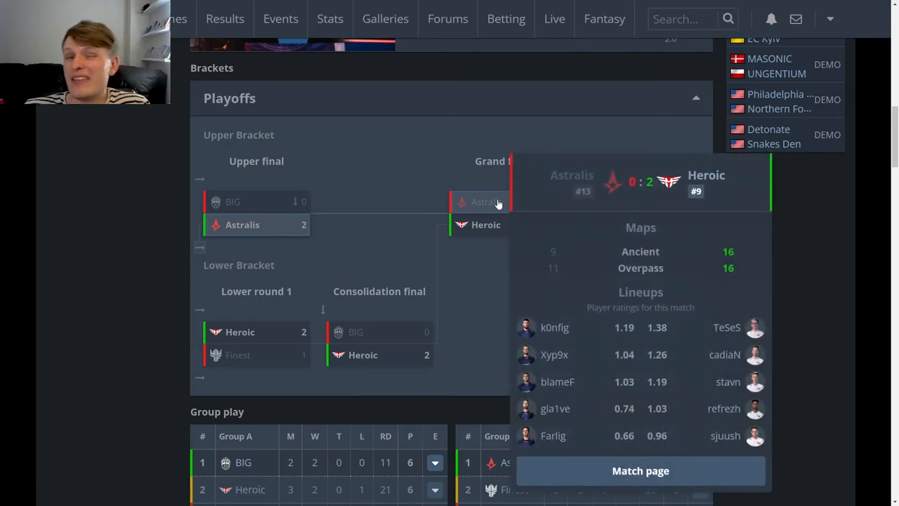
mouse_move(365, 170)
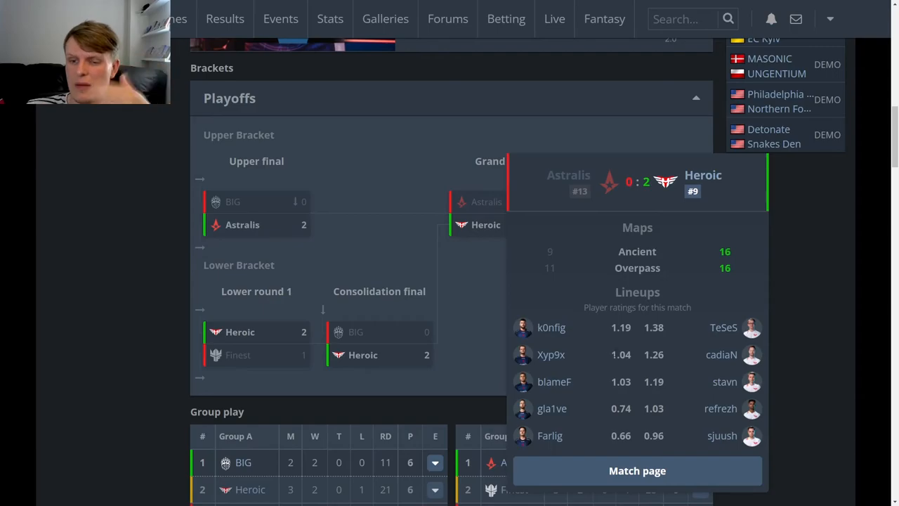
mouse_move(289, 225)
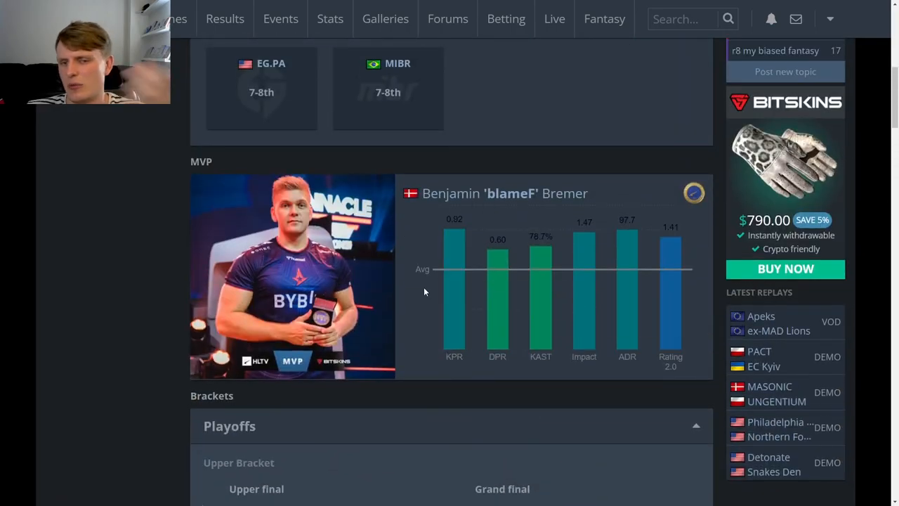
scroll(down, 3)
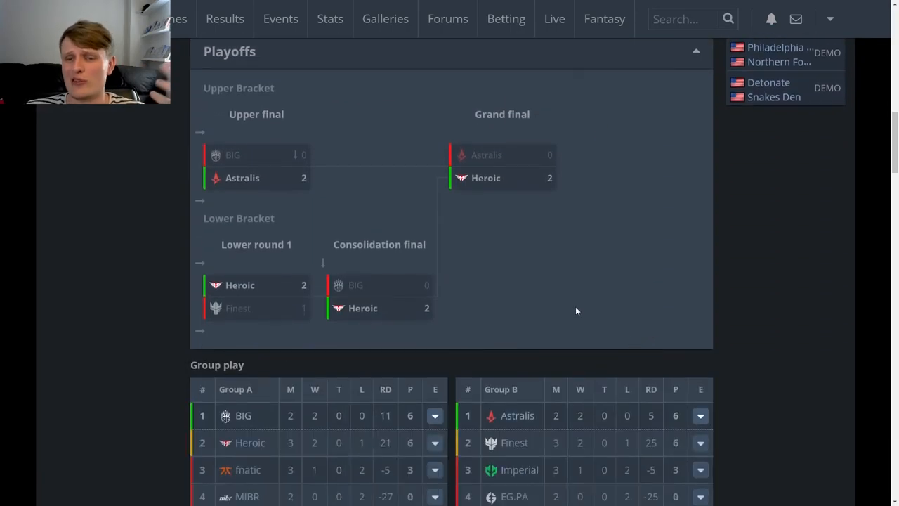
mouse_move(492, 154)
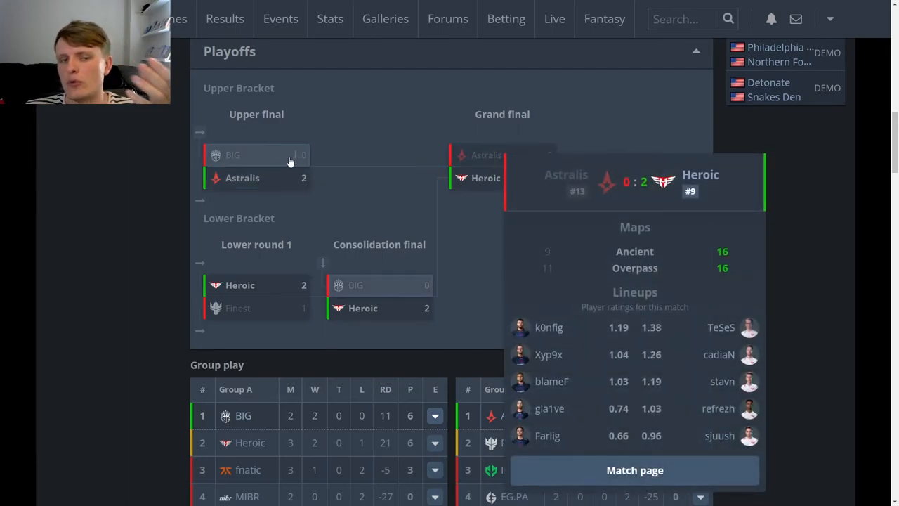
mouse_move(492, 155)
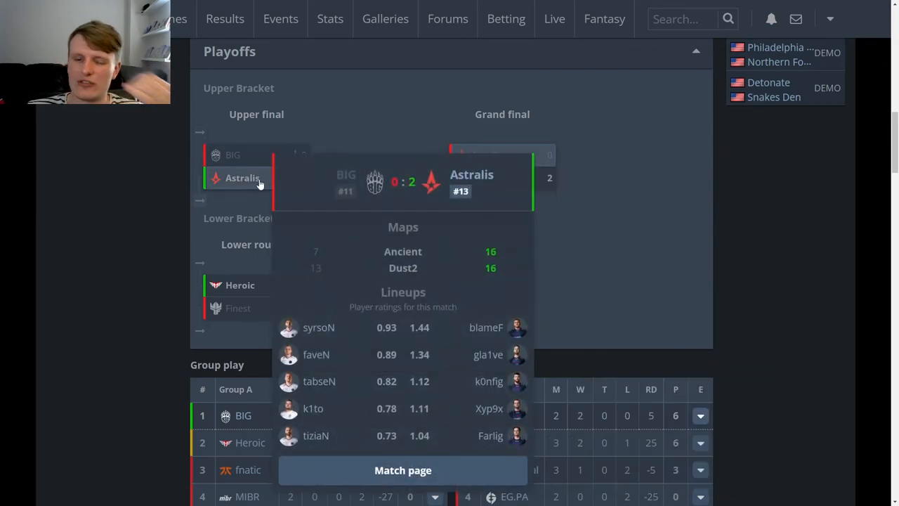
mouse_move(260, 185)
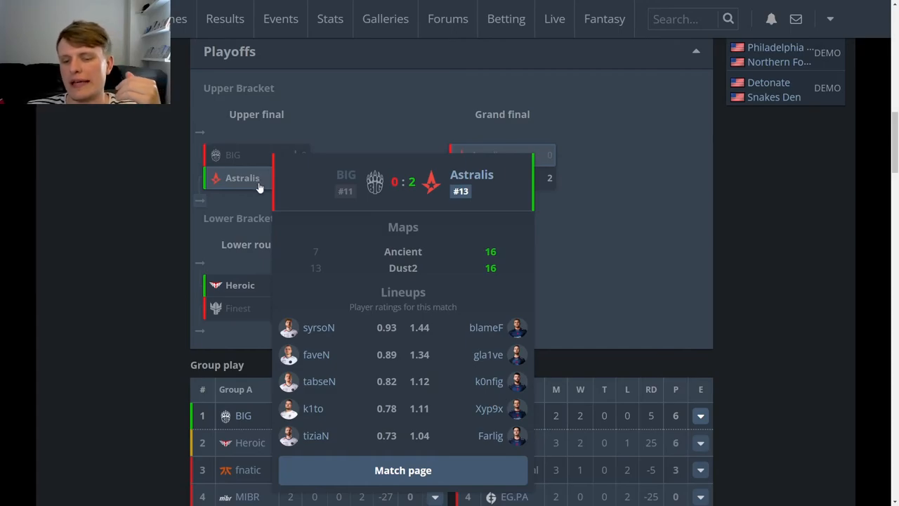
mouse_move(506, 441)
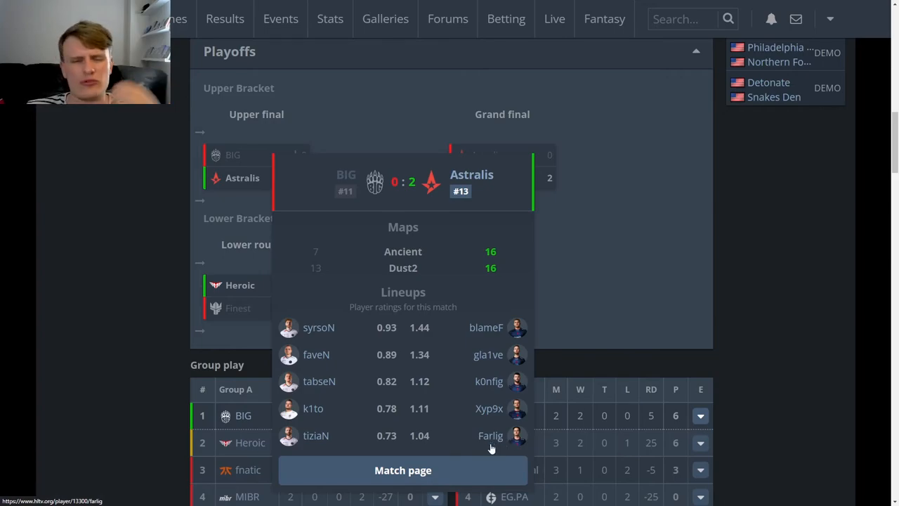
mouse_move(492, 438)
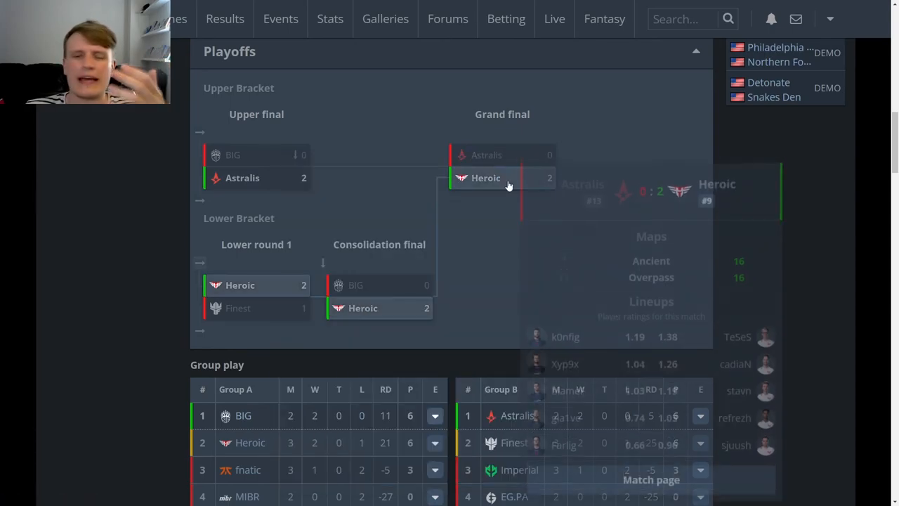
scroll(up, 3)
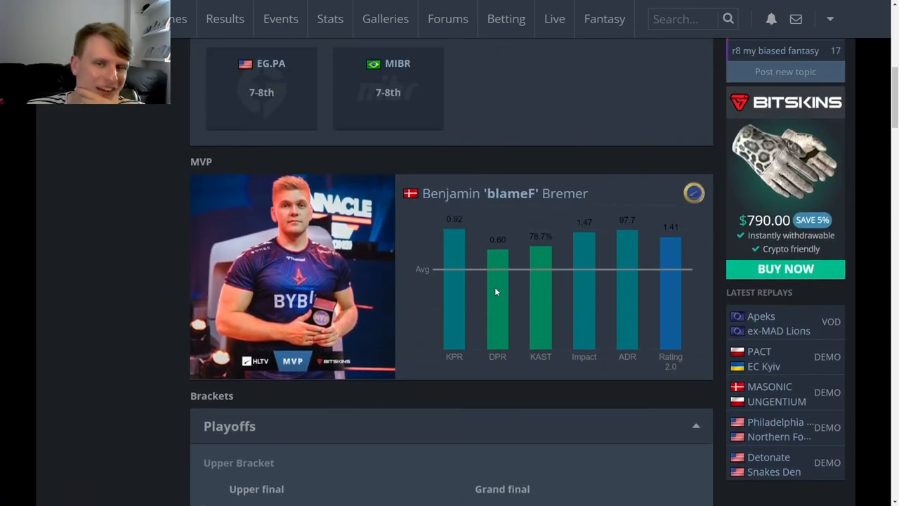
scroll(down, 3)
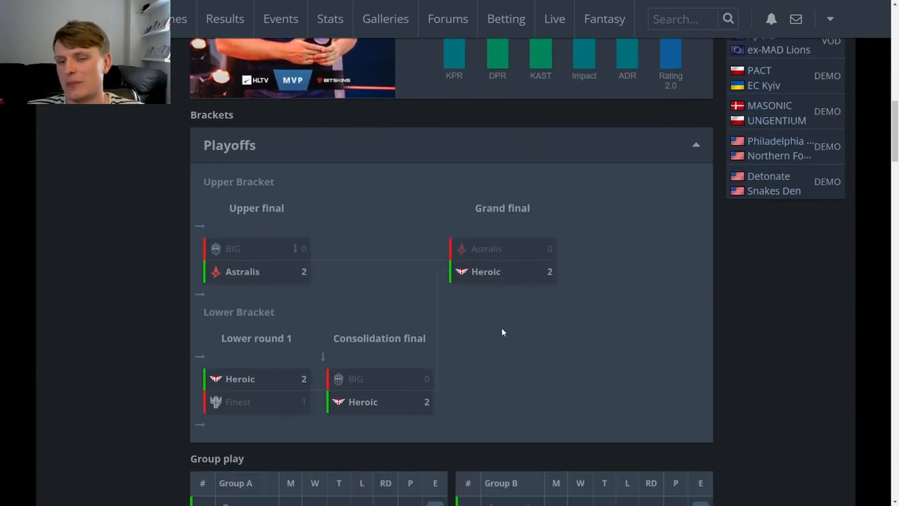
mouse_move(500, 306)
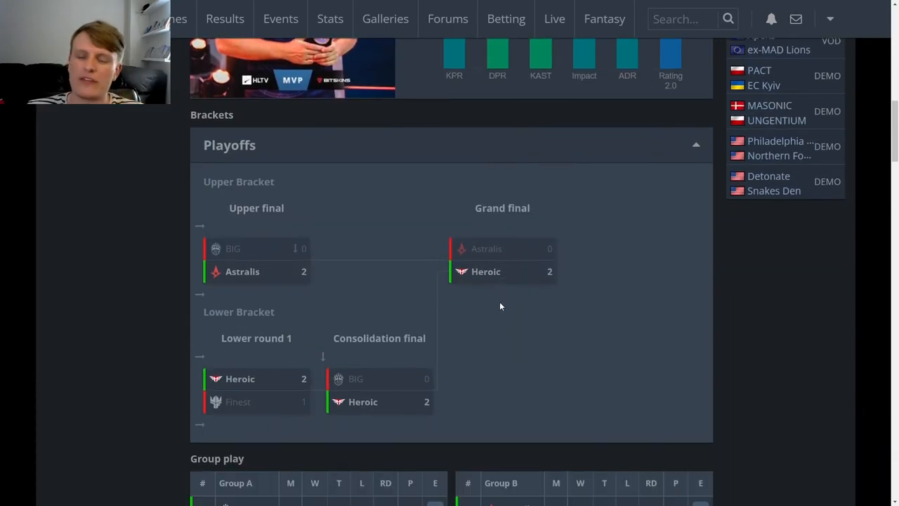
scroll(down, 3)
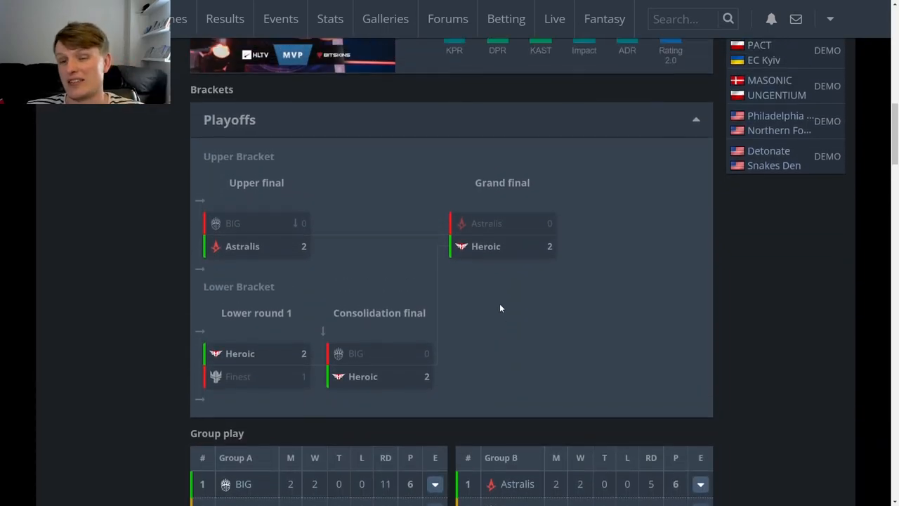
scroll(down, 3)
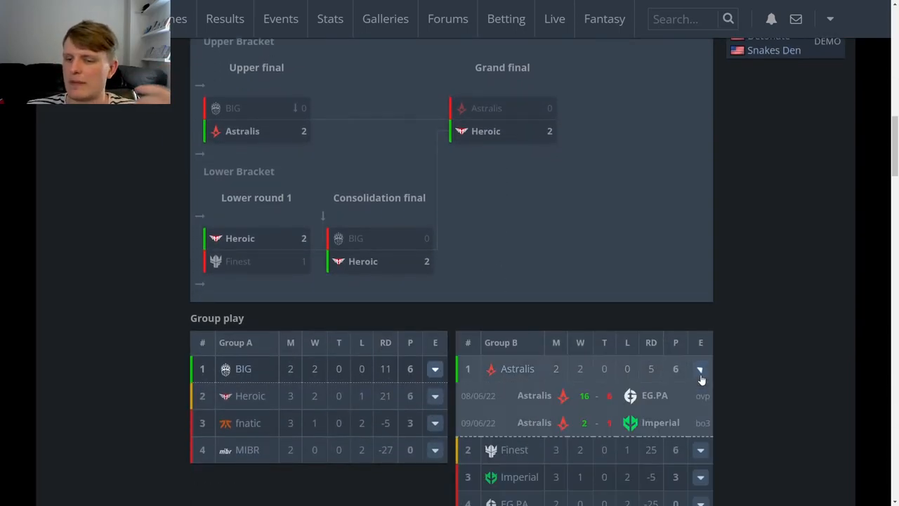
click(699, 368)
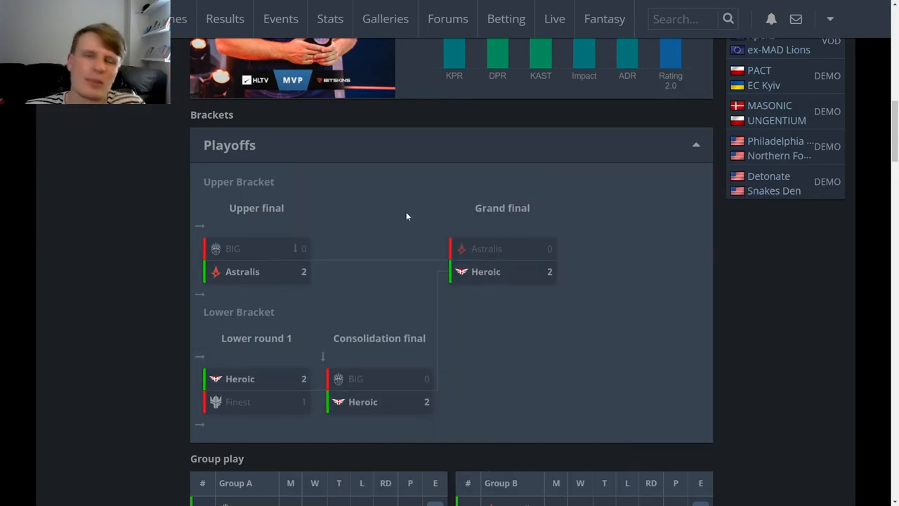
mouse_move(365, 167)
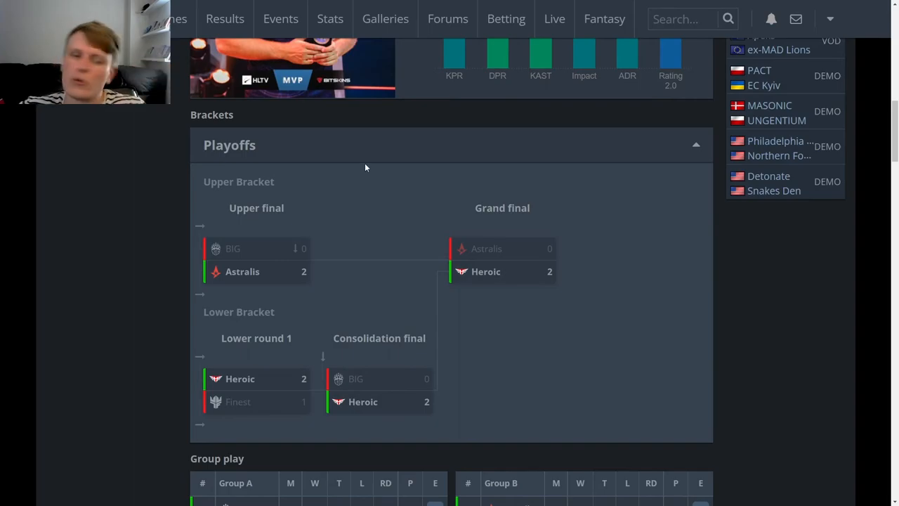
mouse_move(355, 163)
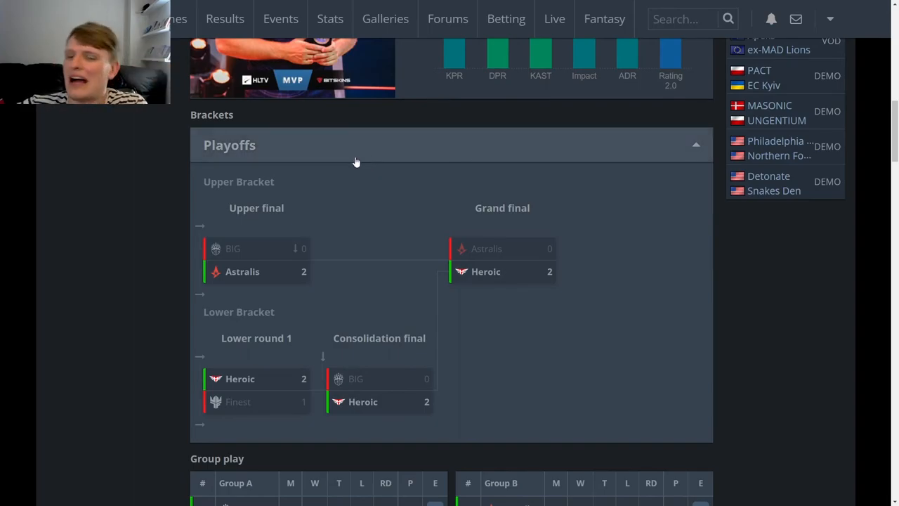
mouse_move(390, 205)
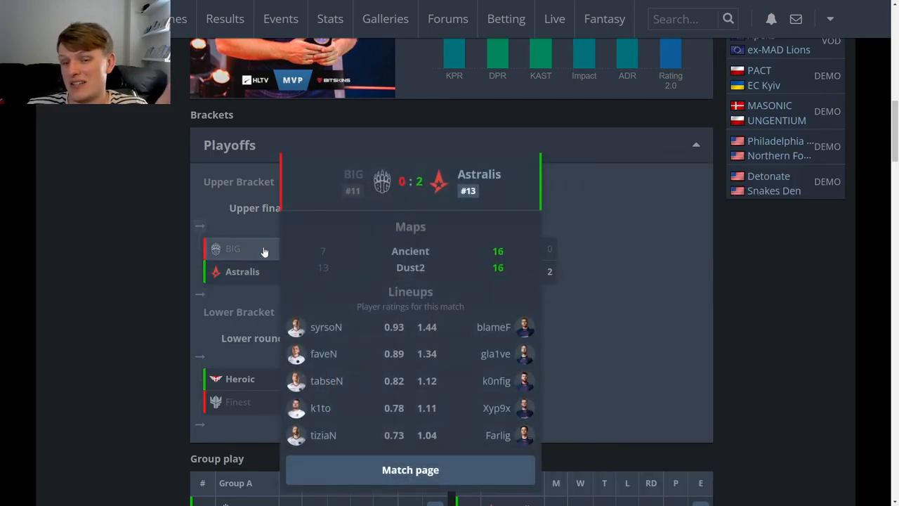
scroll(up, 3)
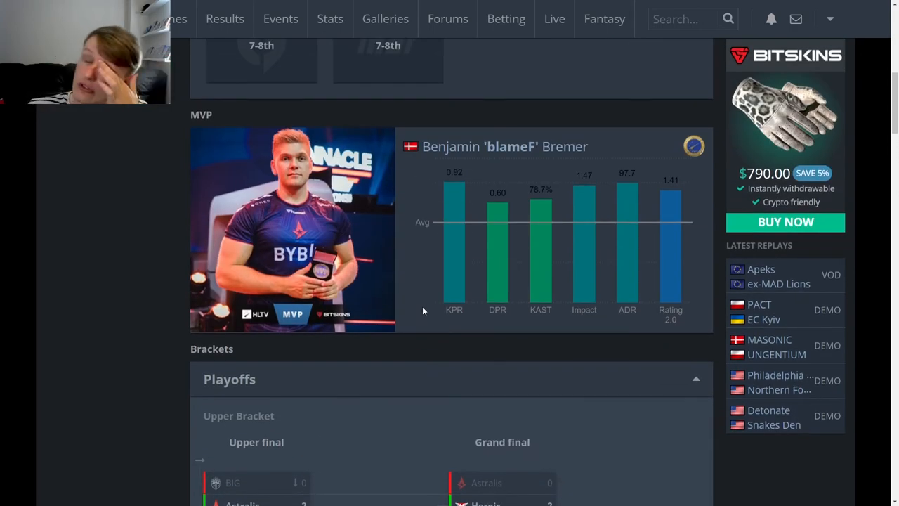
scroll(down, 3)
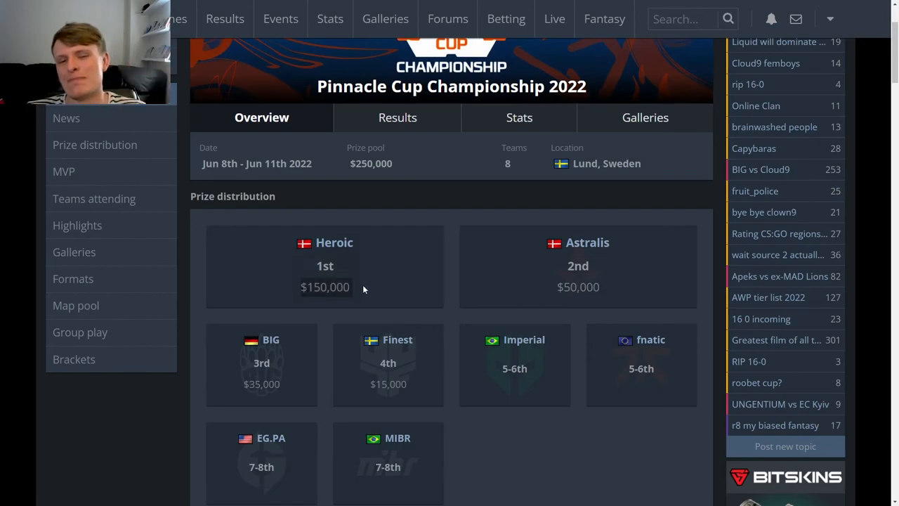
Step: Expand Heroic's Group A row to show its fnatic and MIBR results, then return to the bracket
scroll(down, 3)
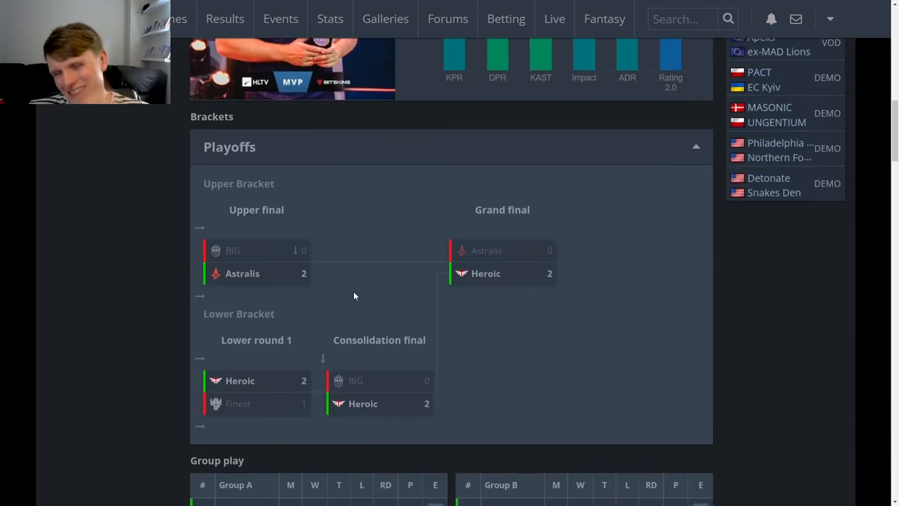
scroll(down, 3)
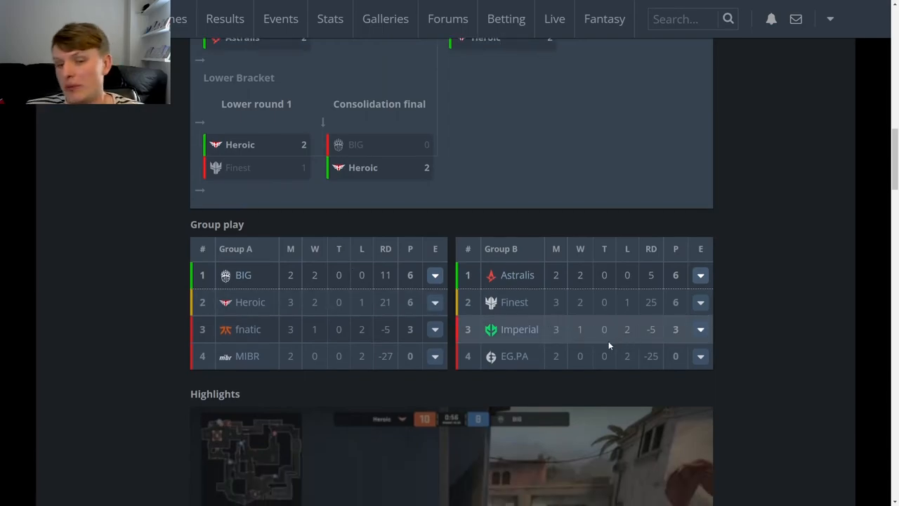
click(435, 304)
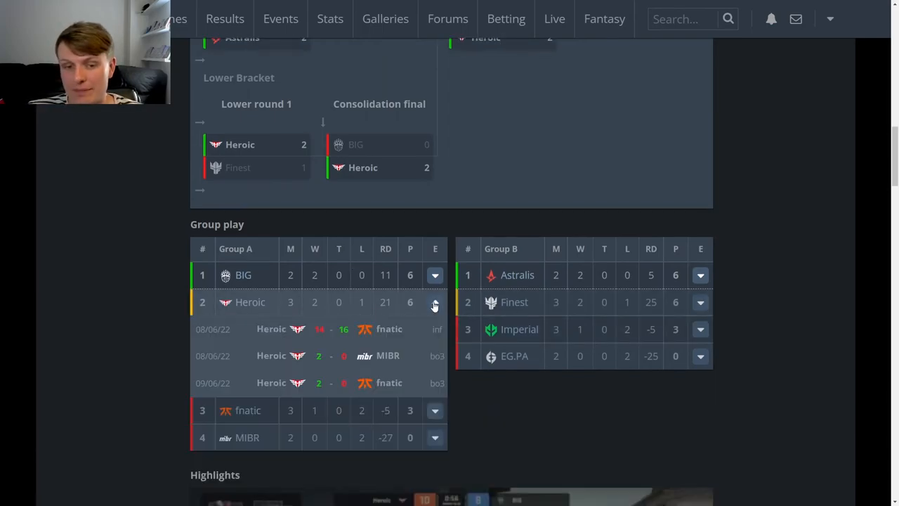
click(435, 302)
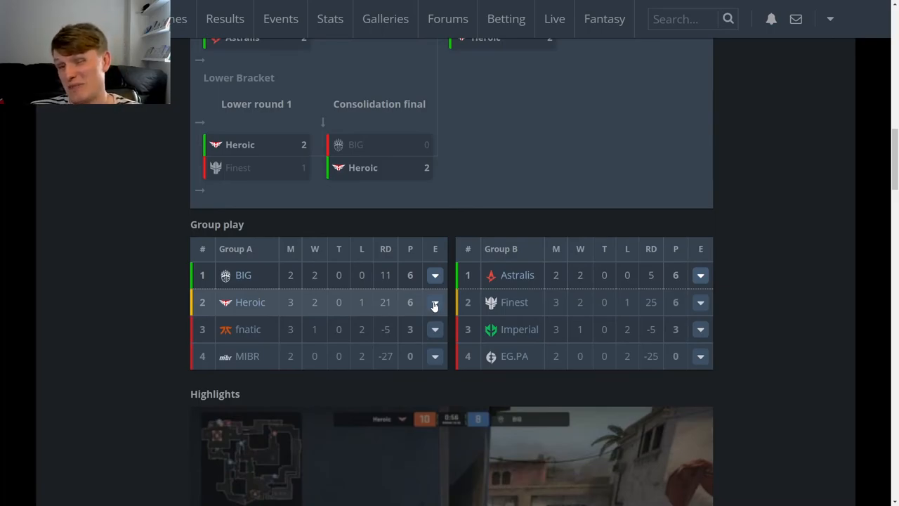
click(436, 302)
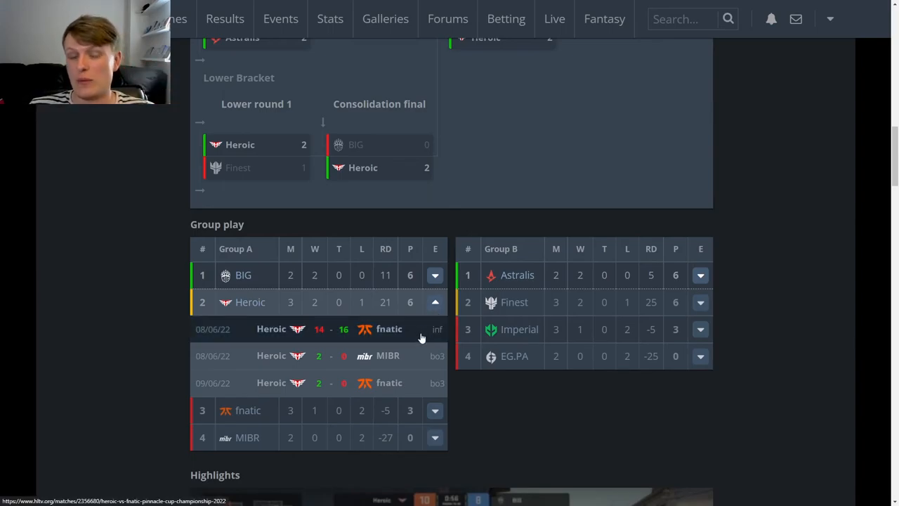
scroll(up, 3)
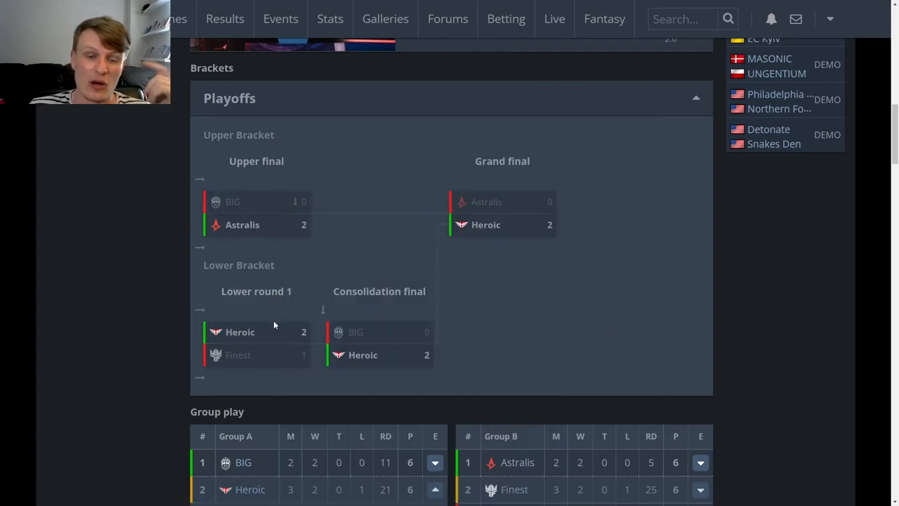
mouse_move(275, 332)
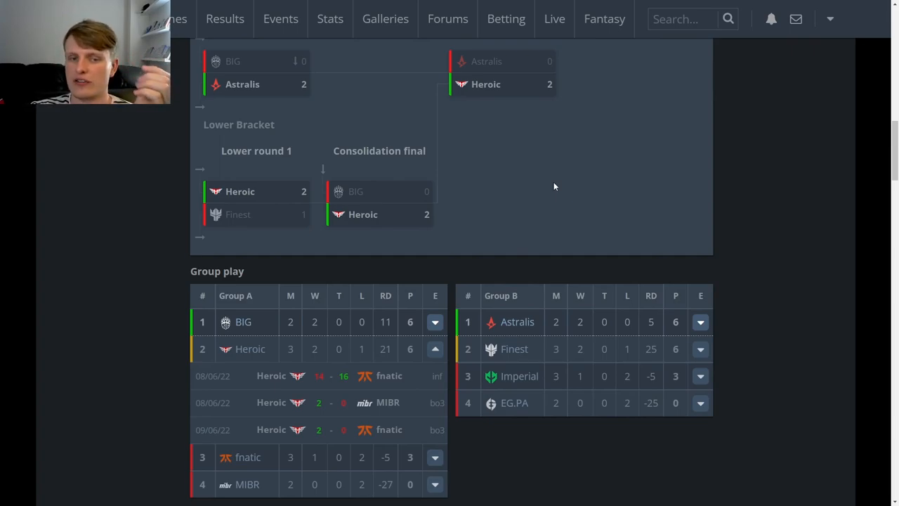
mouse_move(262, 233)
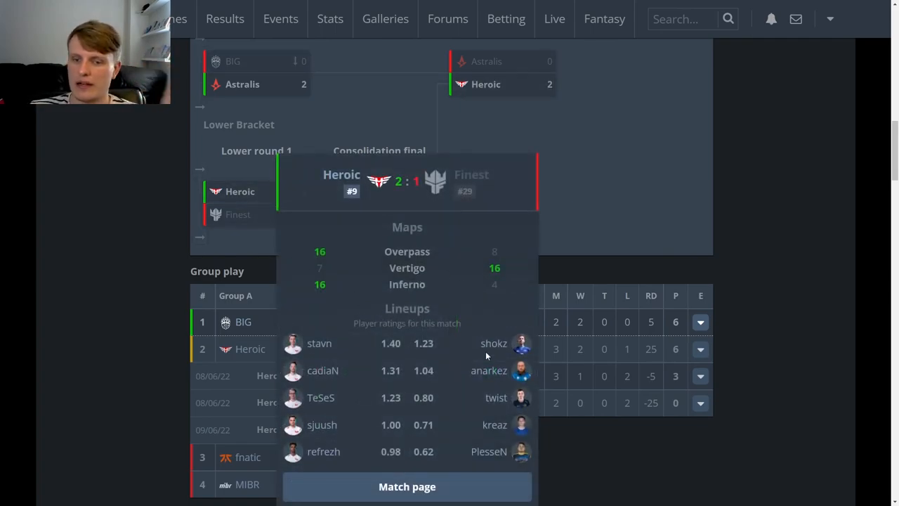
mouse_move(635, 177)
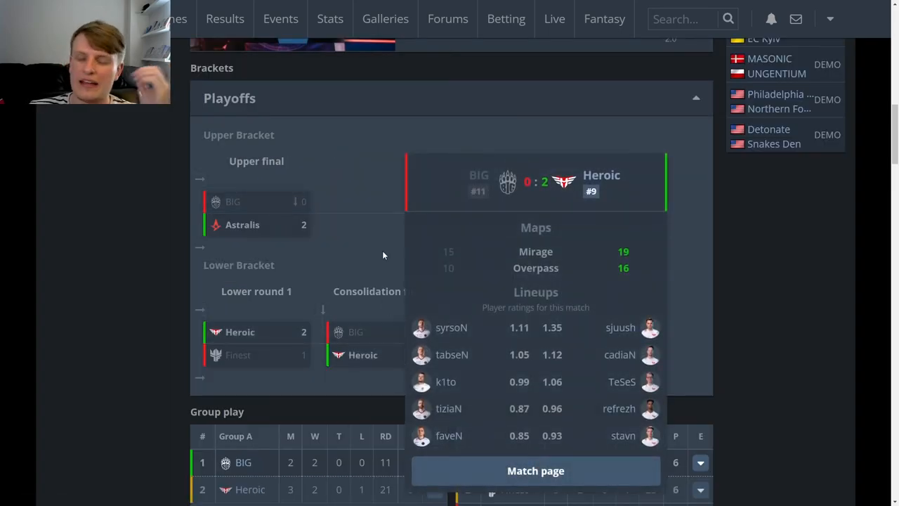
mouse_move(382, 246)
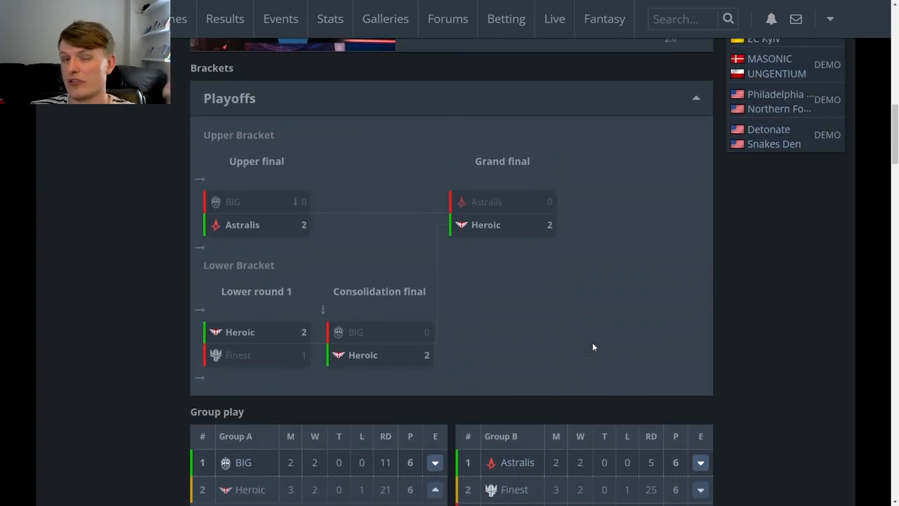
scroll(down, 3)
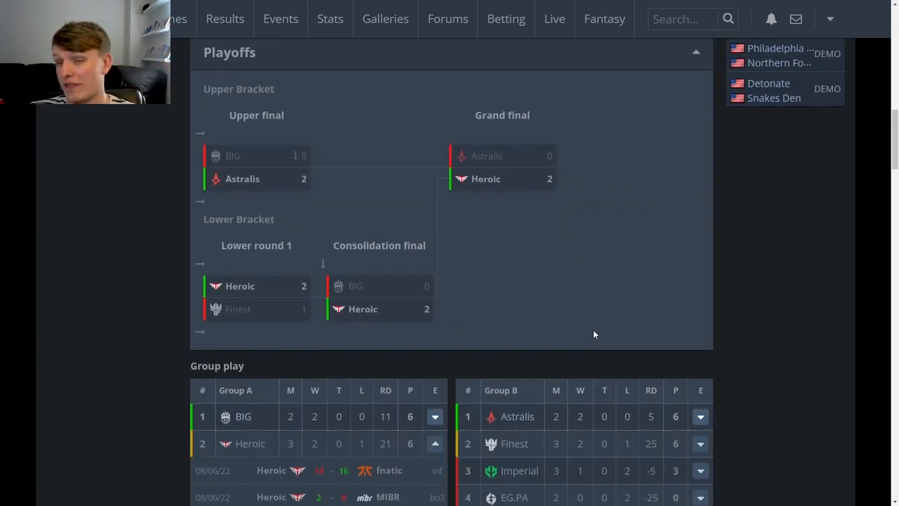
scroll(up, 3)
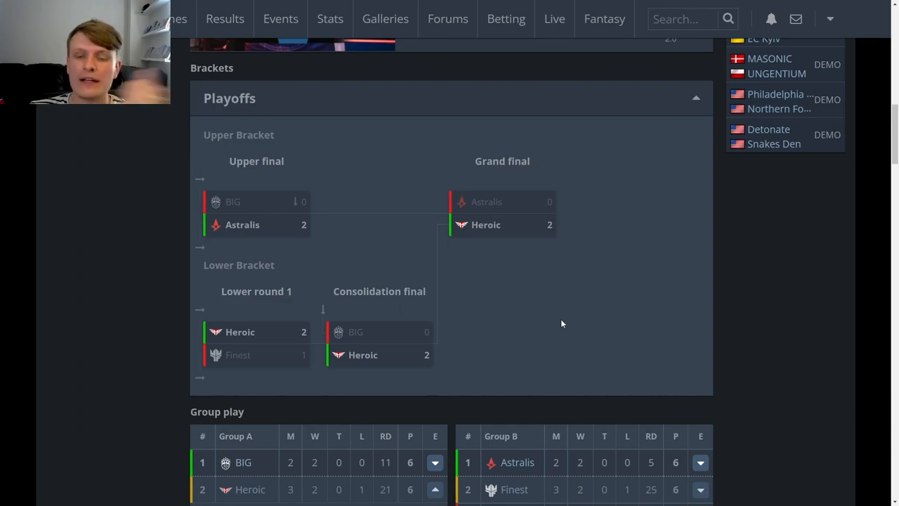
mouse_move(561, 318)
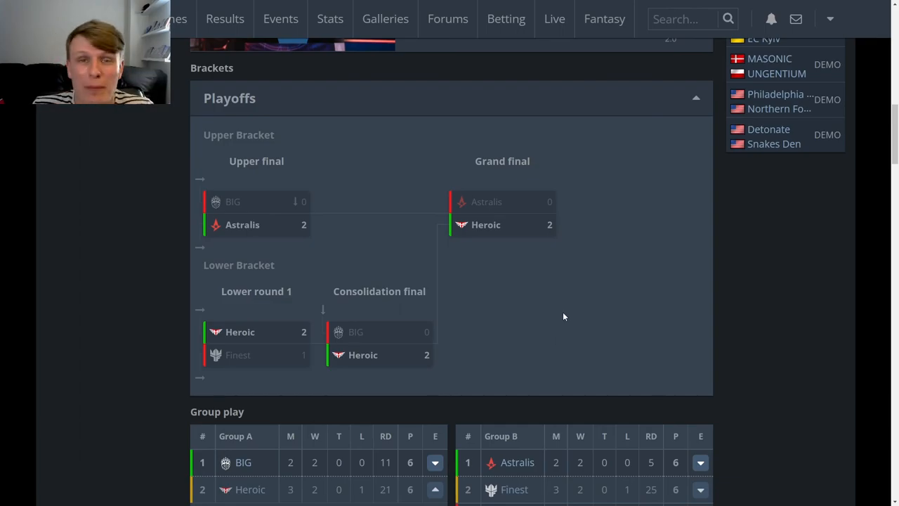
scroll(up, 3)
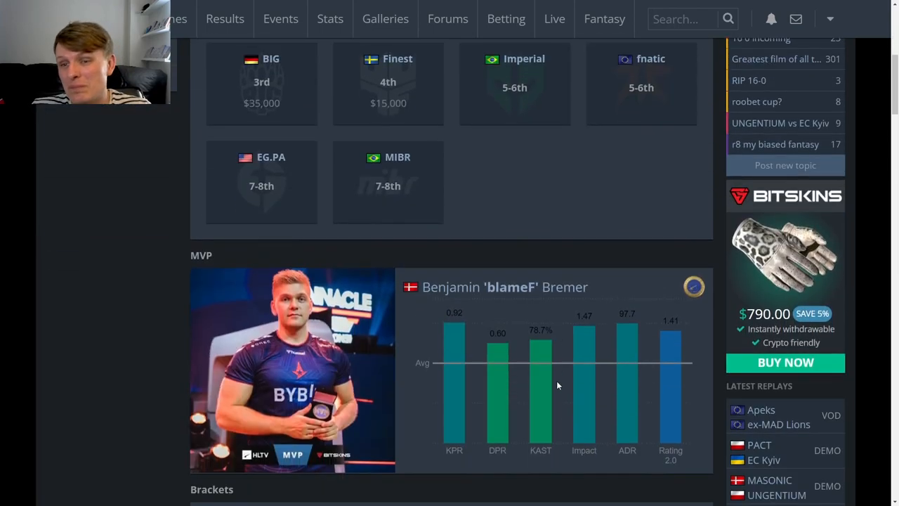
scroll(down, 3)
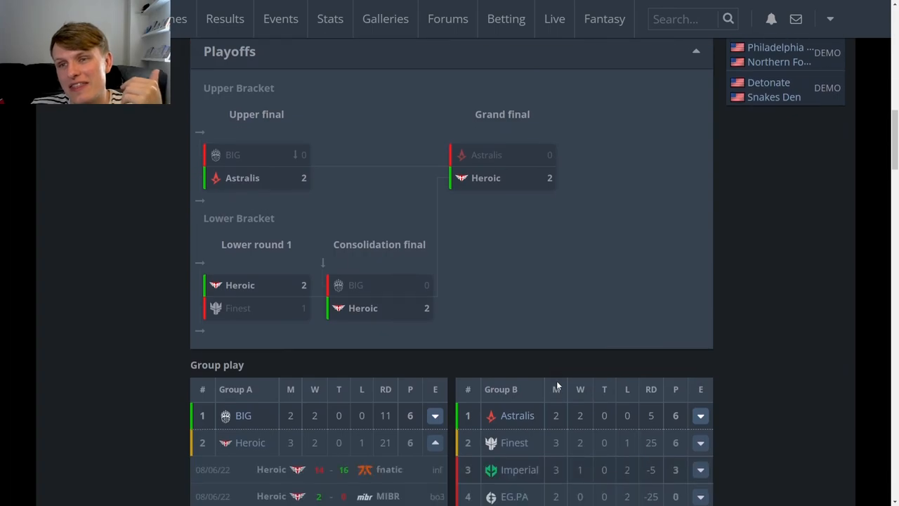
mouse_move(539, 350)
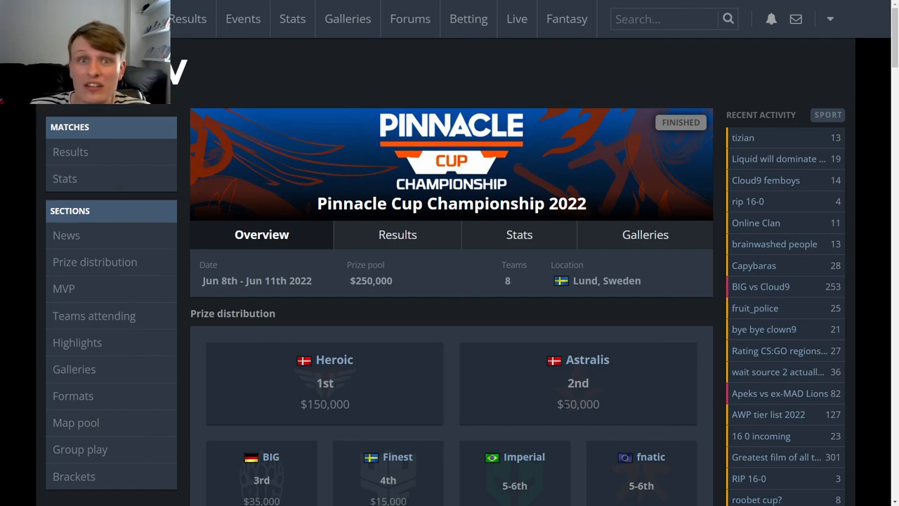
mouse_move(511, 399)
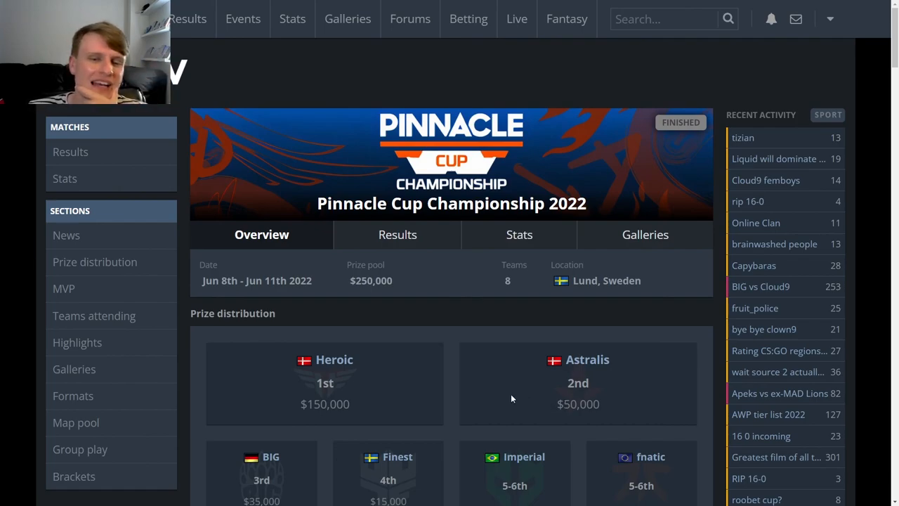